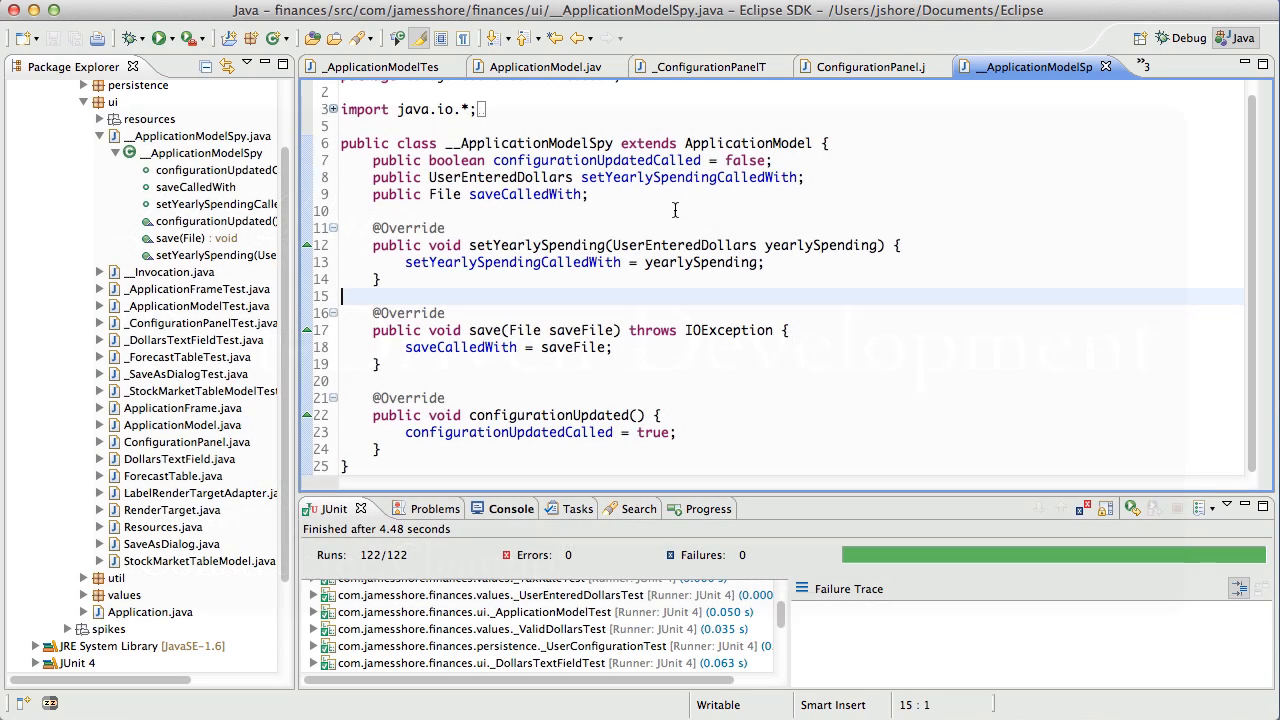
- Select configurationUpdatedCalled in the spy, view ApplicationModel, and check the running Financial Projector's Starting Balance
double_click(593, 160)
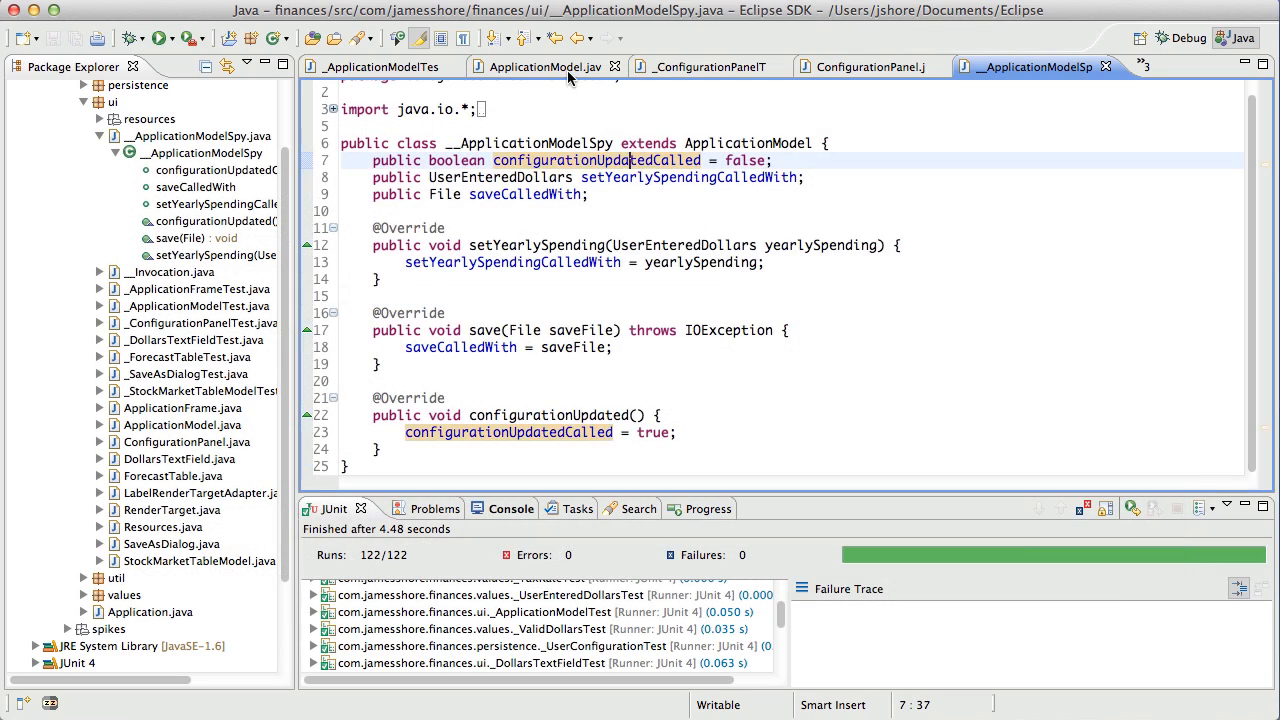
click(543, 66)
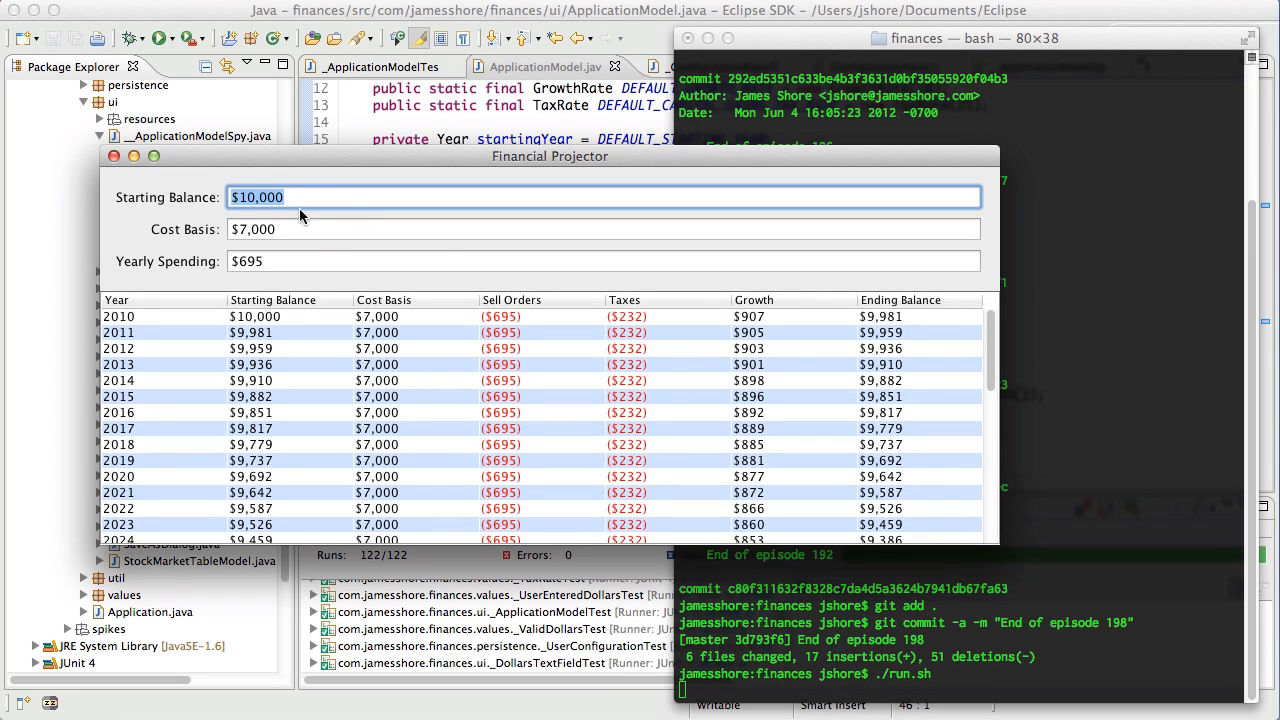
click(604, 229)
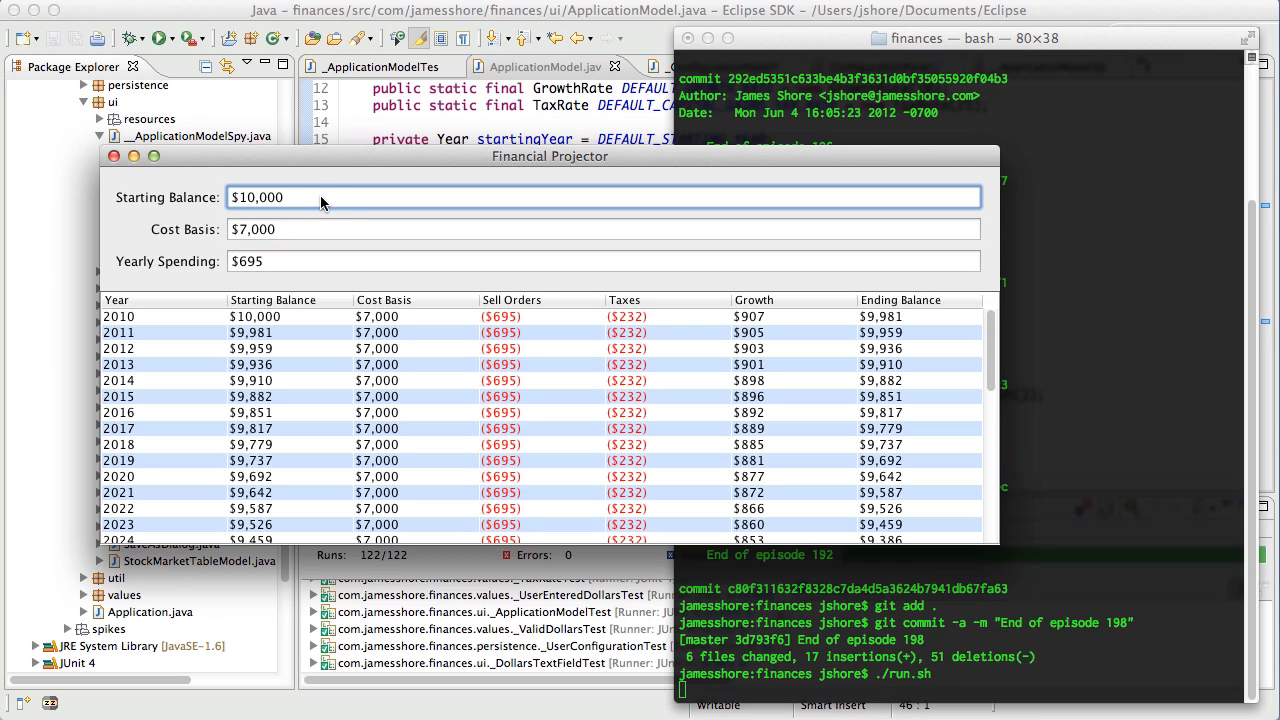
mouse_move(470, 130)
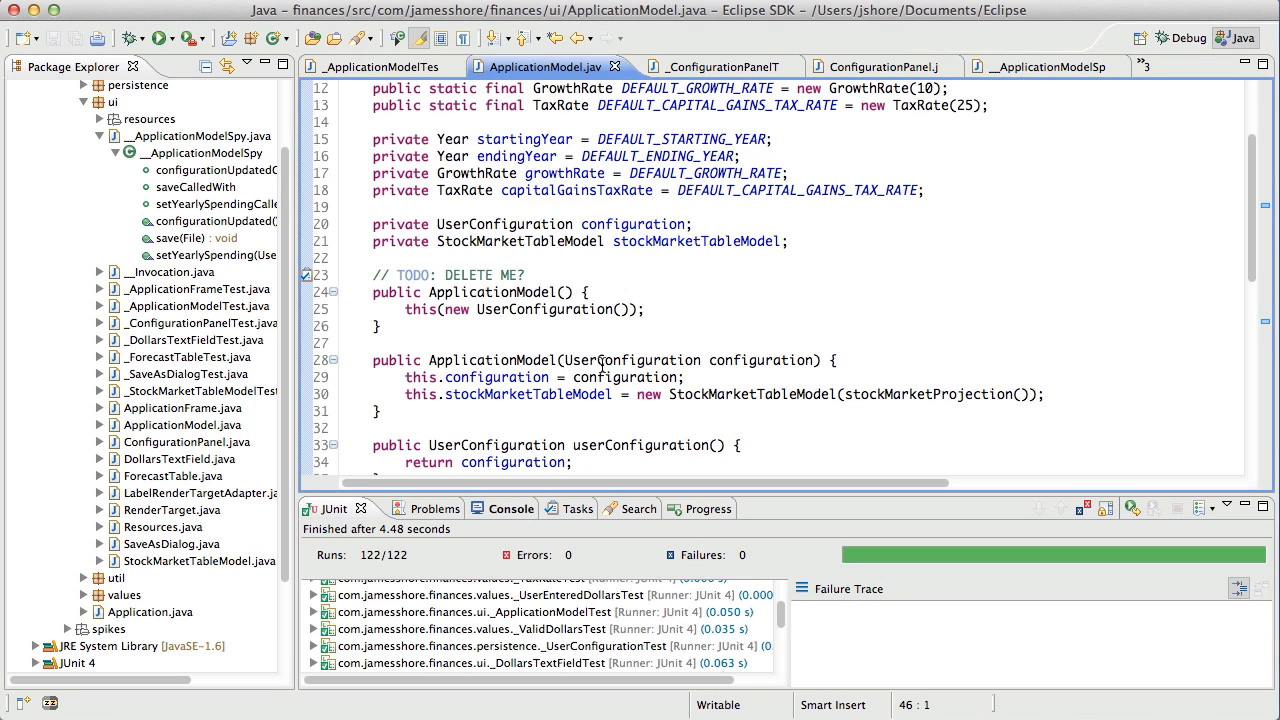
- Update the ApplicationModel TODO to remove 2 getters and setters, then move to the ConfigurationPanel test
click(624, 274)
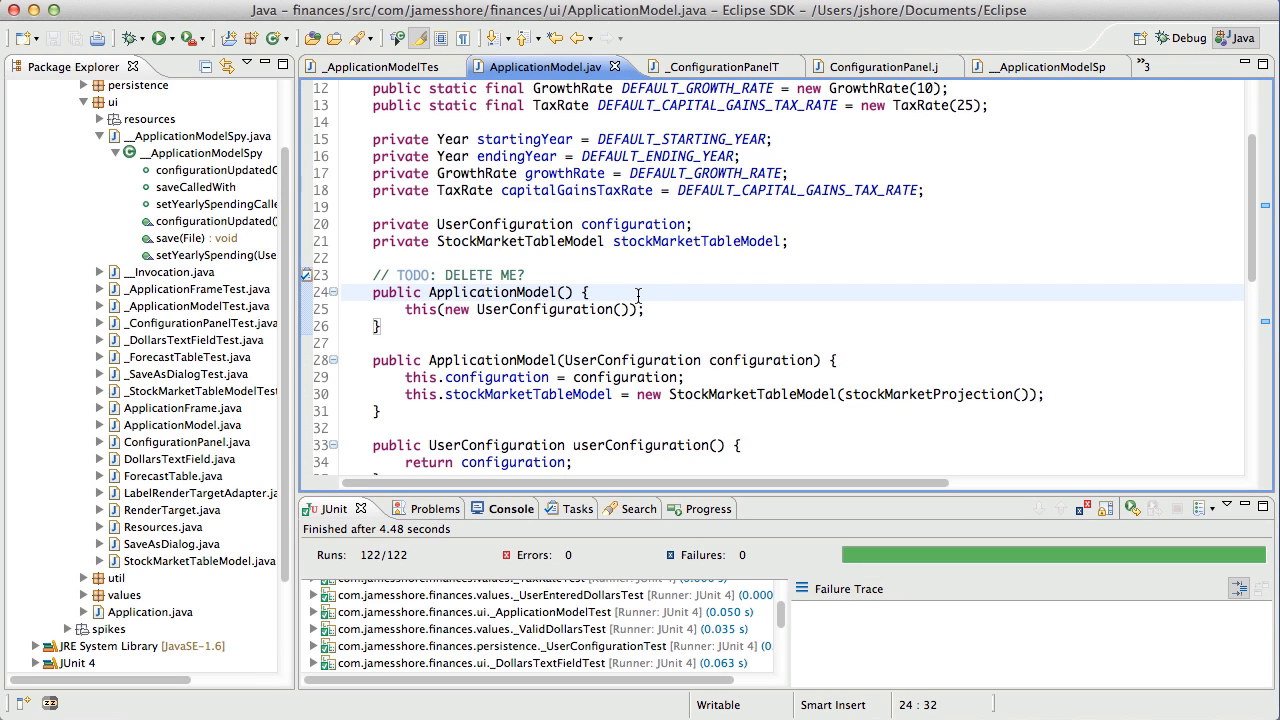
mouse_move(624, 298)
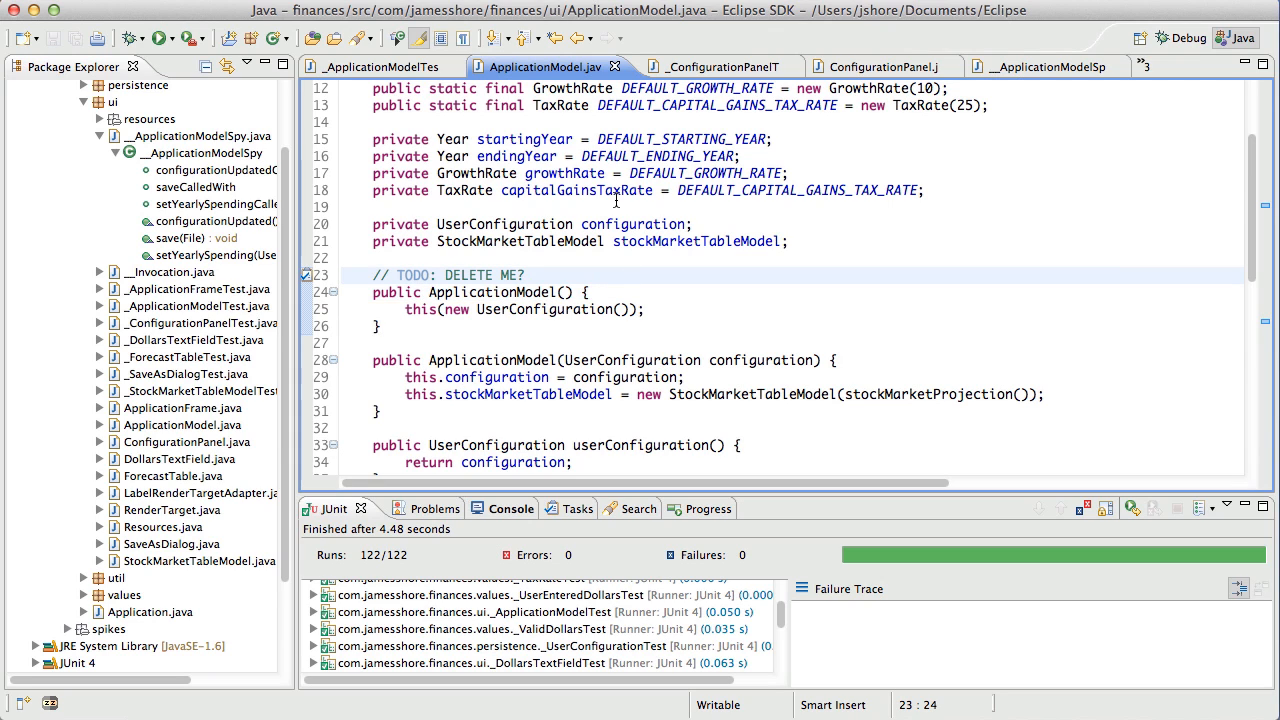
scroll(down, 3)
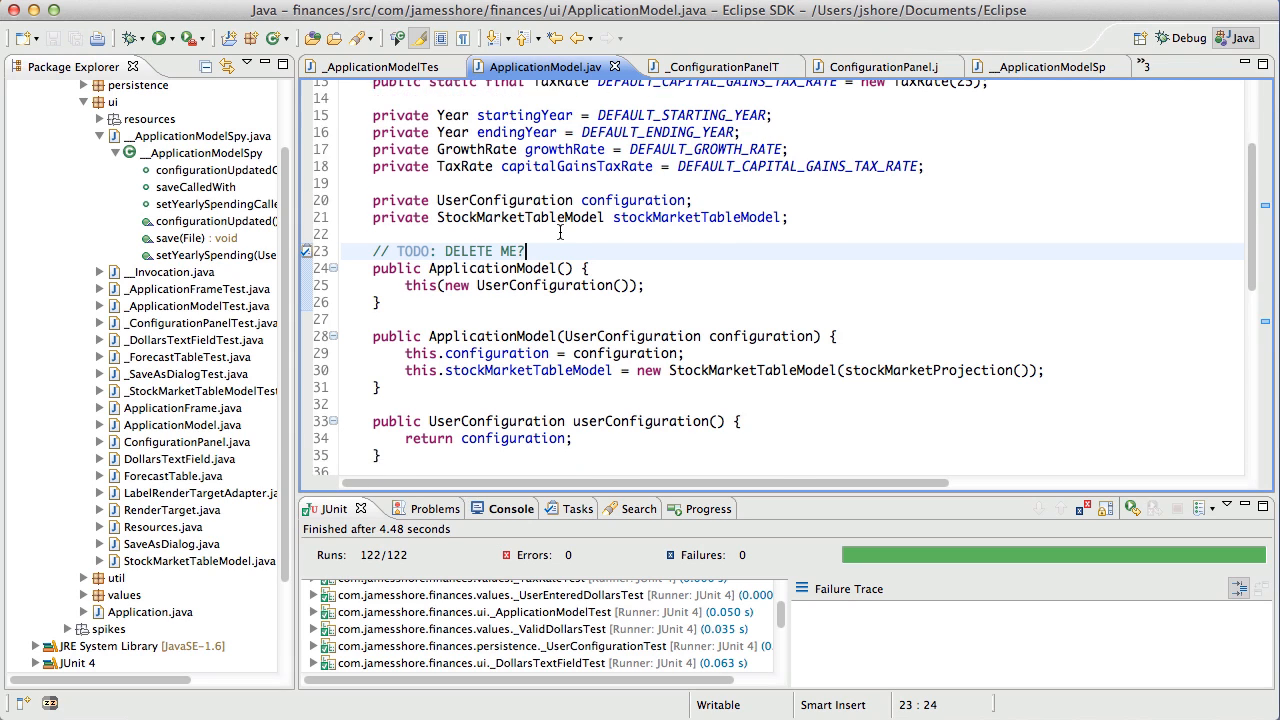
scroll(down, 3)
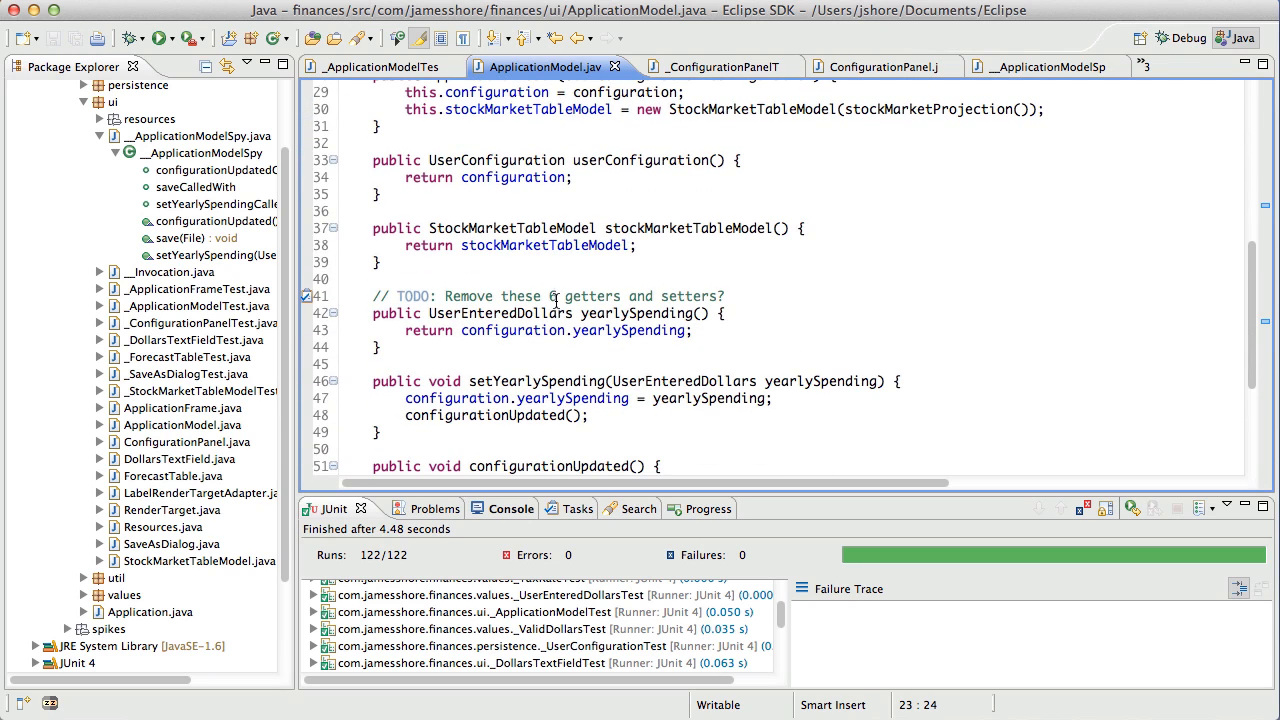
text(2)
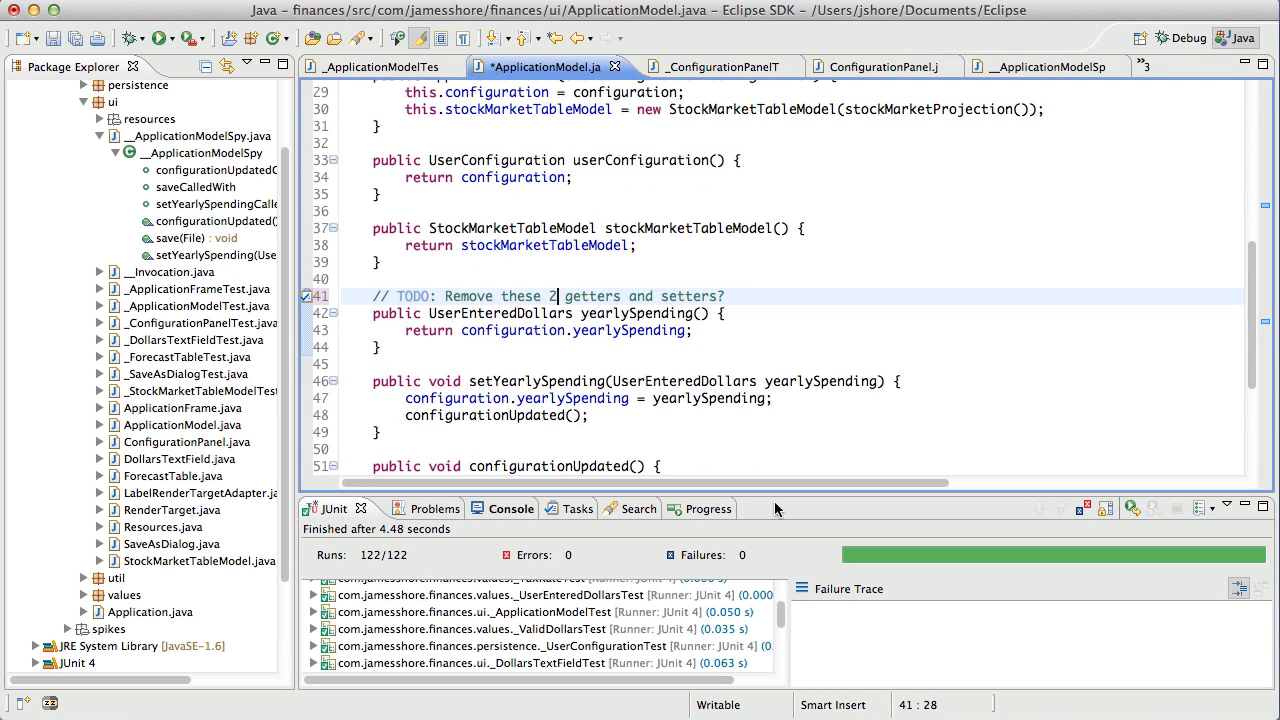
click(718, 66)
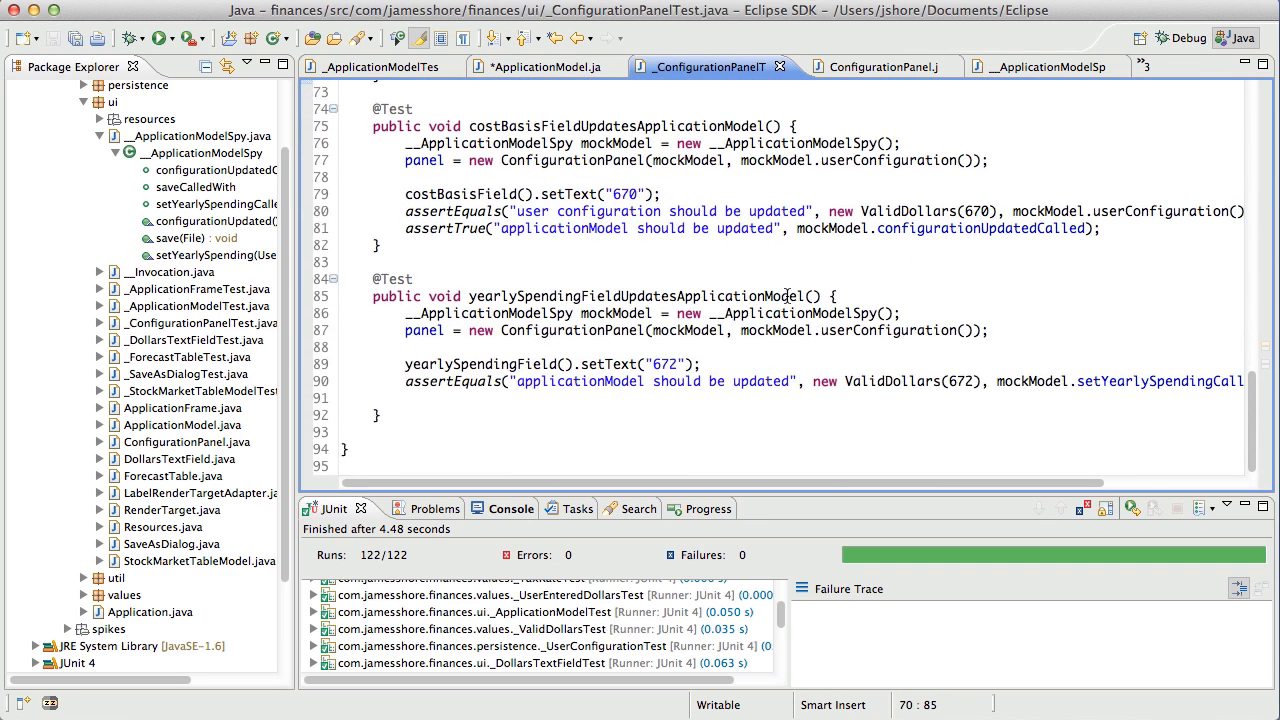
mouse_move(664, 242)
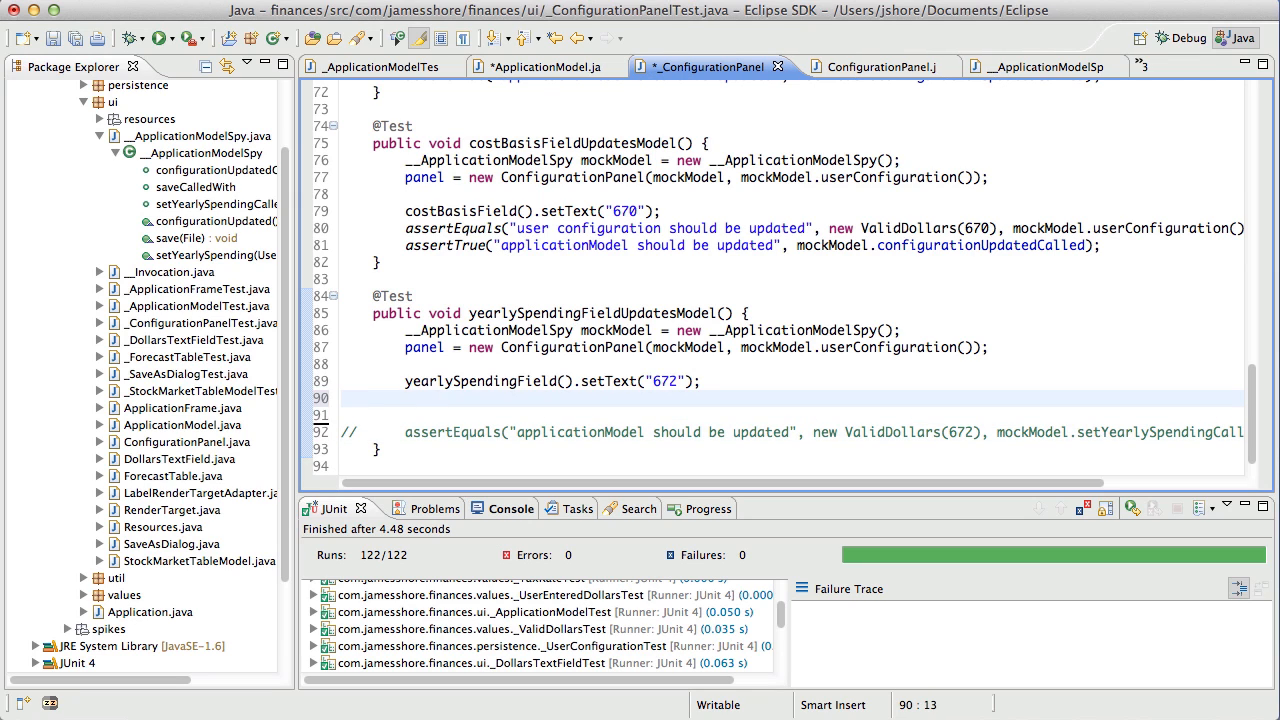
- Assert mockModel.userConfiguration().yearlySpending equals a new ValidDollars value in the yearly-spending test
text(assertEquals())
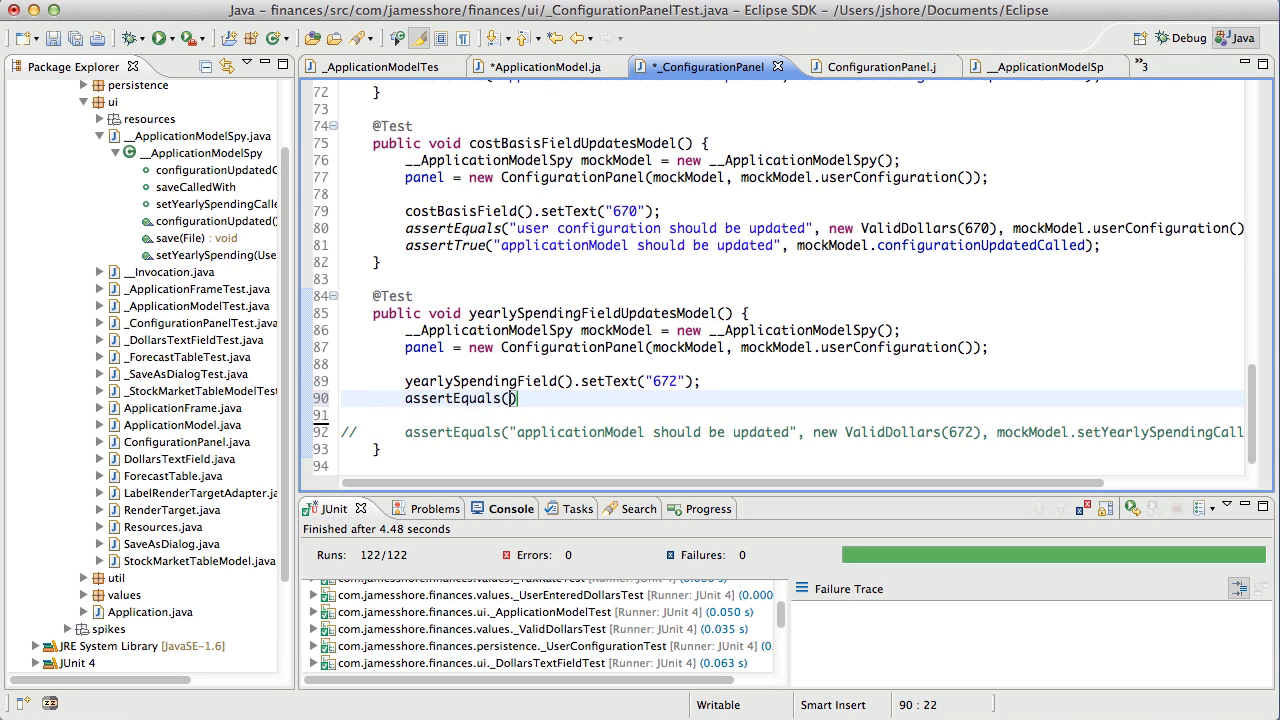
text("user configurati")
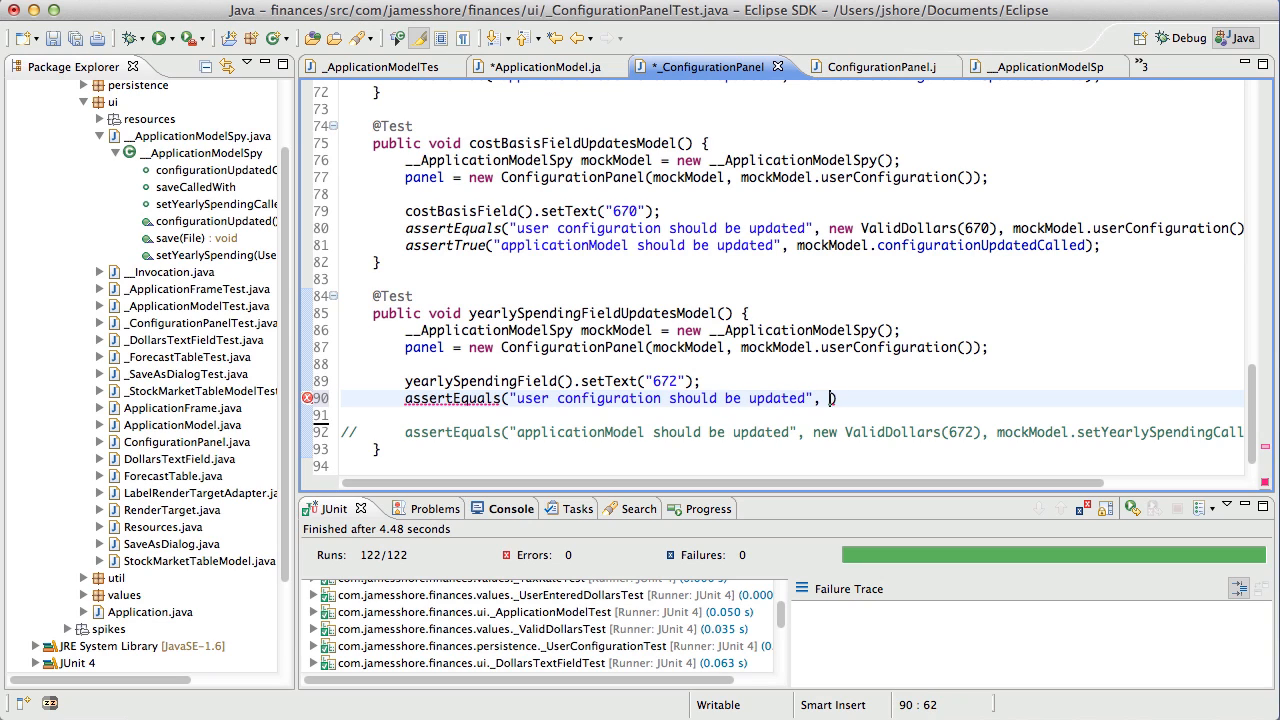
text(new ValidDollars())
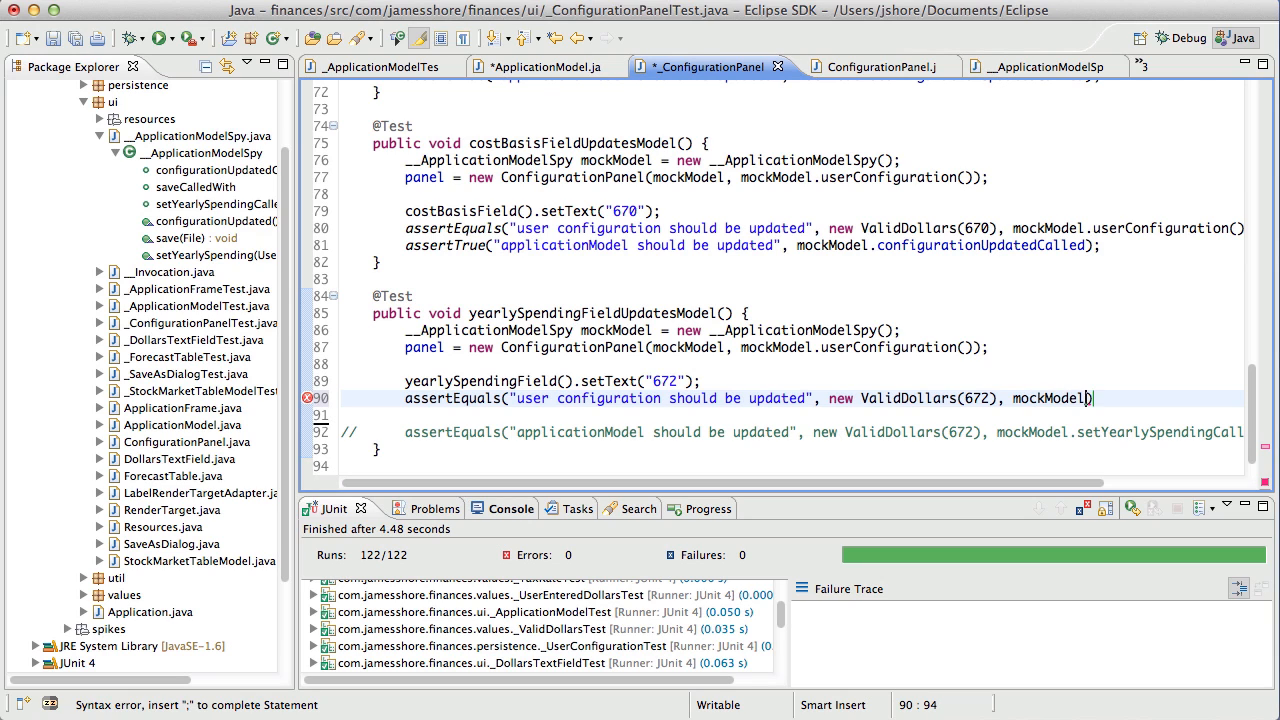
text(usre)
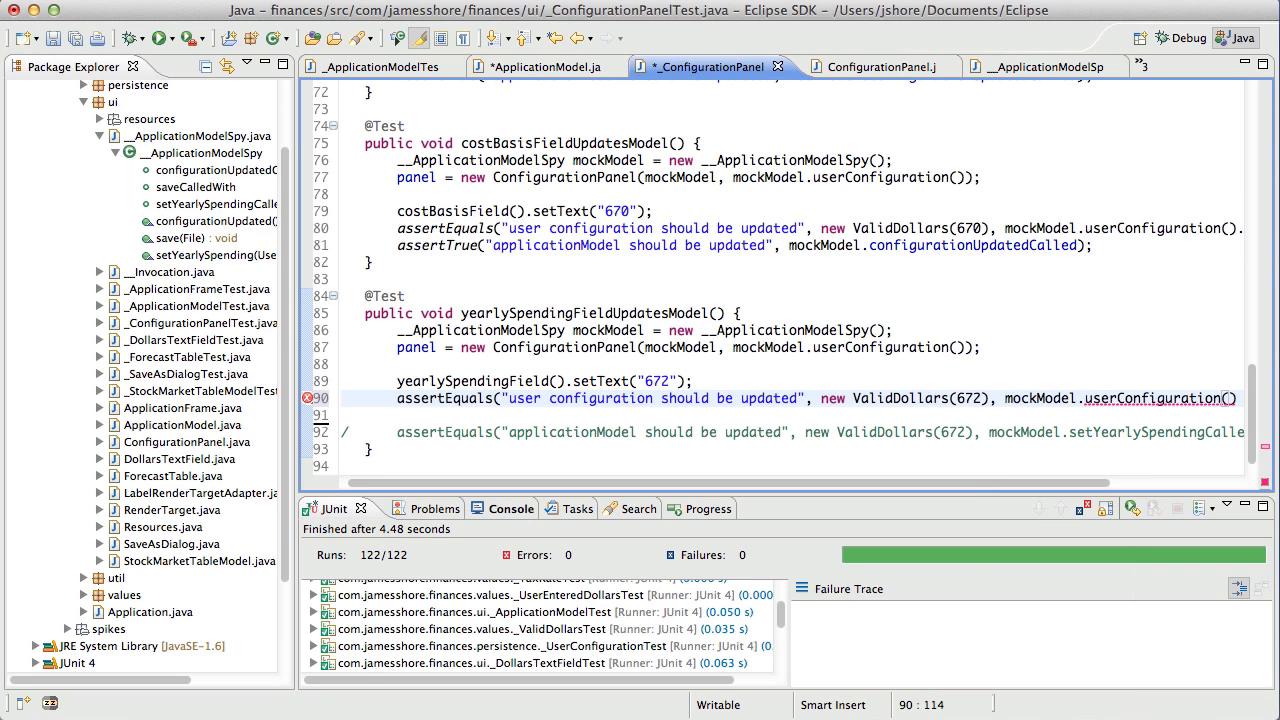
text(.)
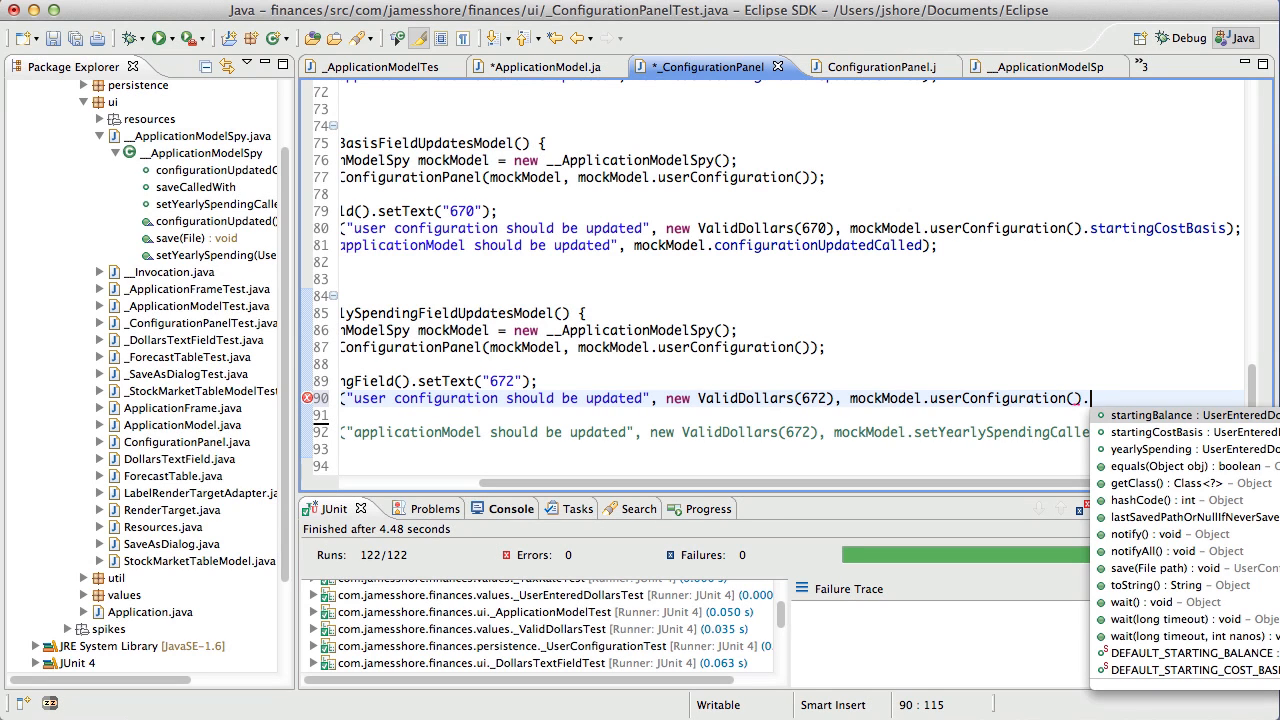
click(1150, 448)
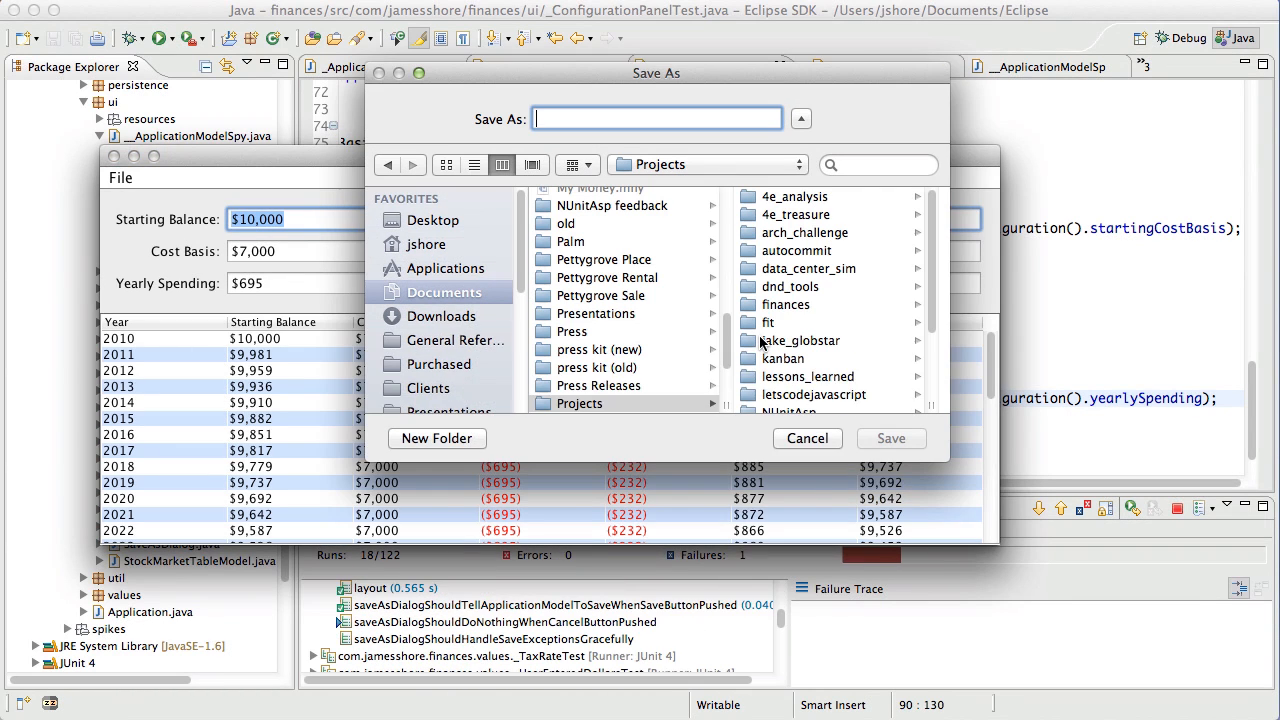
- Note the failing yearlySpendingFieldUpdatesModel test and view the ConfigurationPanel source
click(806, 438)
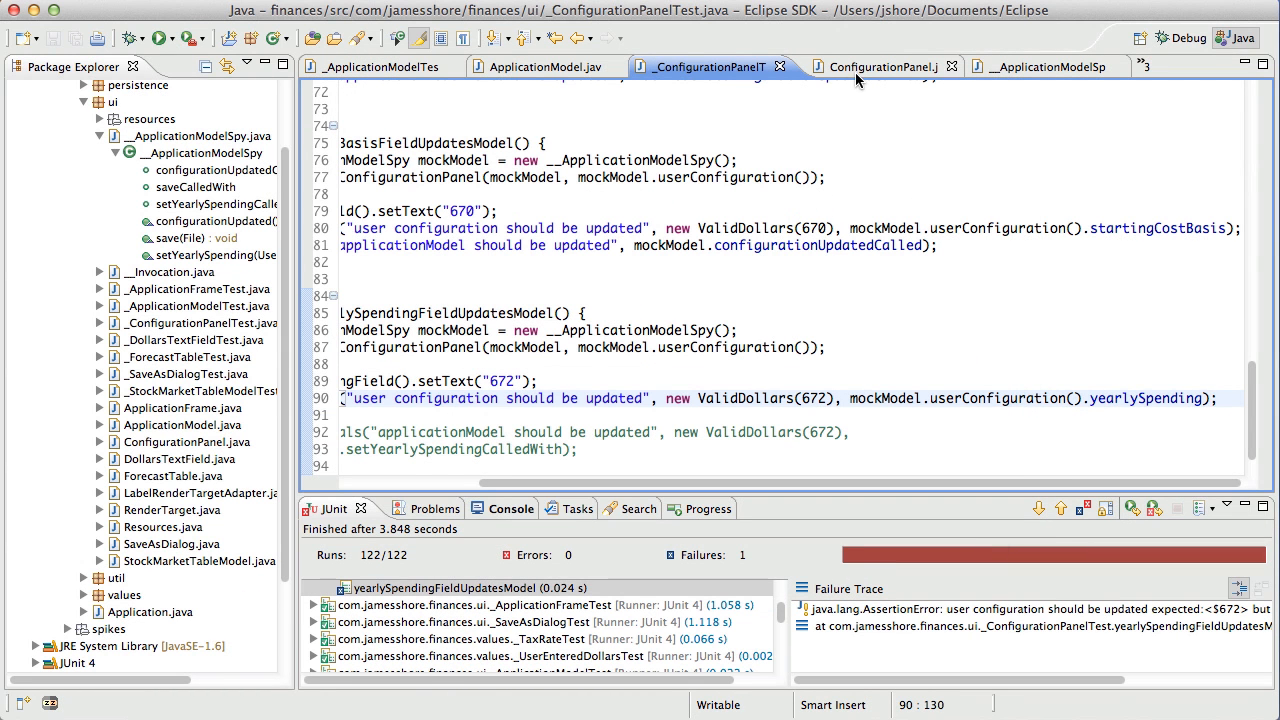
click(883, 66)
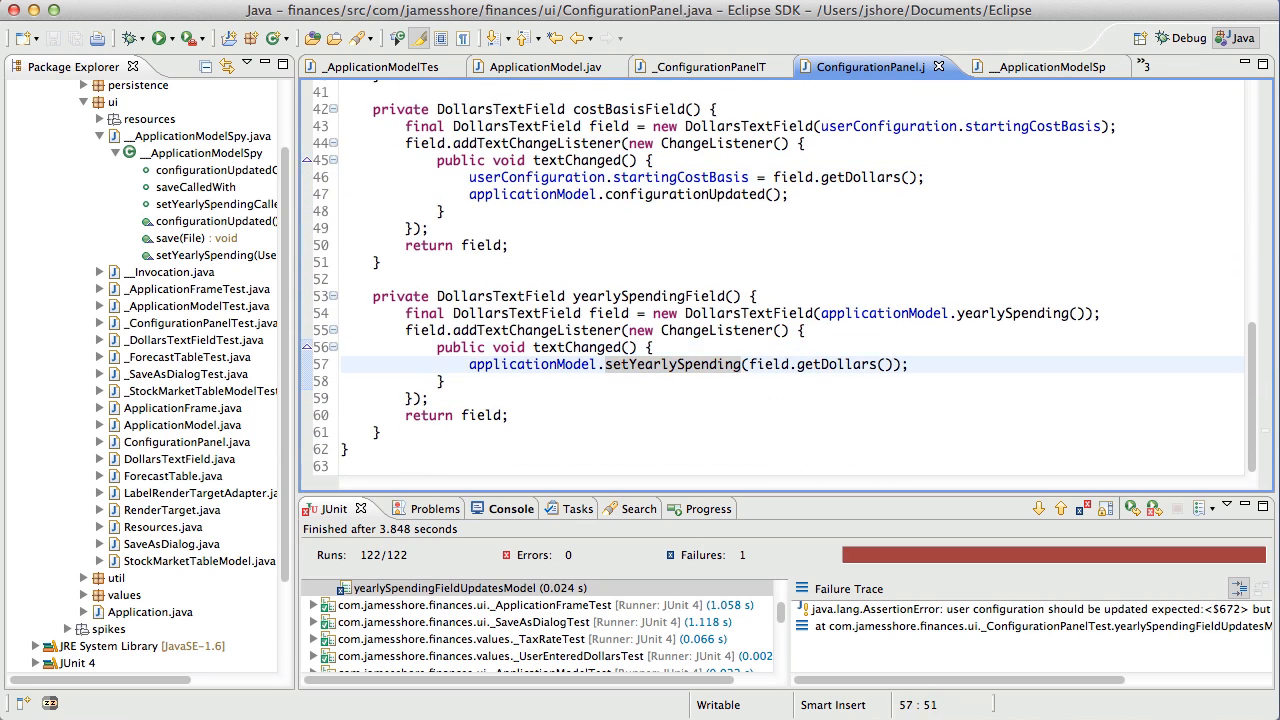
- Set userConfiguration.yearlySpending = field.getDollars() in the listener, then return to the ConfigurationPanel test
text(user)
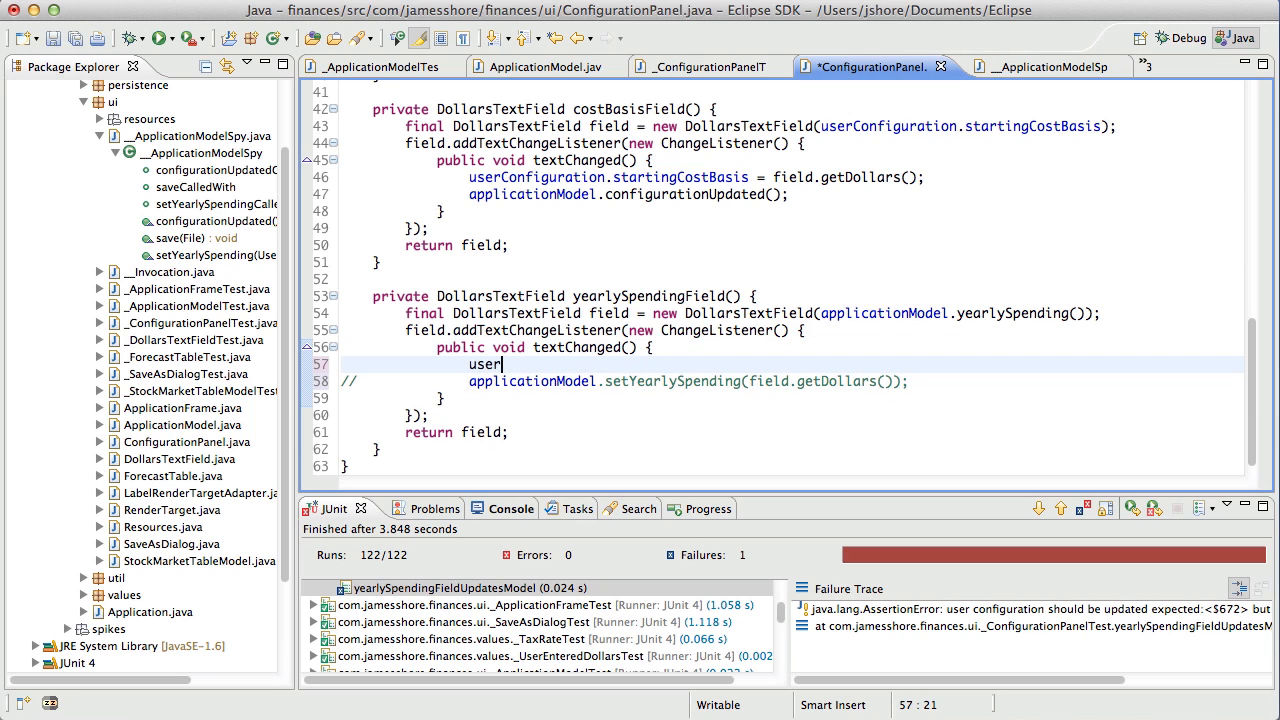
text(Configuration.)
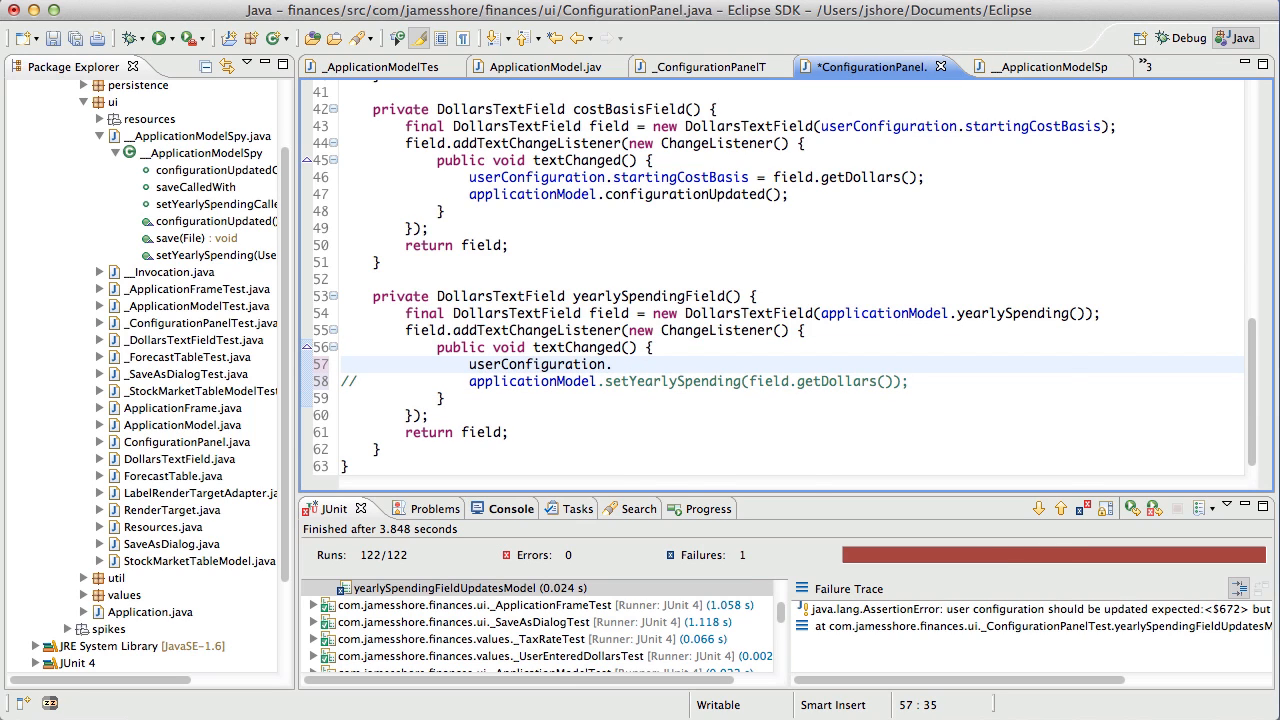
text(.yearlySpending =)
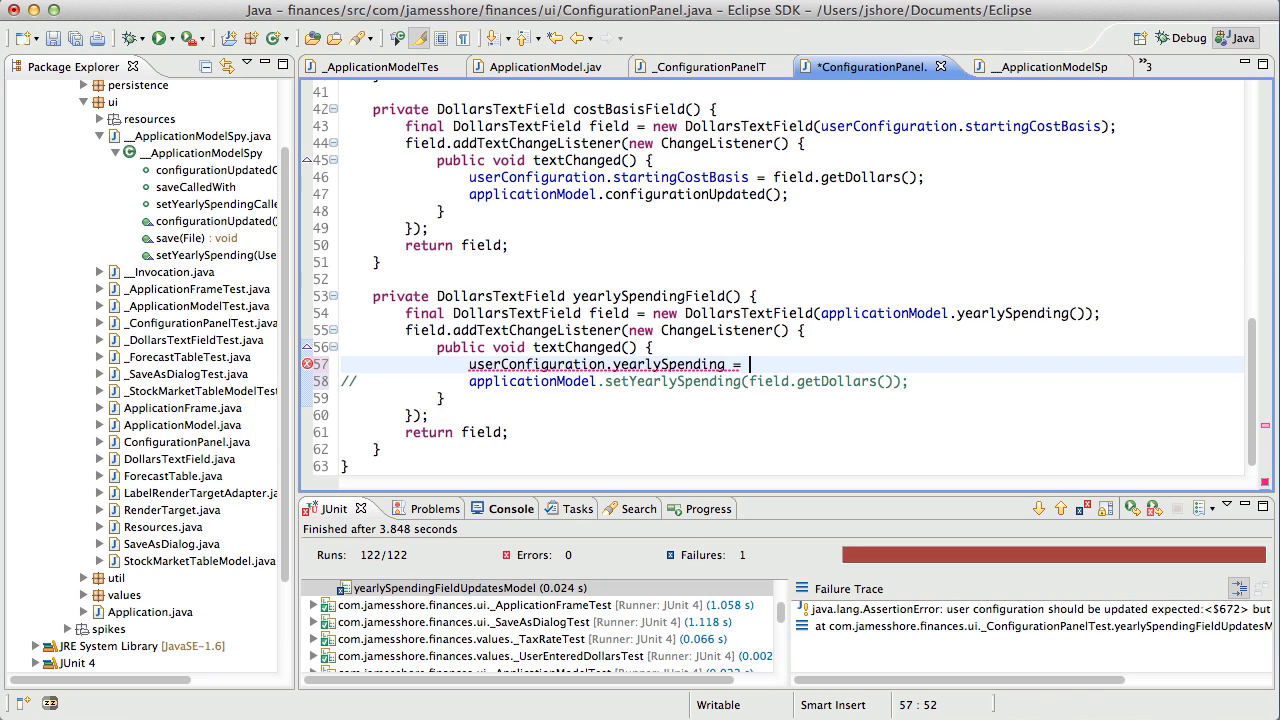
text(field.getDollars();)
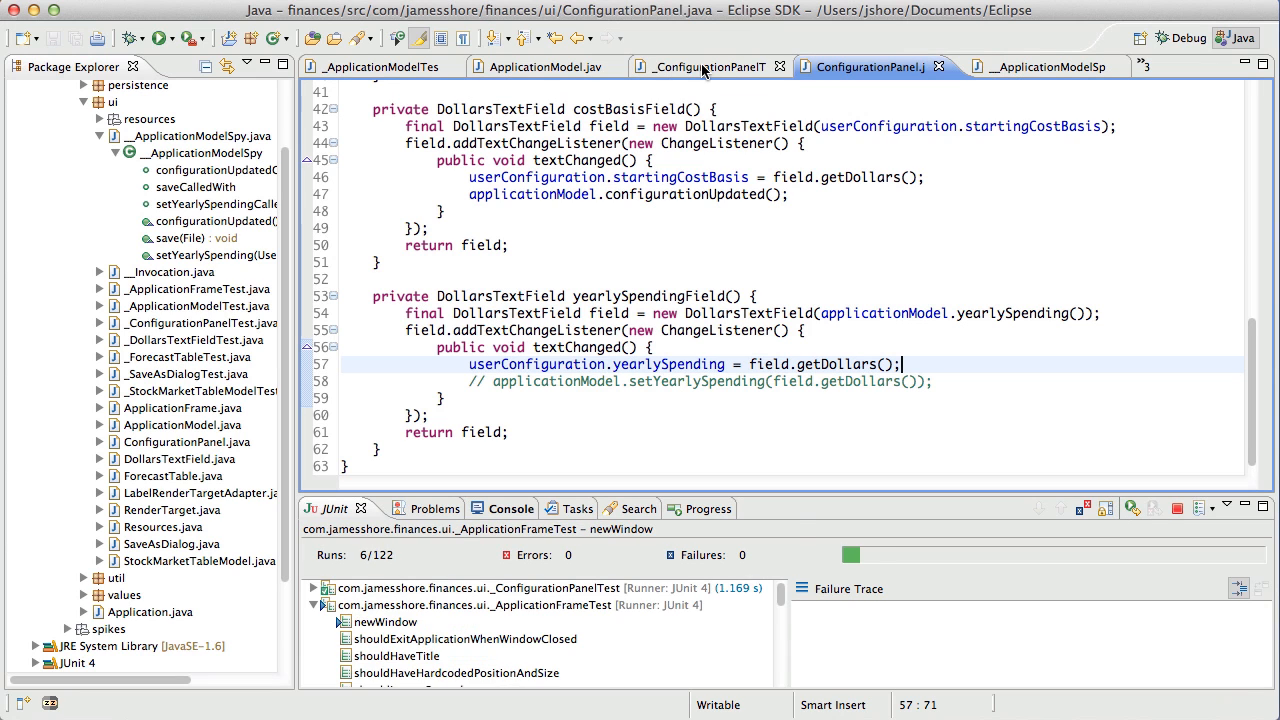
click(709, 66)
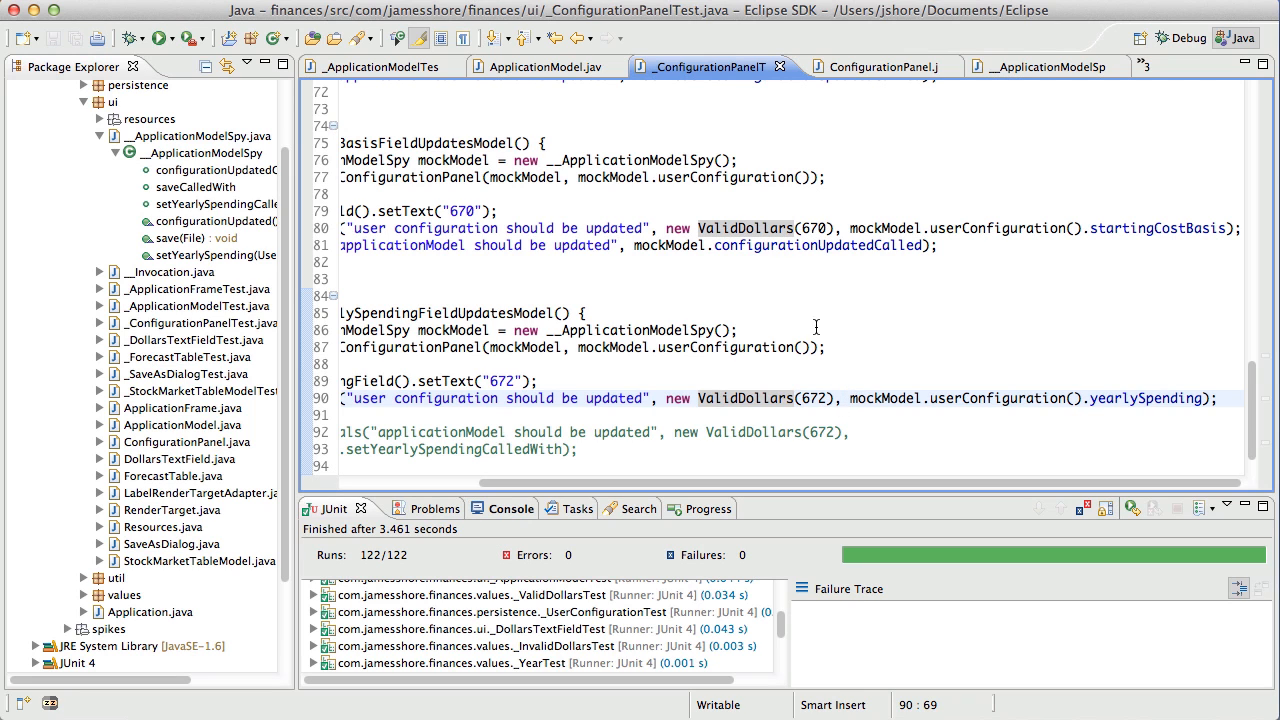
- Add assertTrue("applicationModel should be updated", mockModel.configurationUpdatedCalled) to the yearly spending test
click(543, 66)
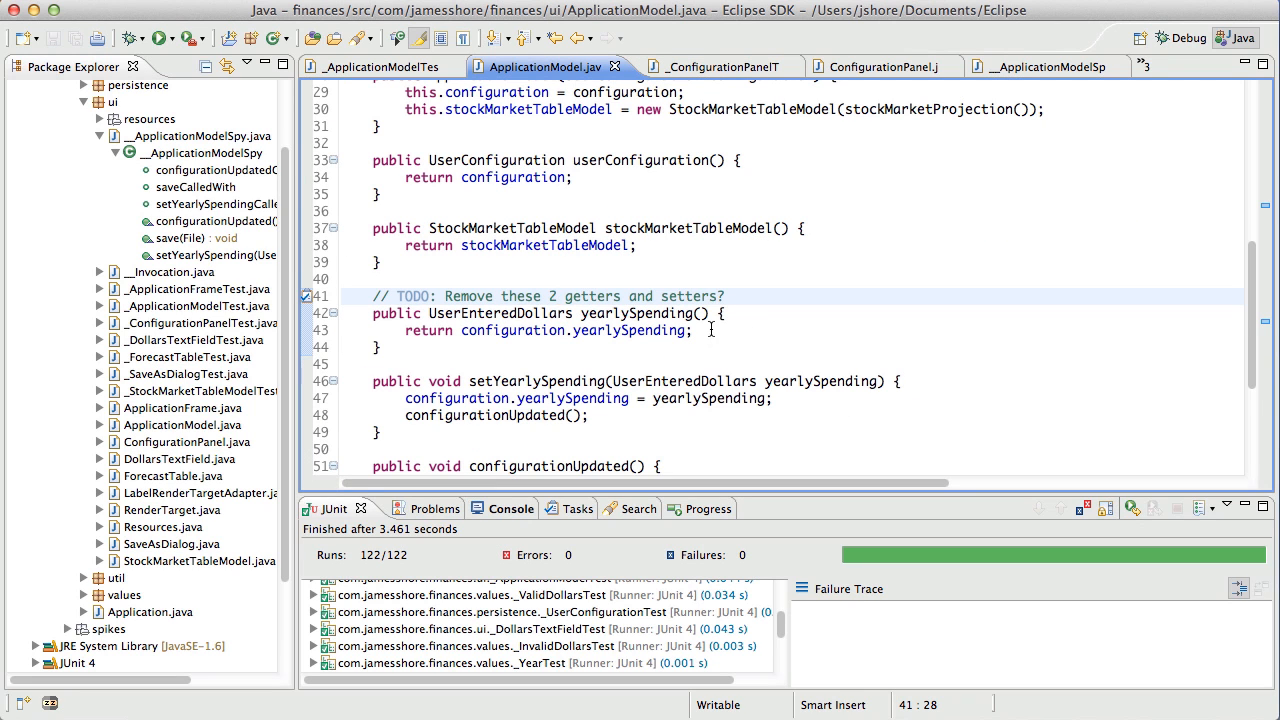
click(715, 66)
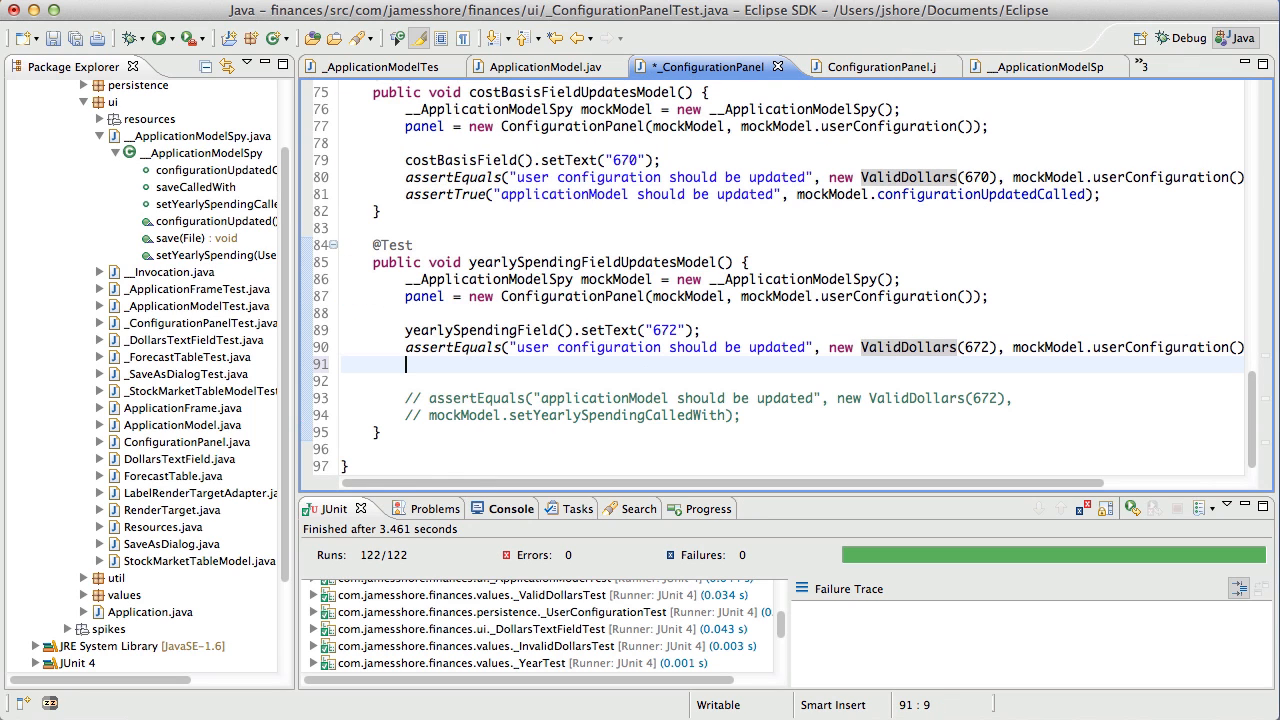
text(assertTrue("a")
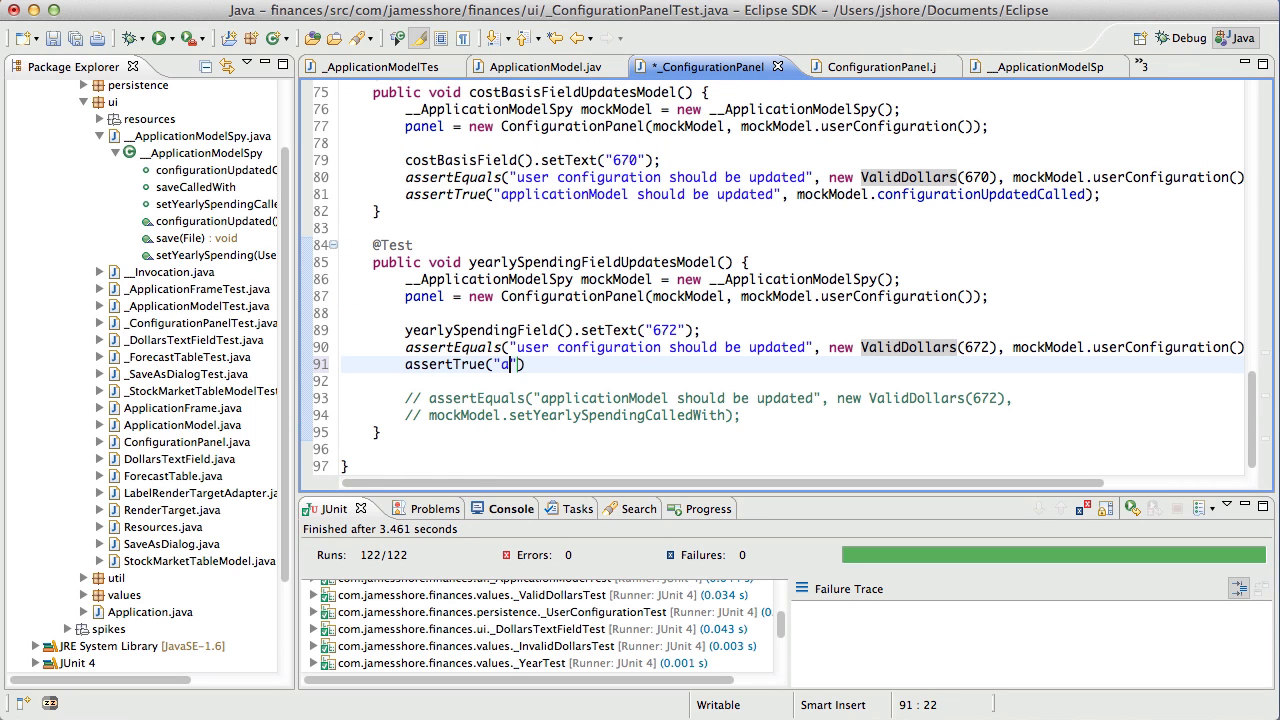
text(pplicationModel should be updated)
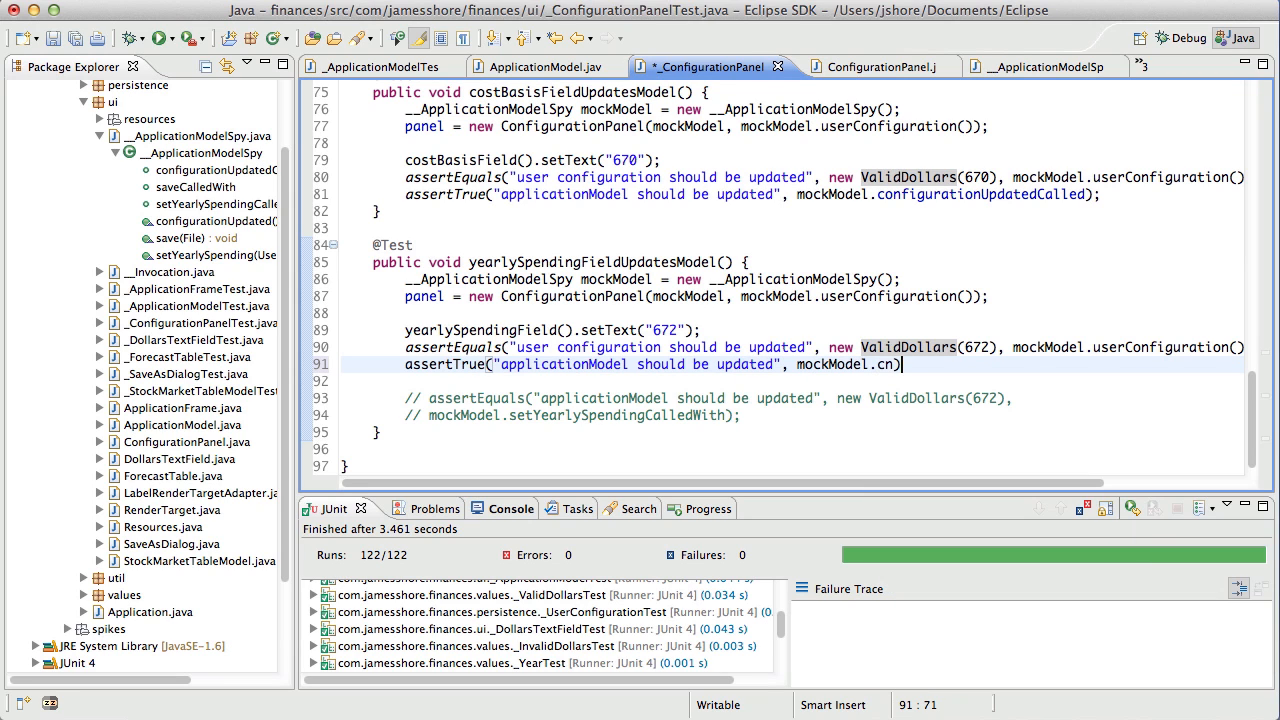
text(onfigurationUpdatedCalled)
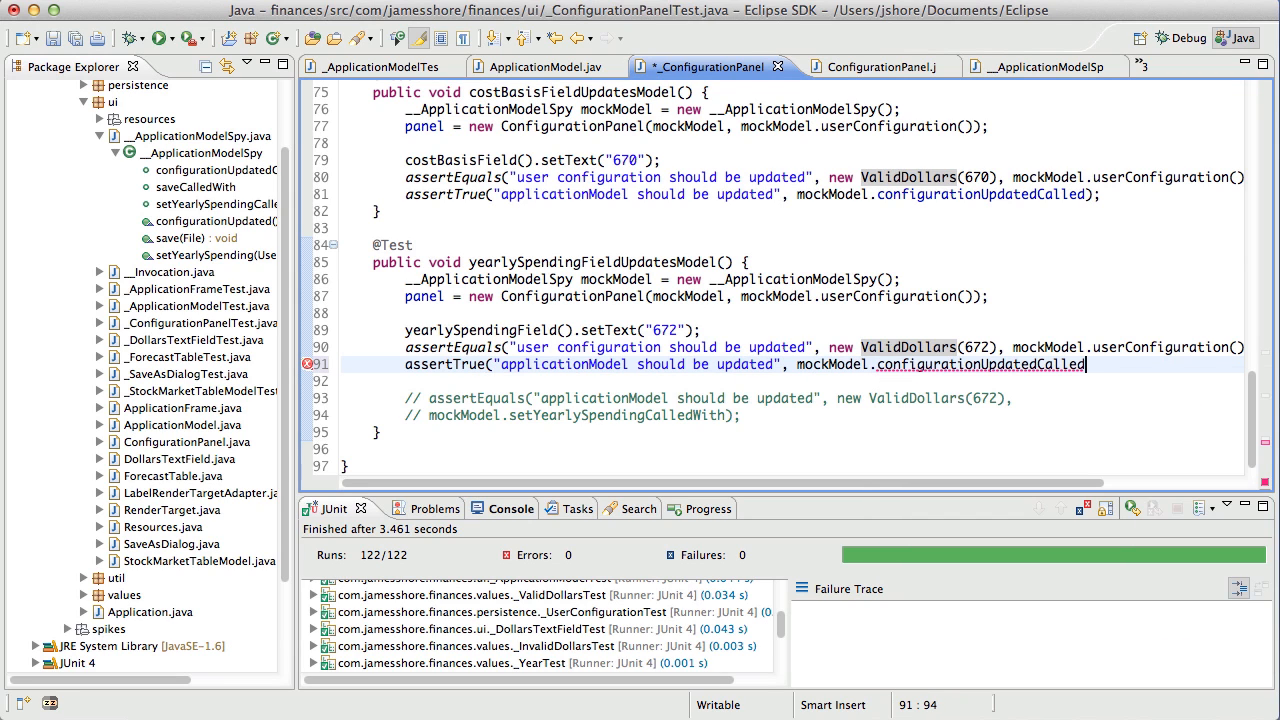
text();)
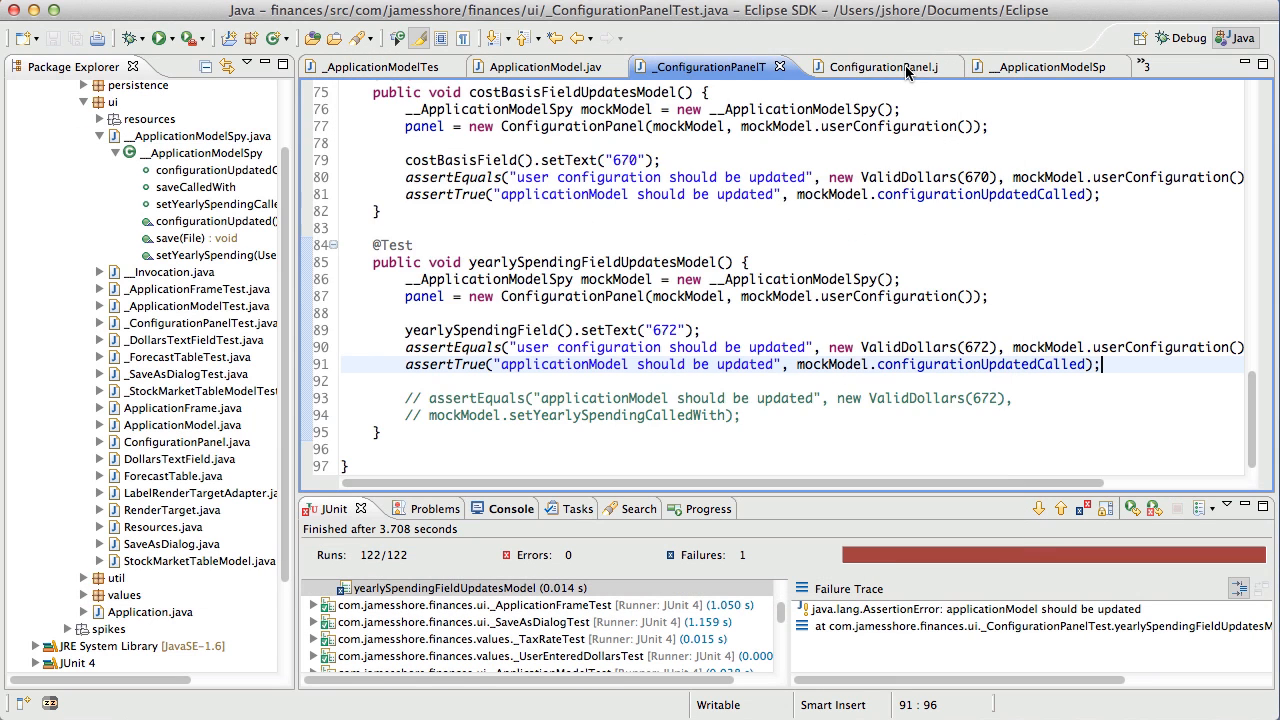
- Make the yearly spending listener call applicationModel.configurationUpdated() so all 122 tests pass
click(870, 66)
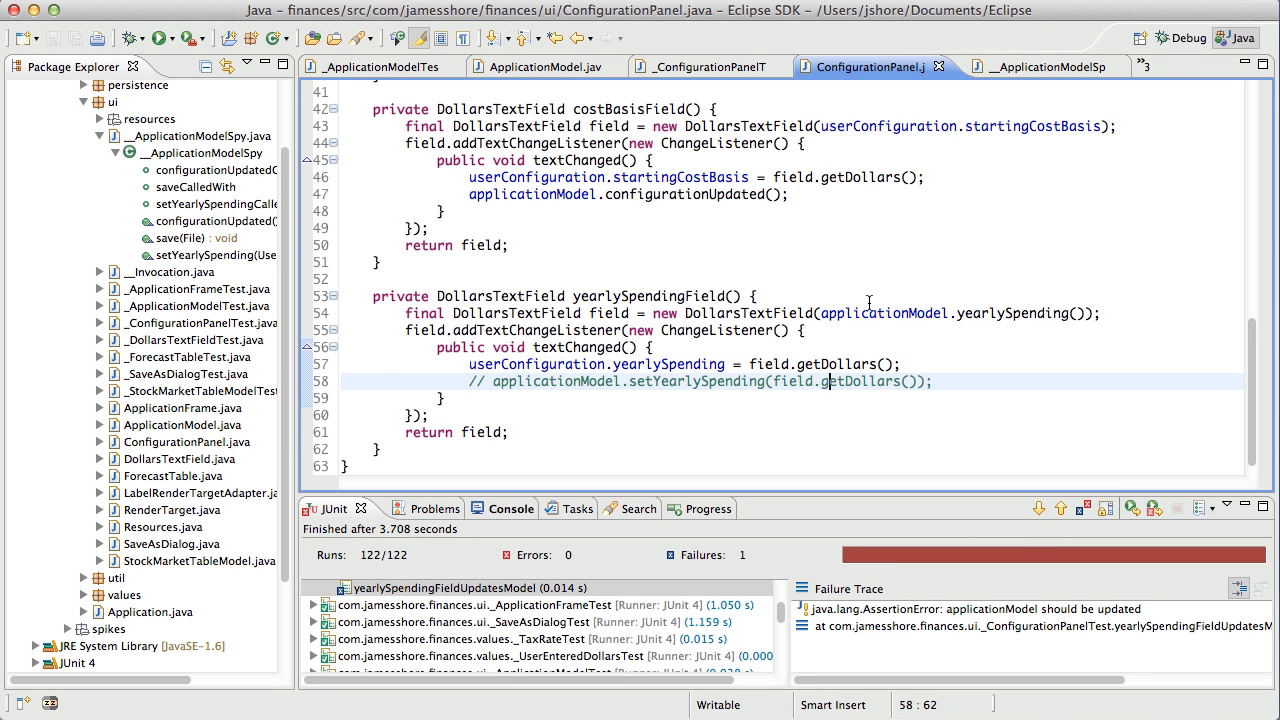
text(app)
click(792, 313)
text(userConfigur)
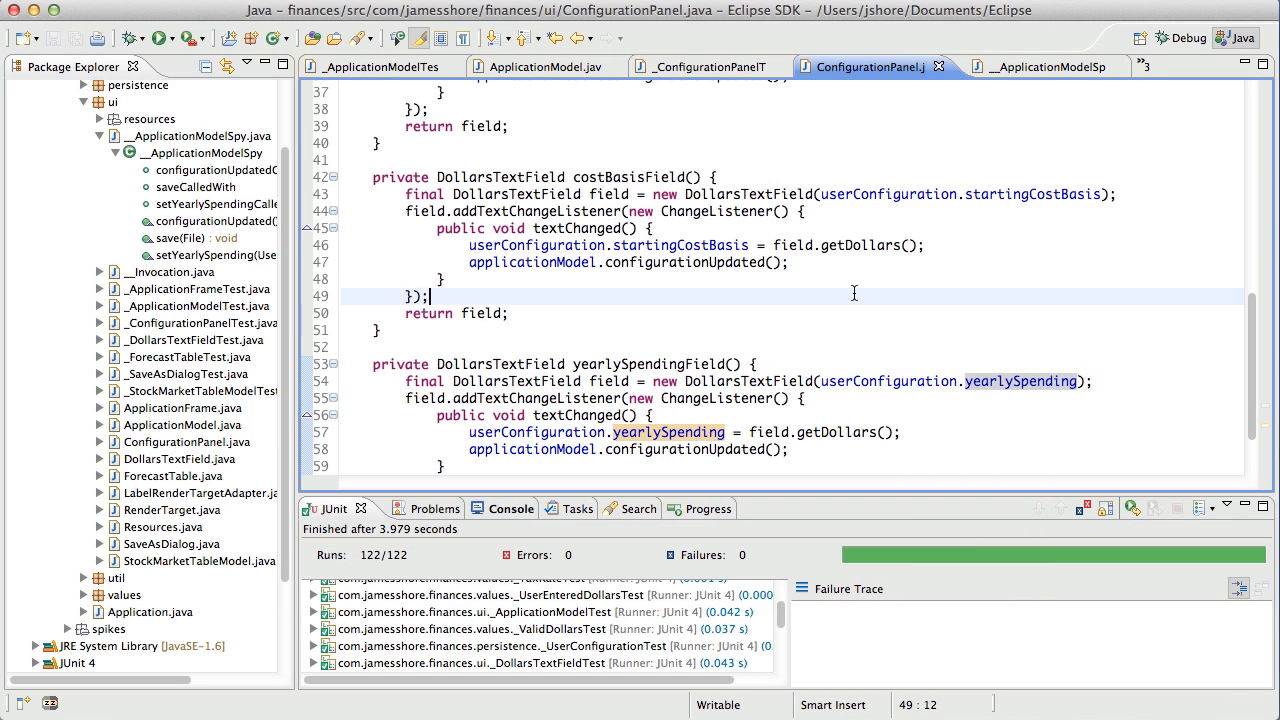
click(543, 66)
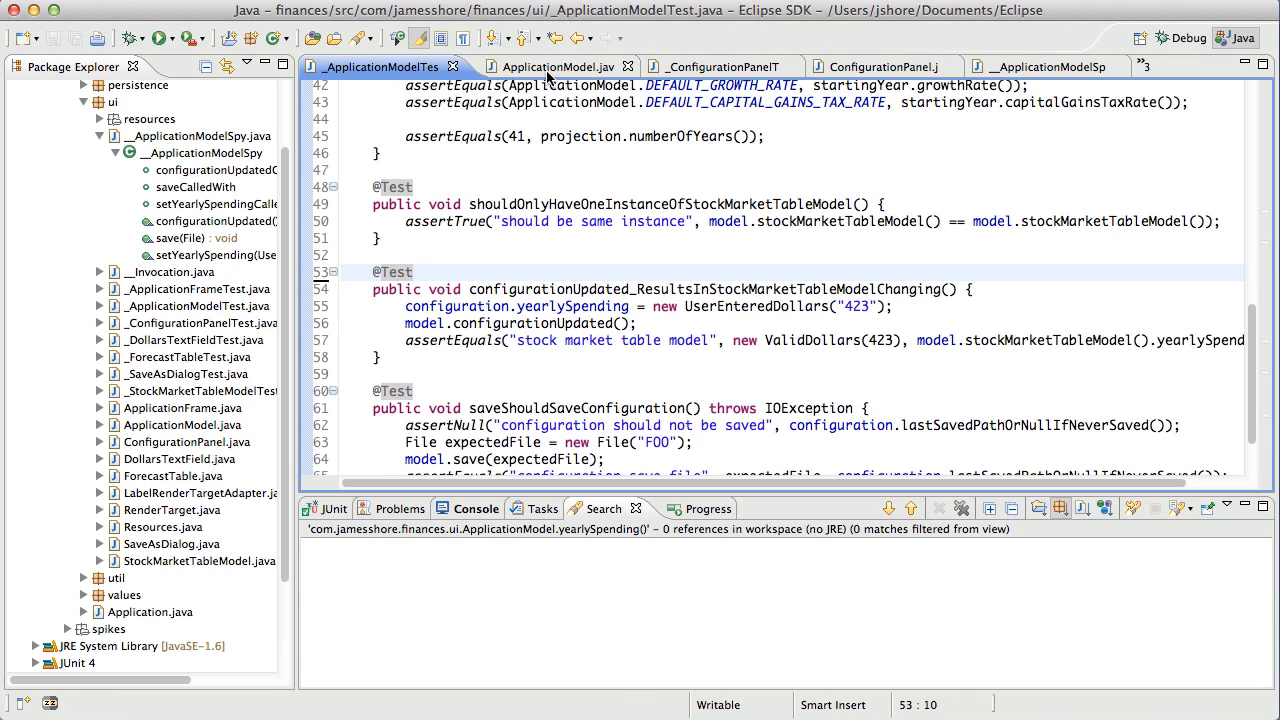
- View ApplicationModel, then the __ApplicationModelSpy class
click(556, 66)
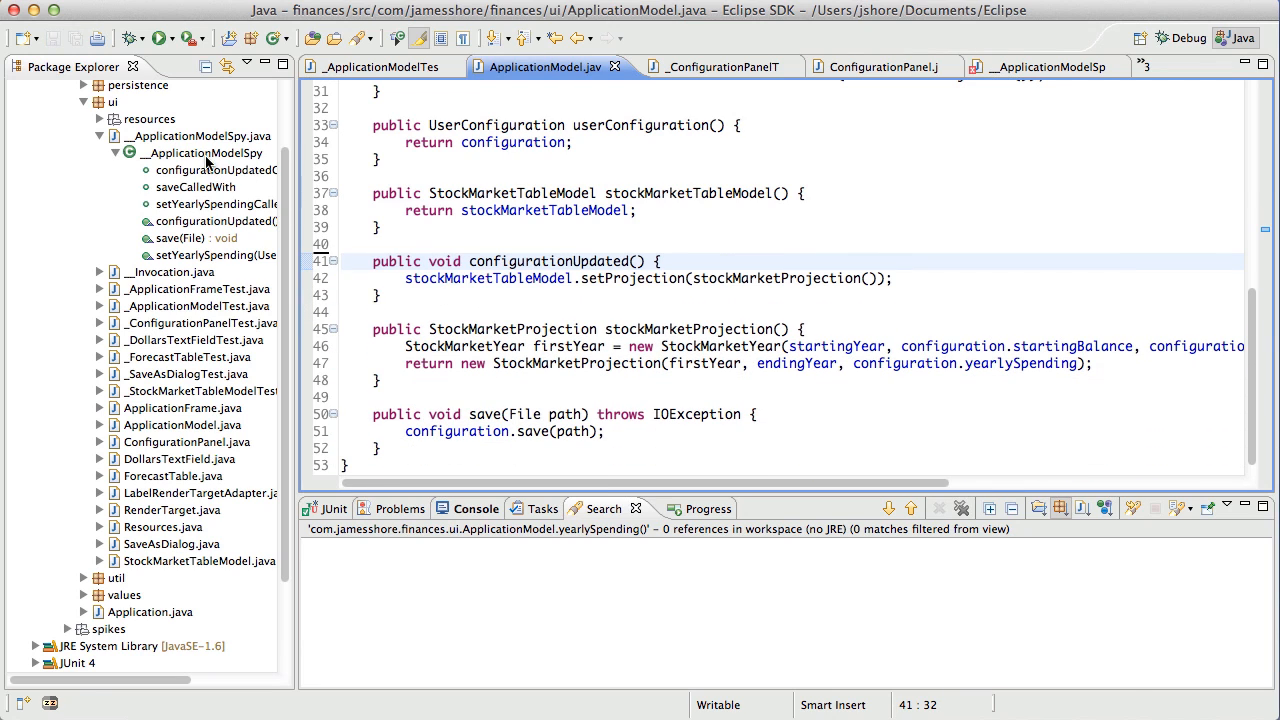
click(1035, 66)
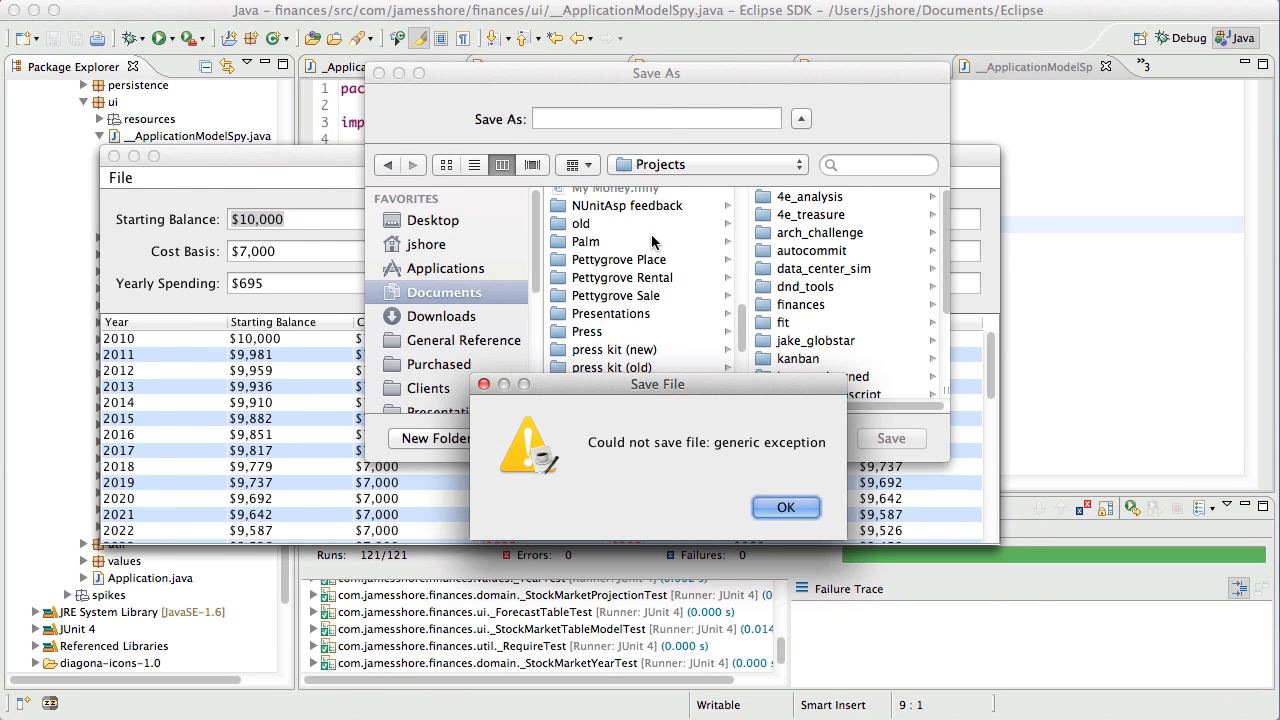
- Dismiss the 'Could not save file' error from the running finance application
click(785, 507)
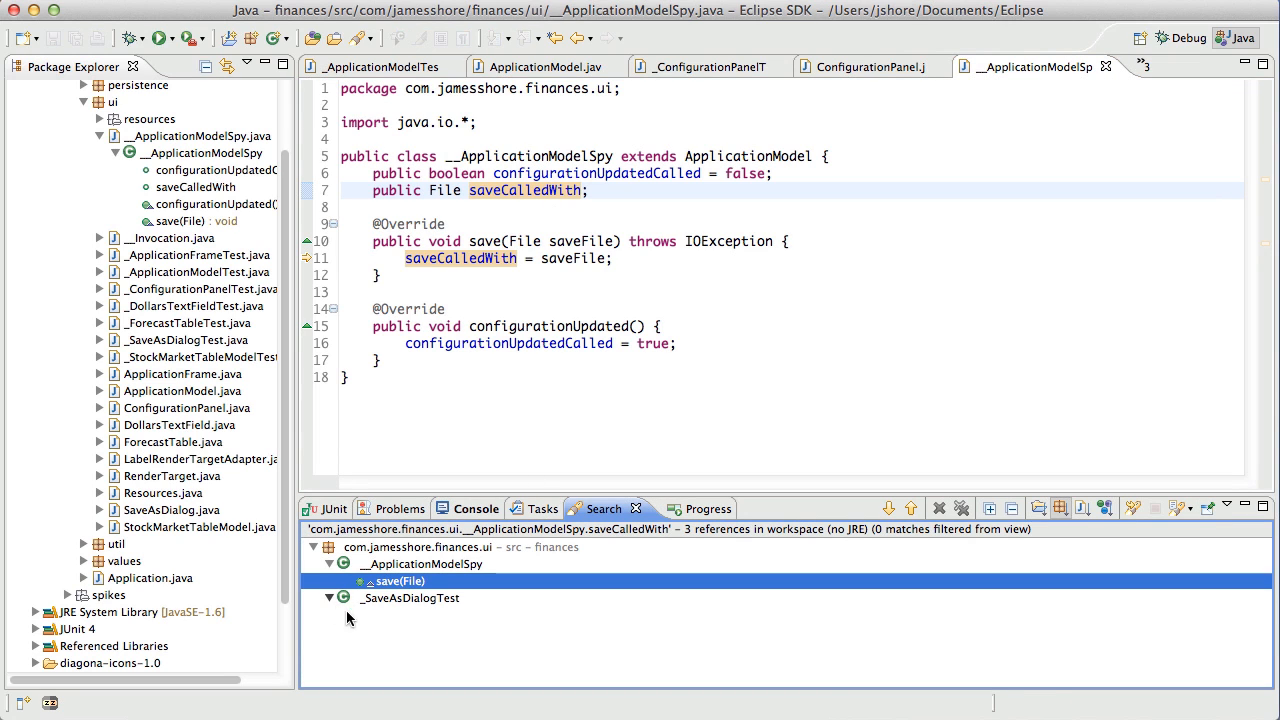
- Add a '// TODO: Delete me?' comment after the spy's saveCalledWith field and save
click(329, 598)
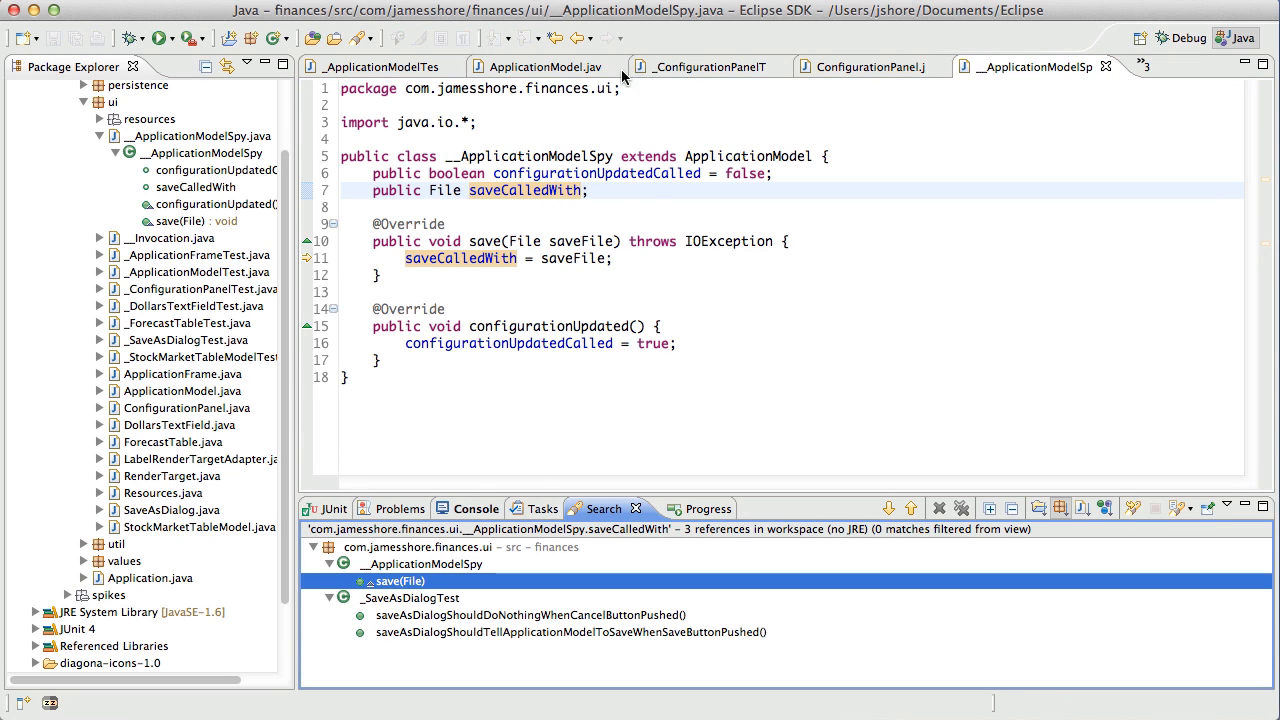
click(643, 191)
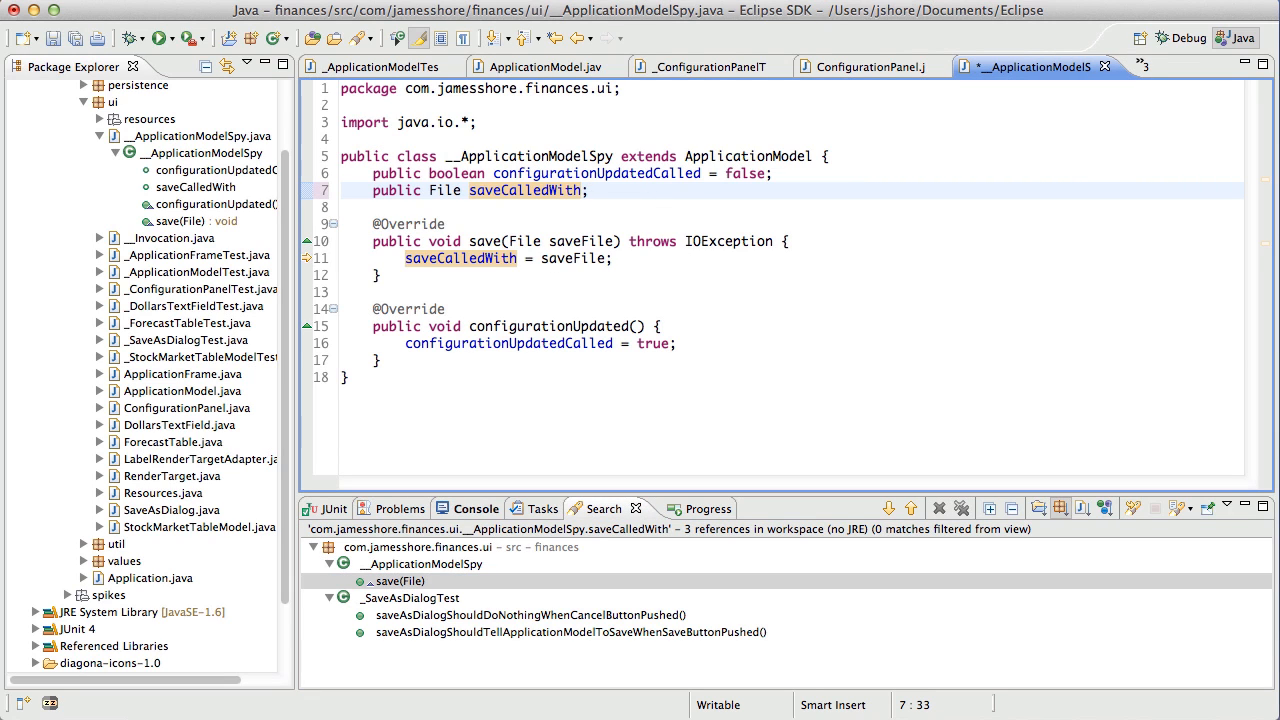
text(// Delete)
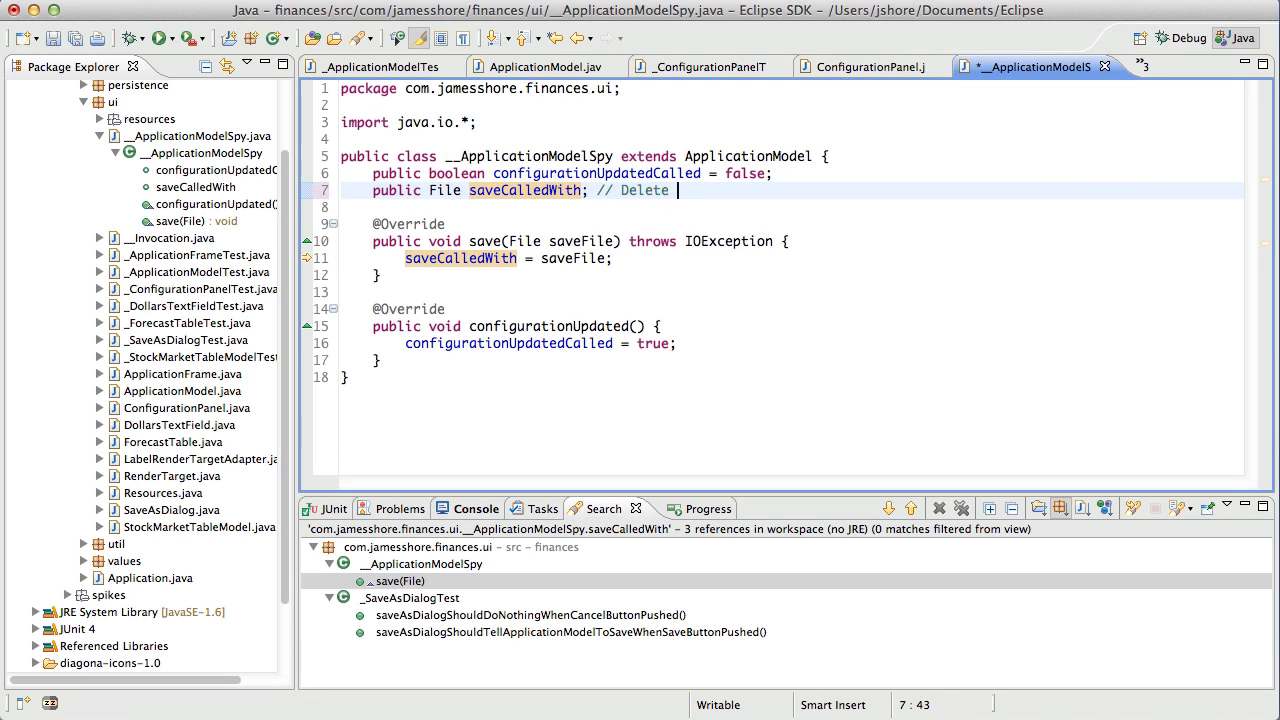
text(me?)
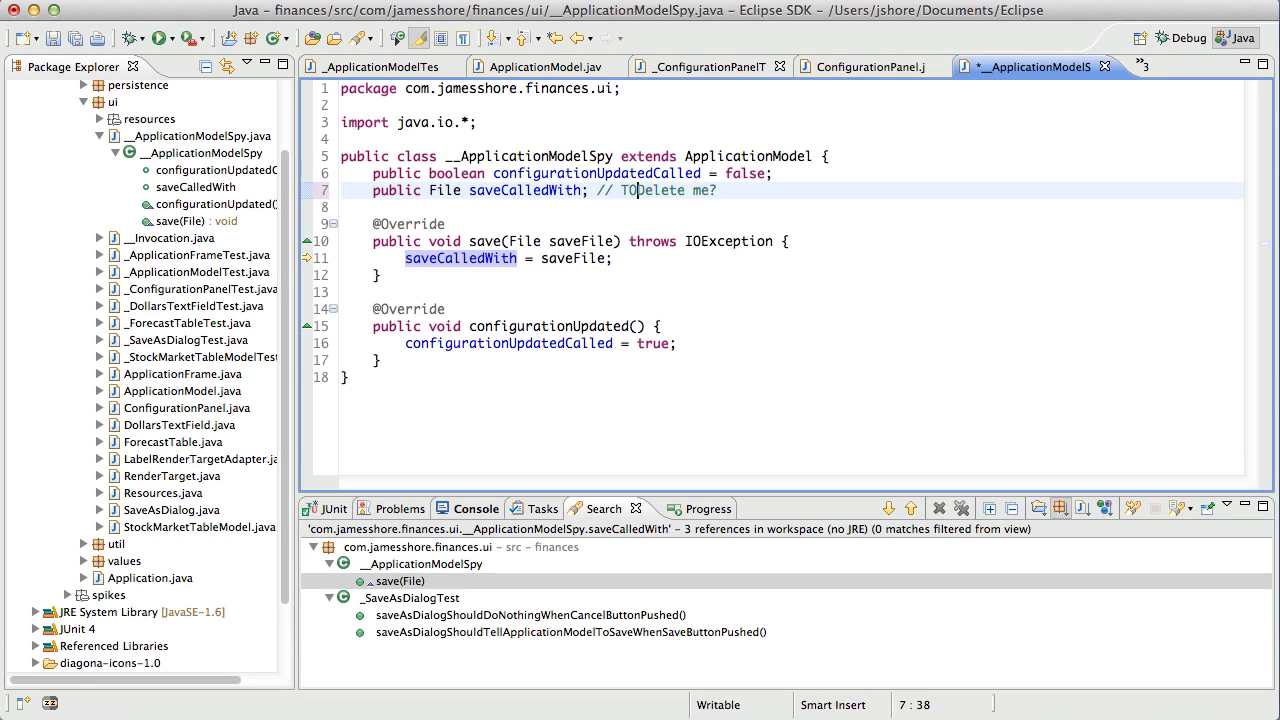
text(O: D)
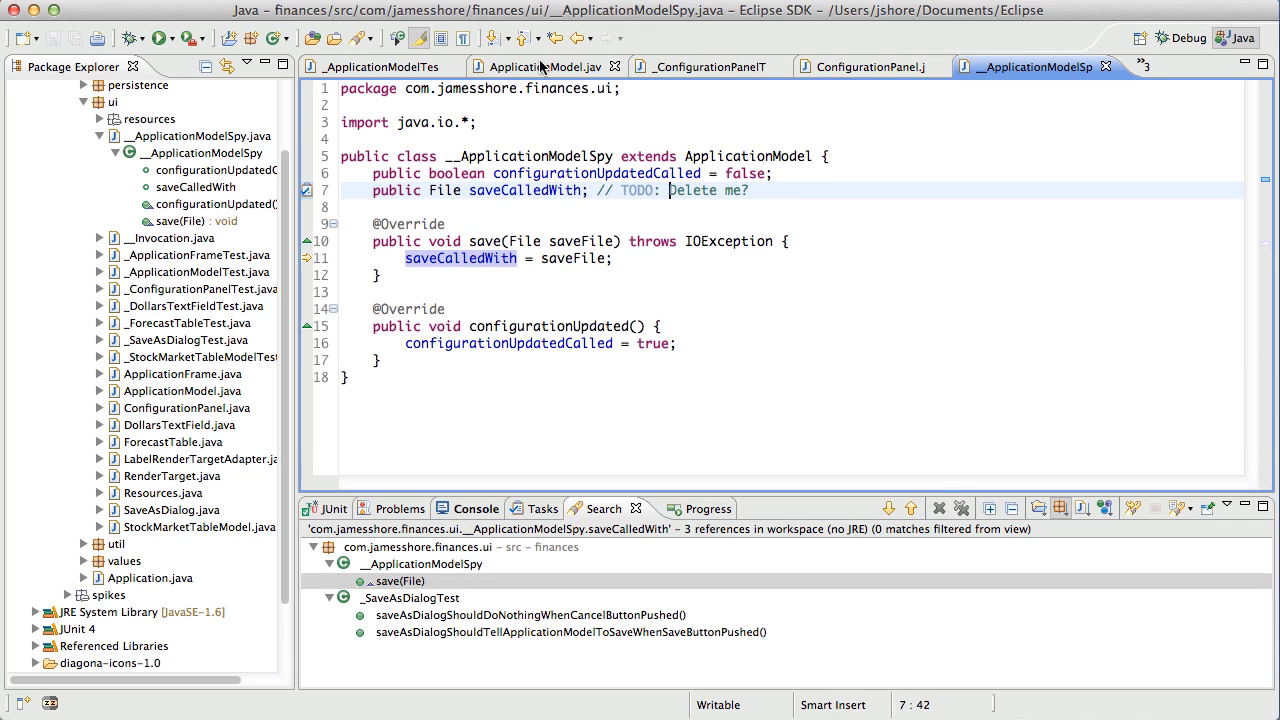
- Return to ApplicationModel.java and place the caret at the no-argument constructor marked 'TODO: DELETE ME?'
click(544, 66)
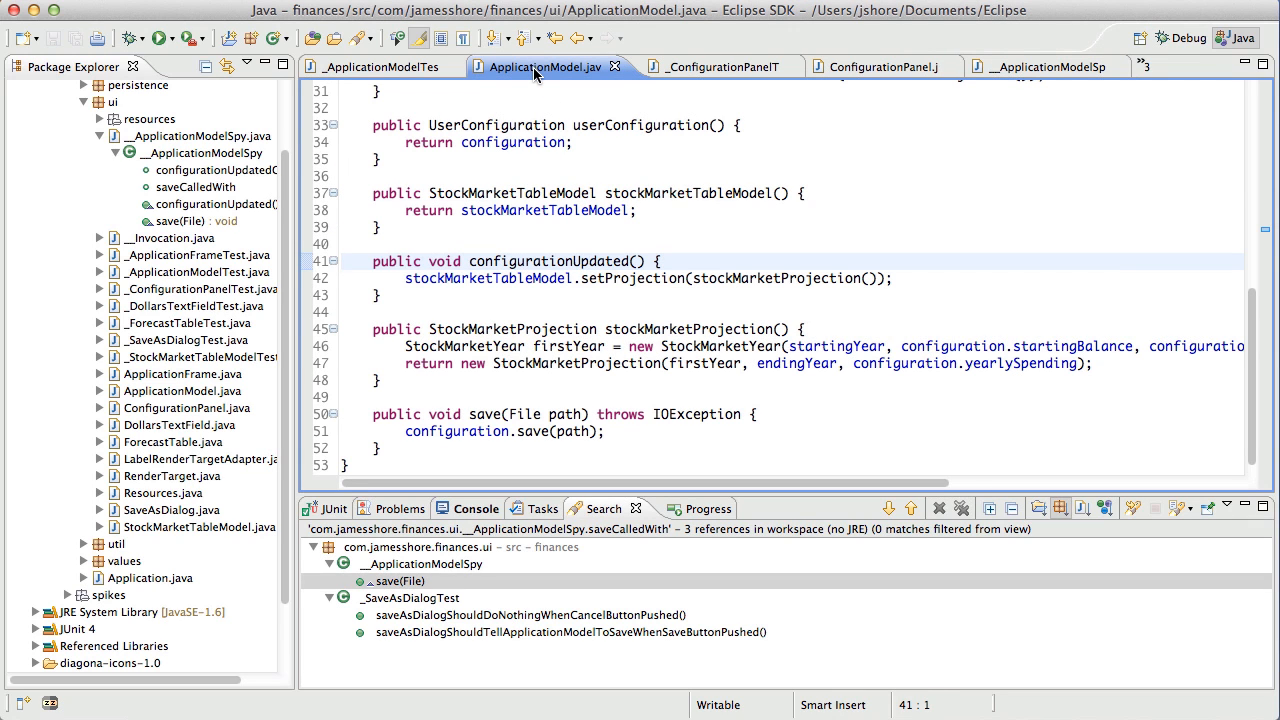
click(342, 261)
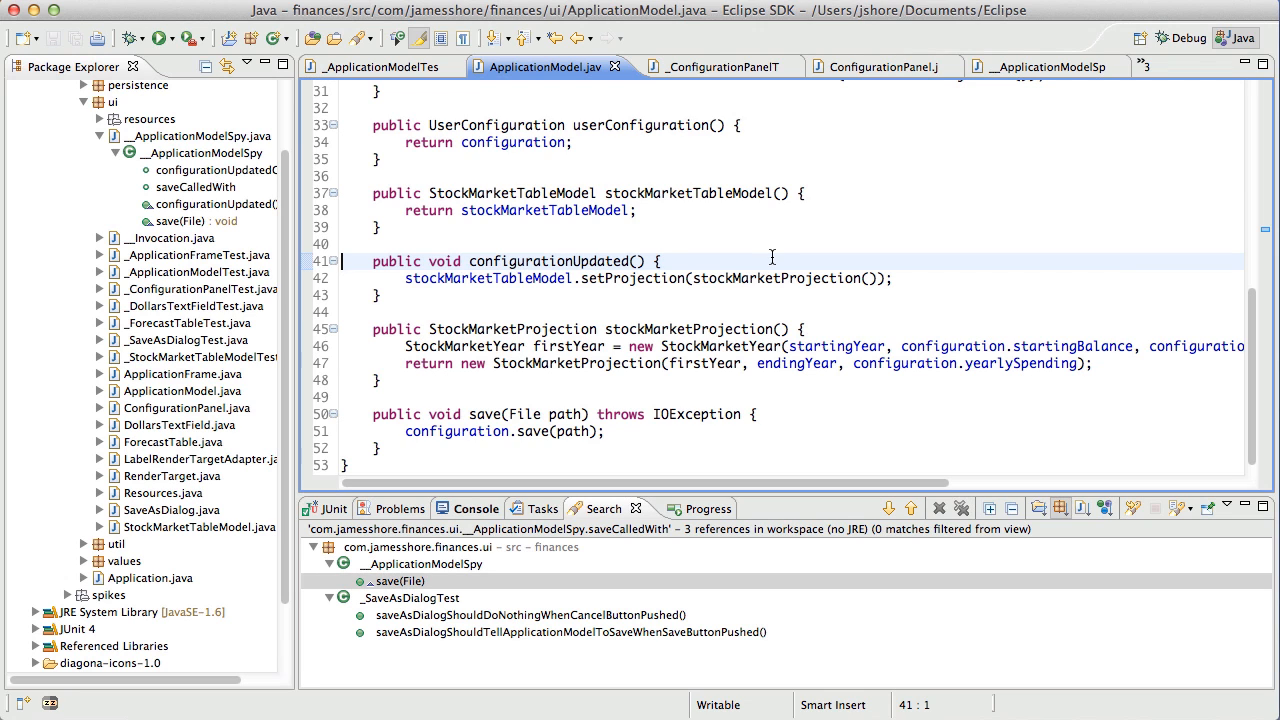
click(332, 508)
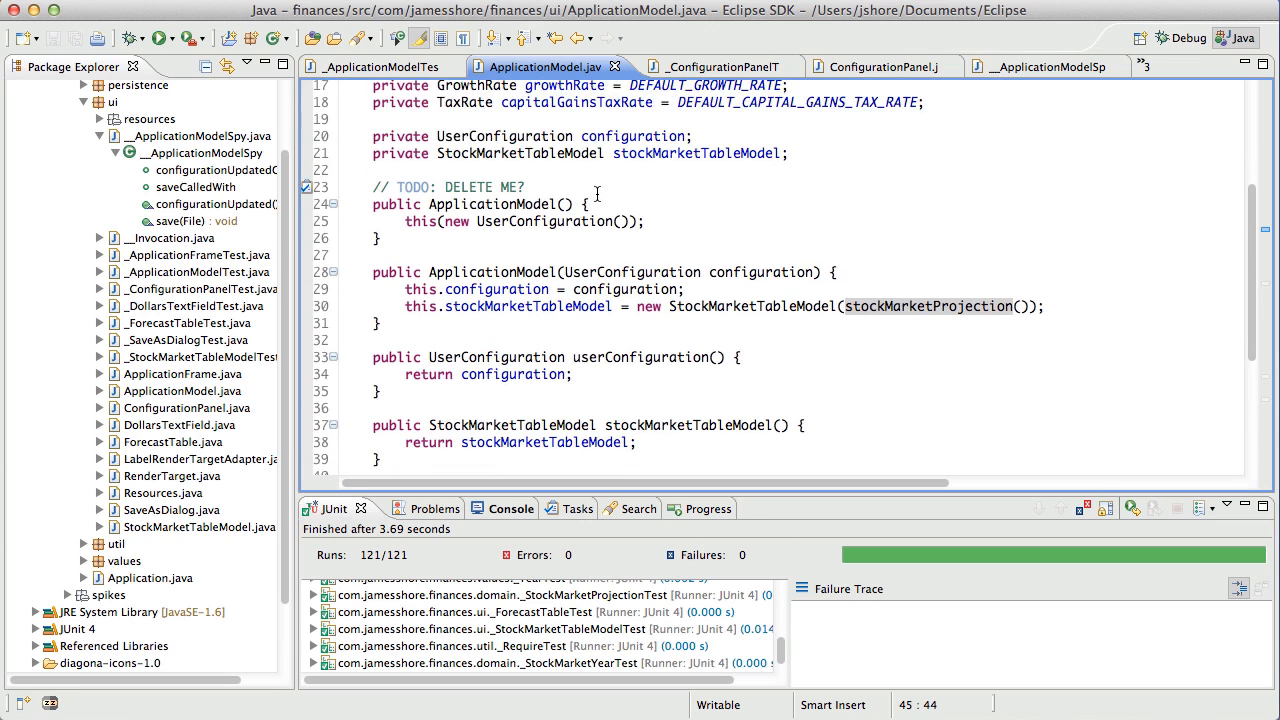
- Compare _ConfigurationPanelTest.setUp against the ConfigurationPanel constructor it builds
click(710, 66)
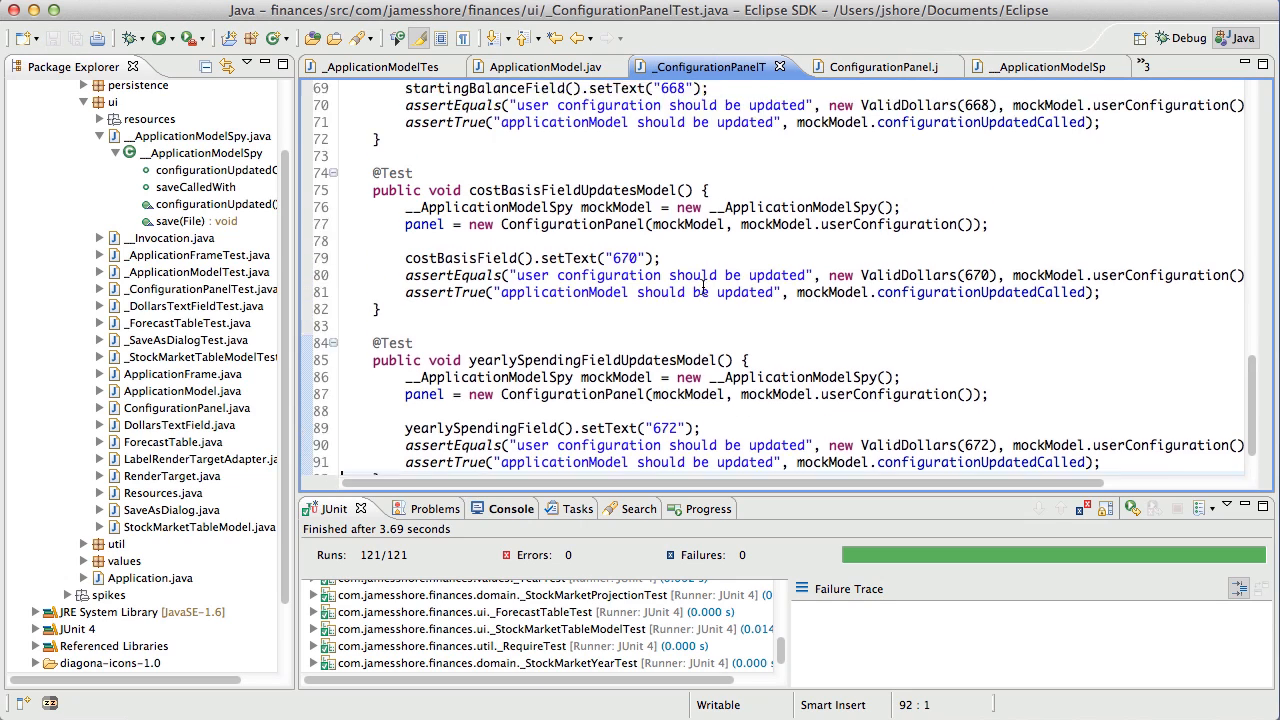
scroll(down, 3)
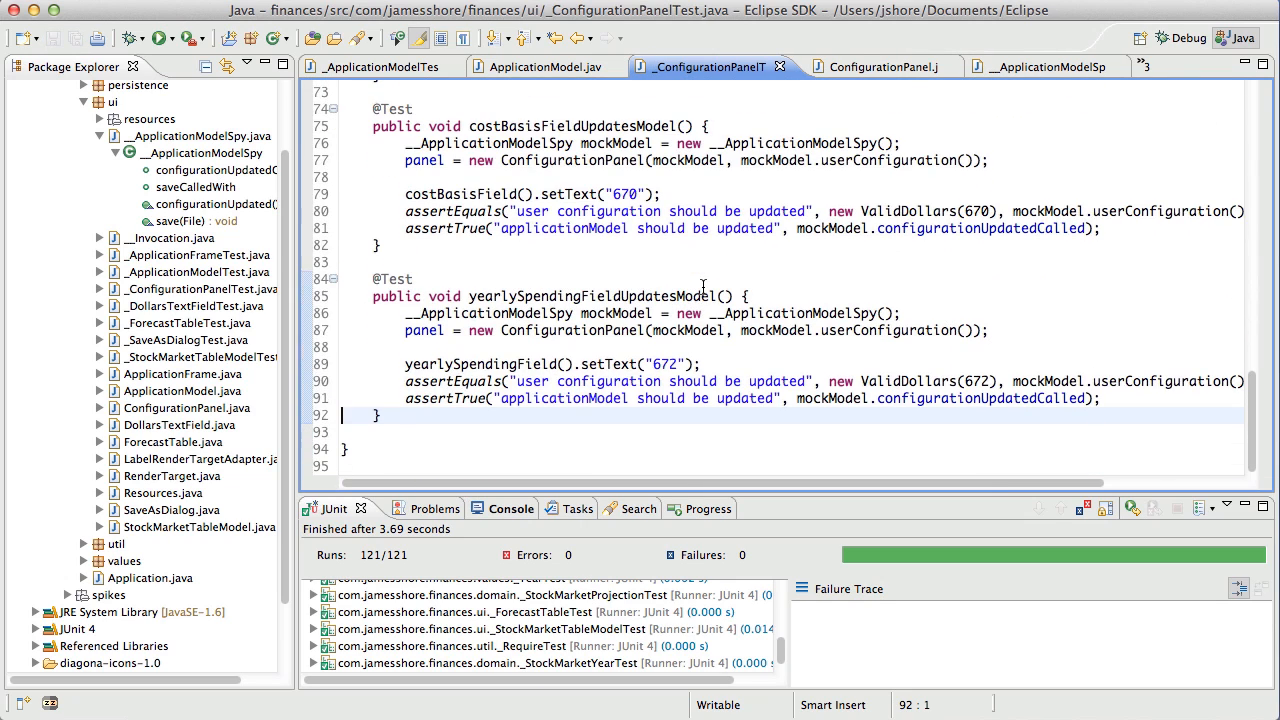
click(870, 66)
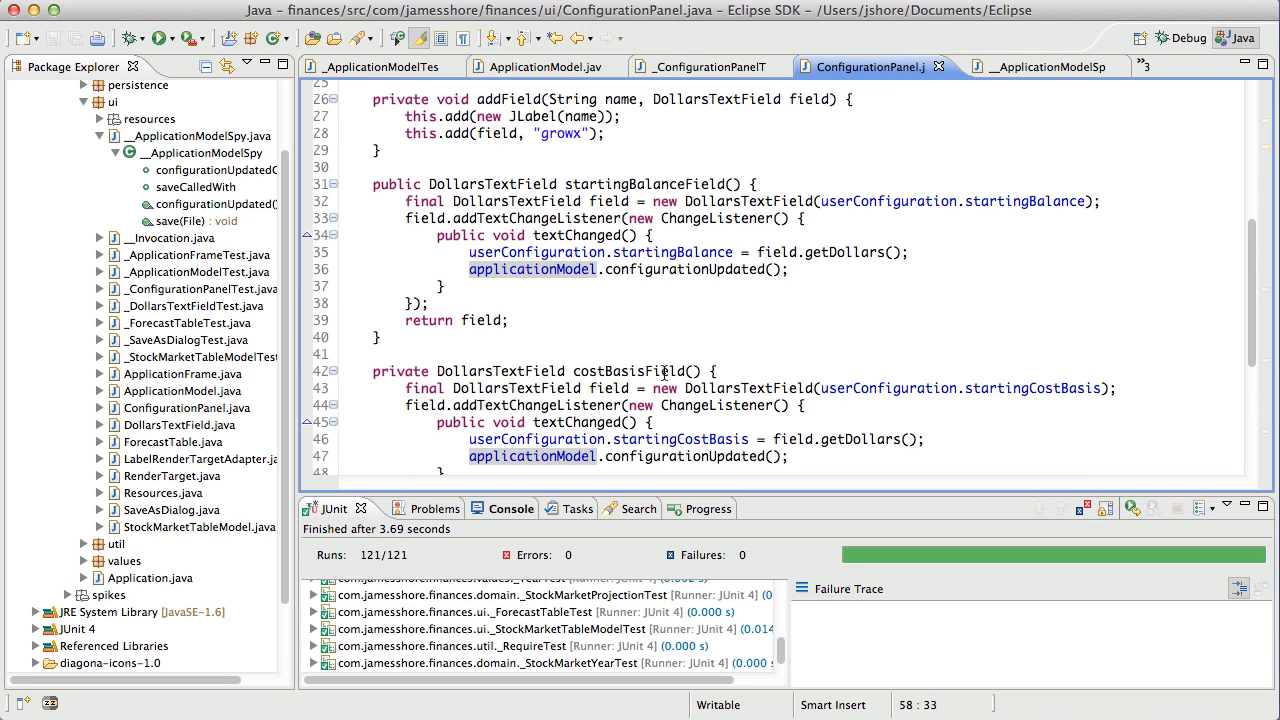
click(670, 287)
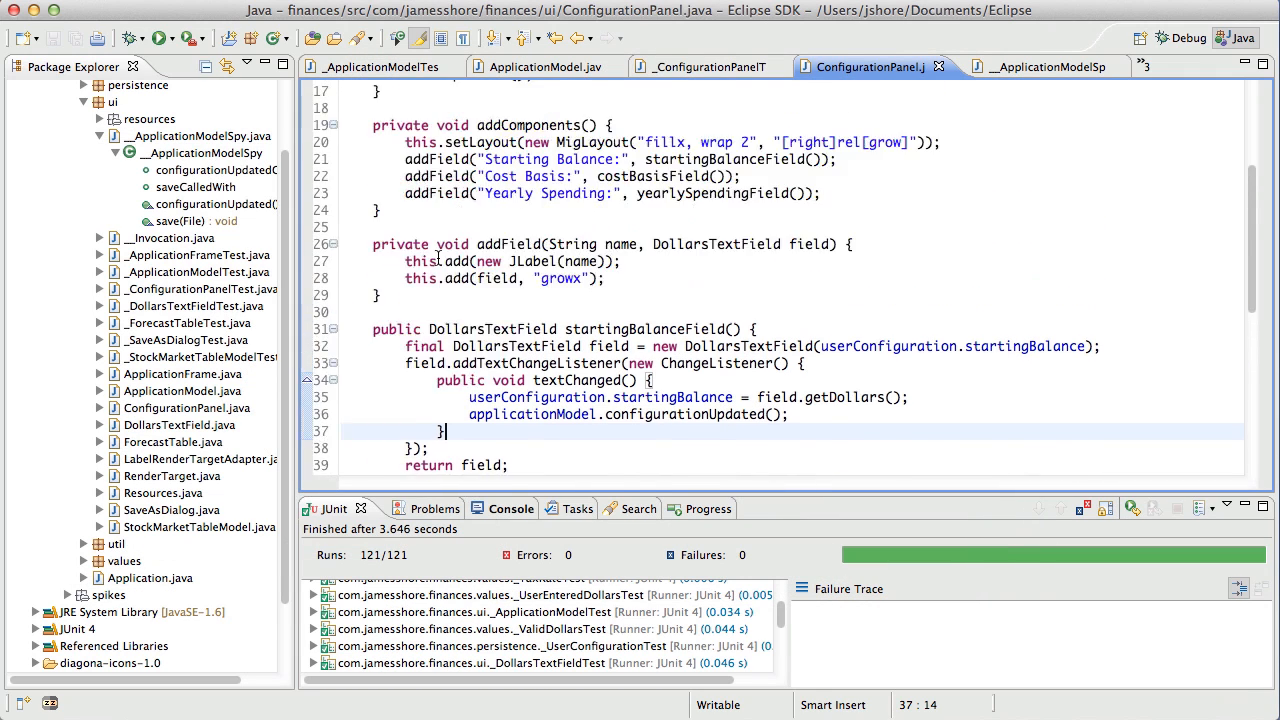
- Make setUp assign userConfiguration from model.userConfiguration(), keeping all 121 tests green
click(710, 66)
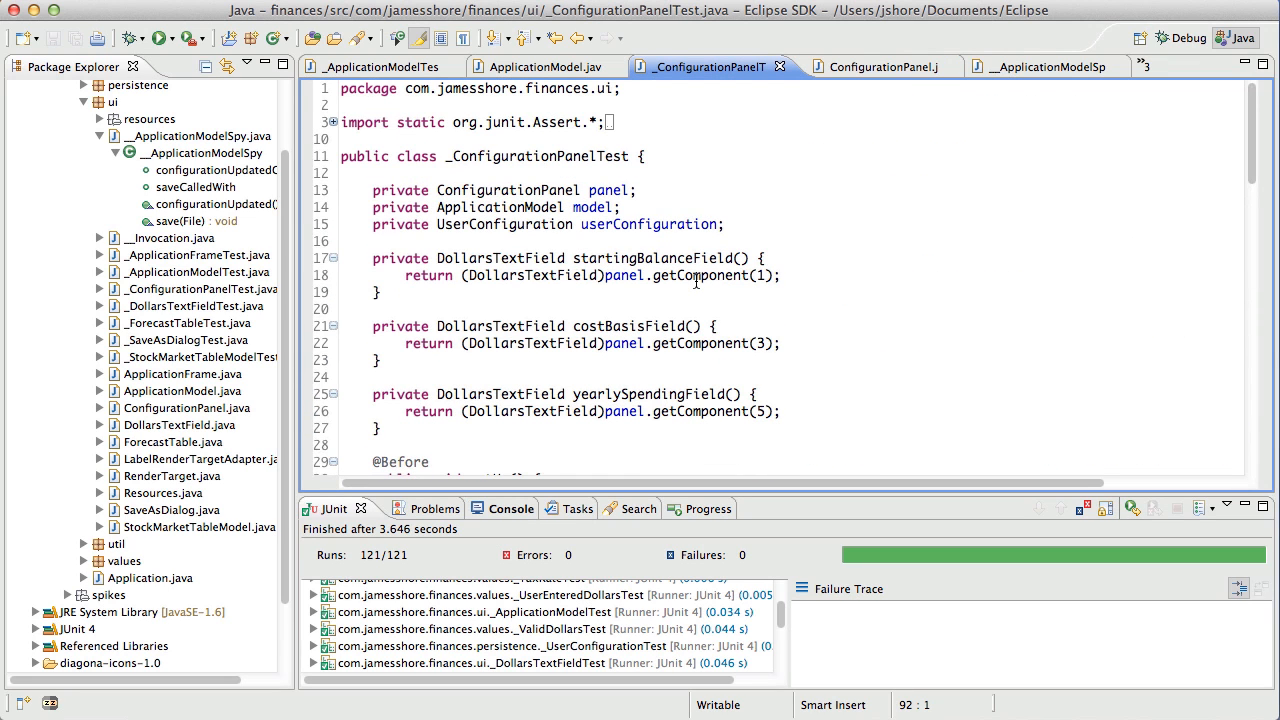
click(865, 66)
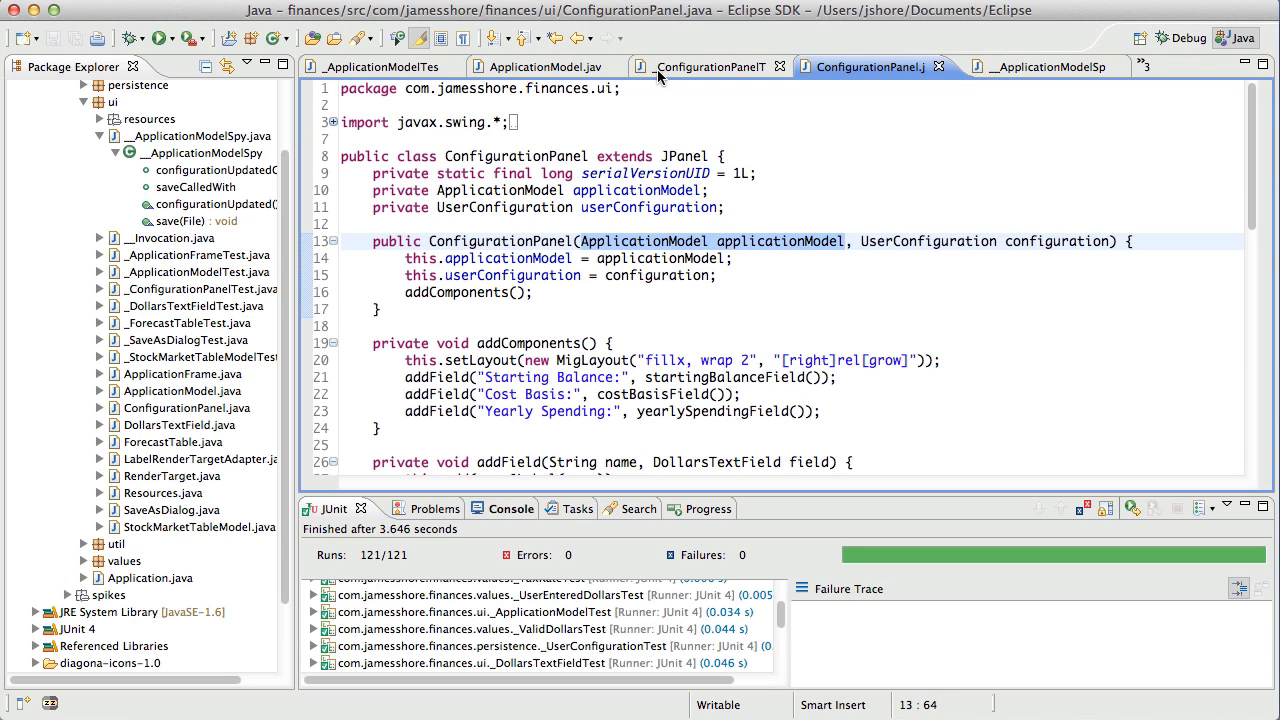
click(712, 66)
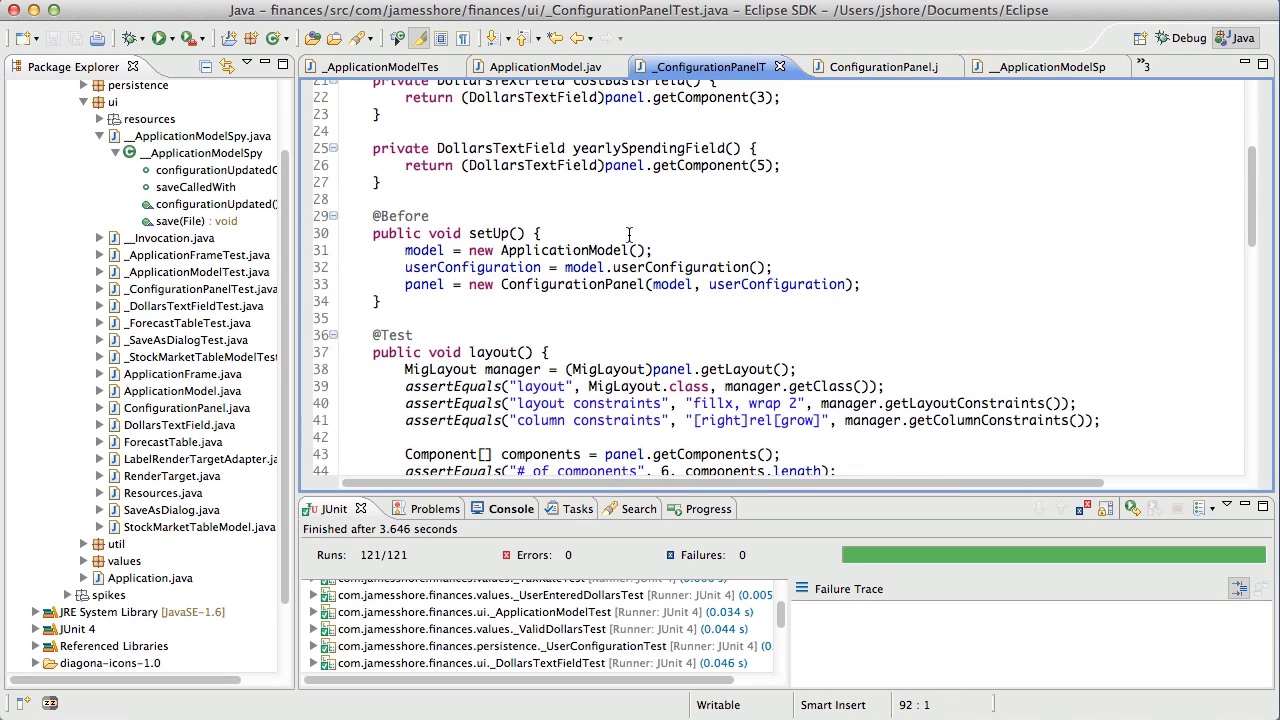
scroll(down, 3)
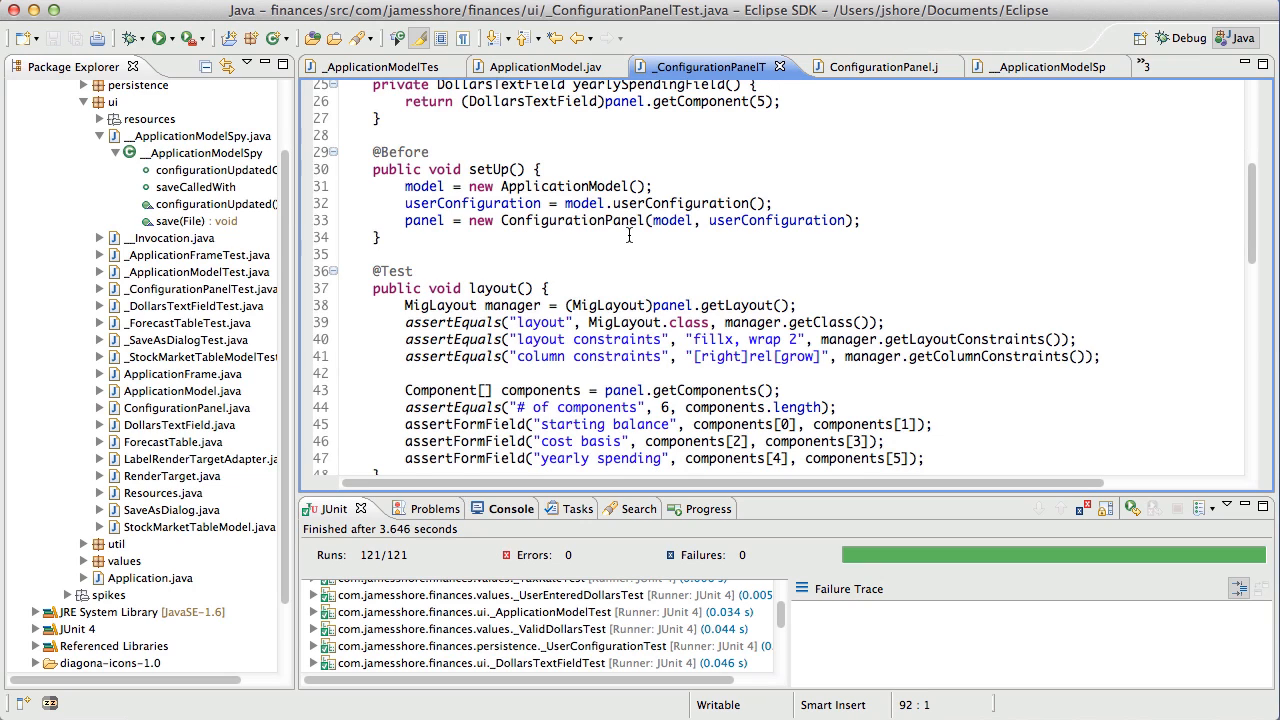
mouse_move(661, 195)
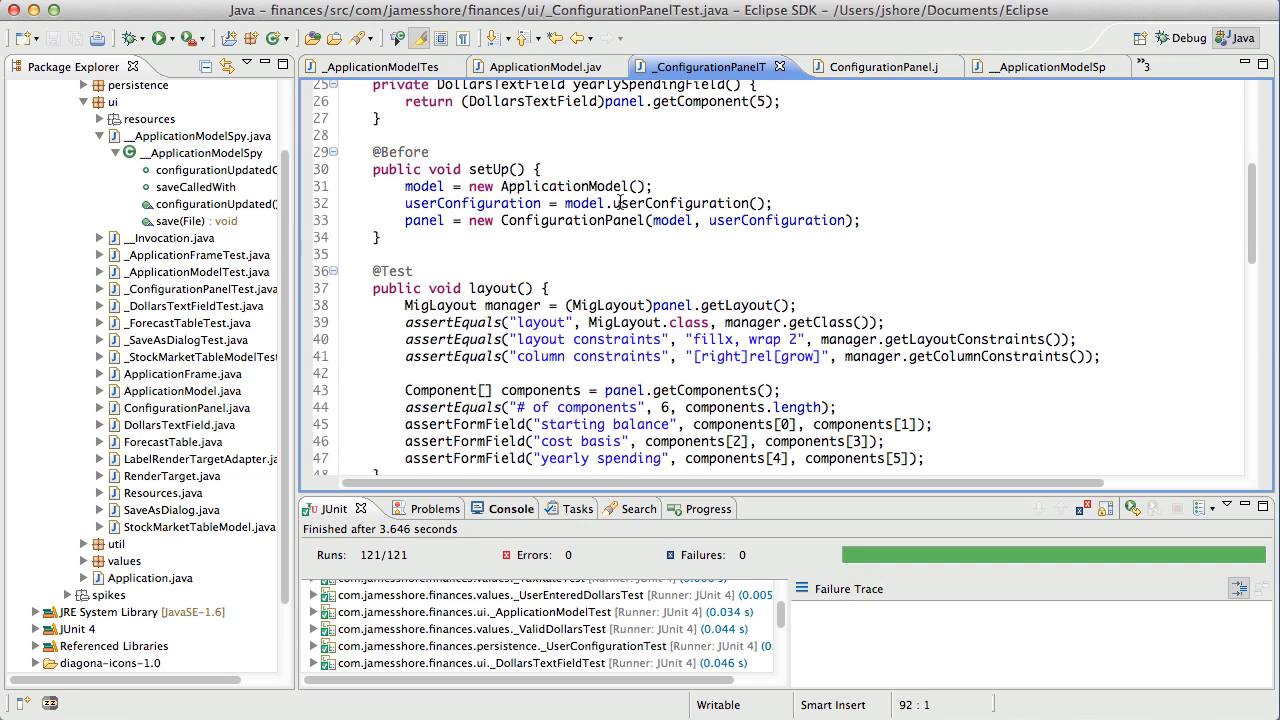
- List the five workspace references to the ConfigurationPanel constructor and bring up its refactoring menu
click(870, 66)
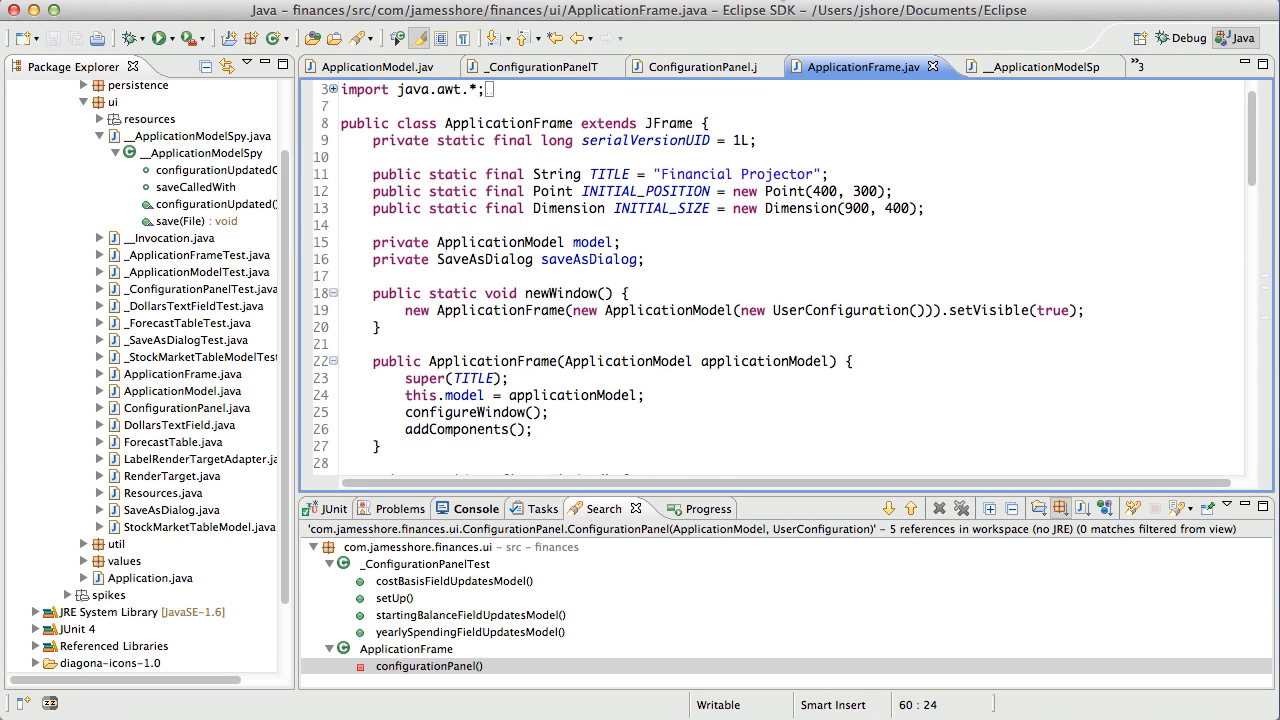
click(701, 66)
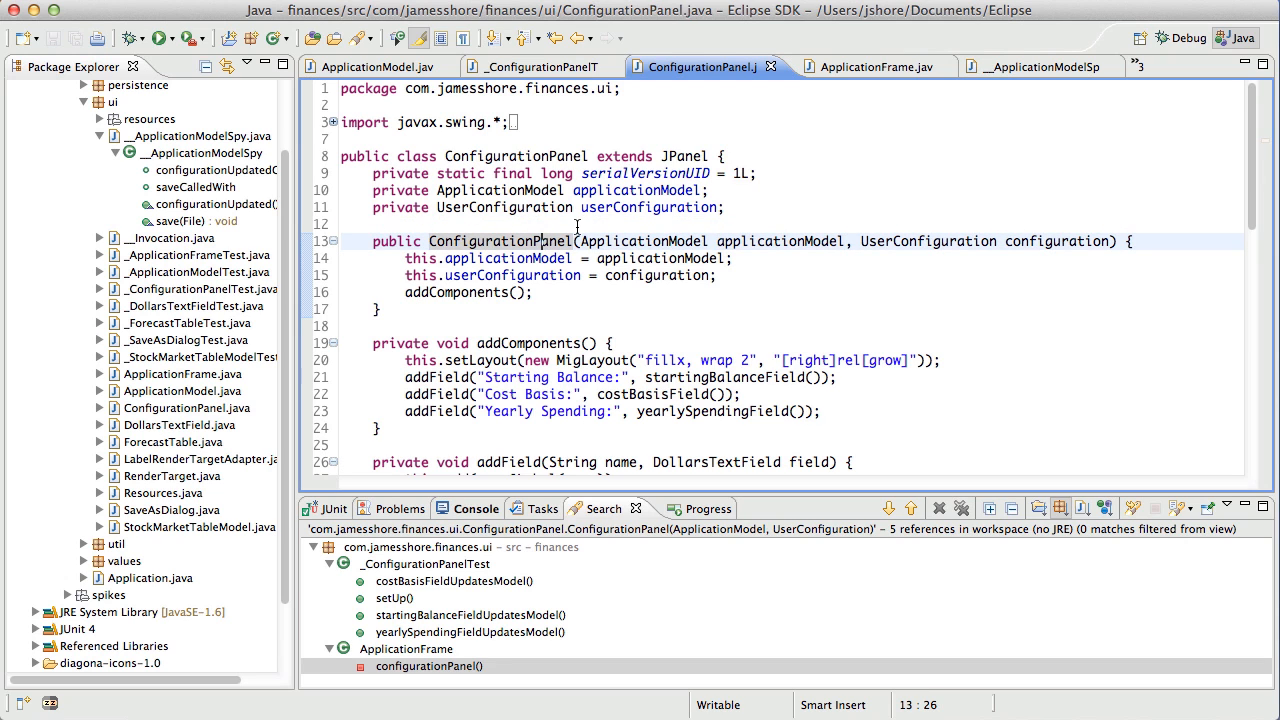
right_click(548, 241)
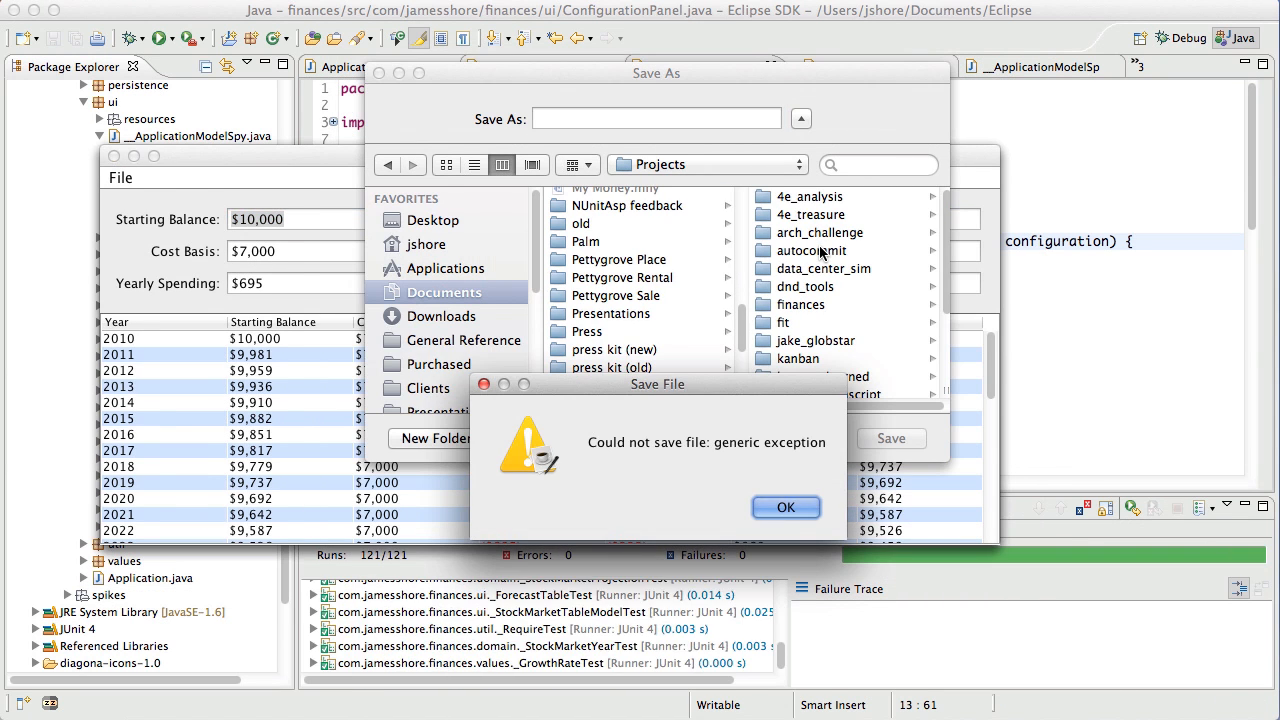
- Preview Change Method Signature on the constructor, back out, and rerun the test suite first
click(785, 507)
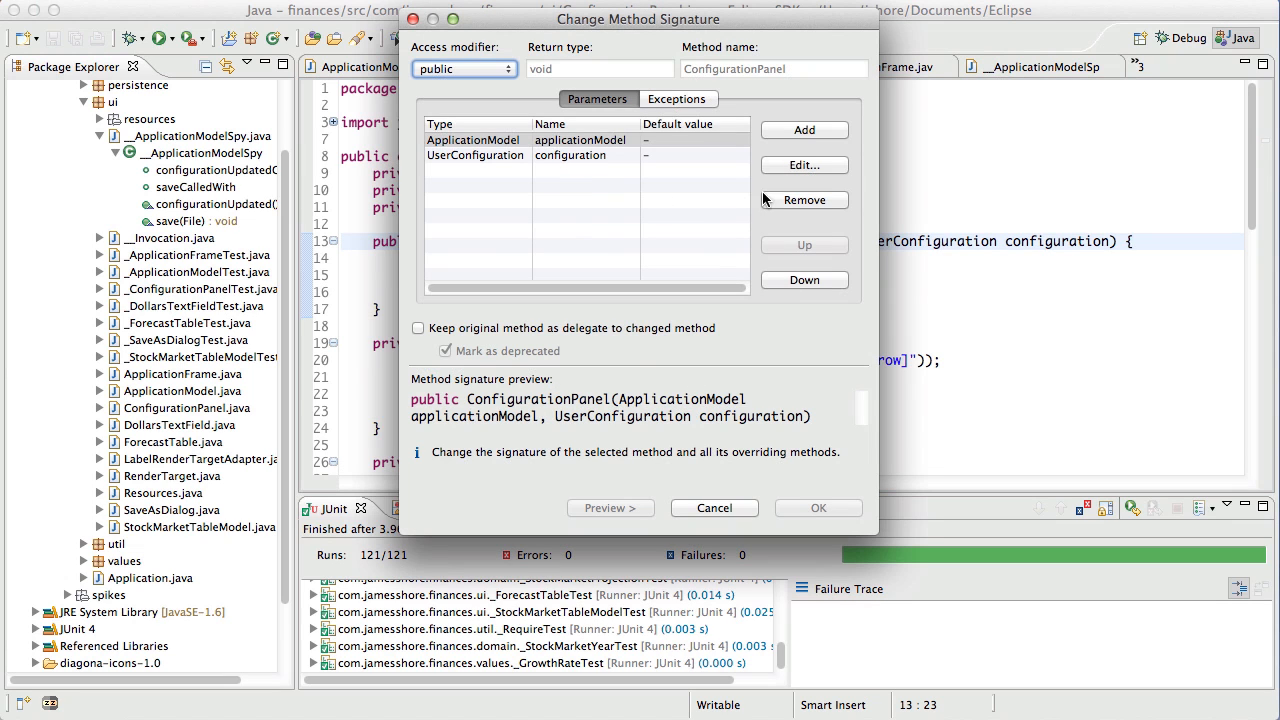
click(804, 199)
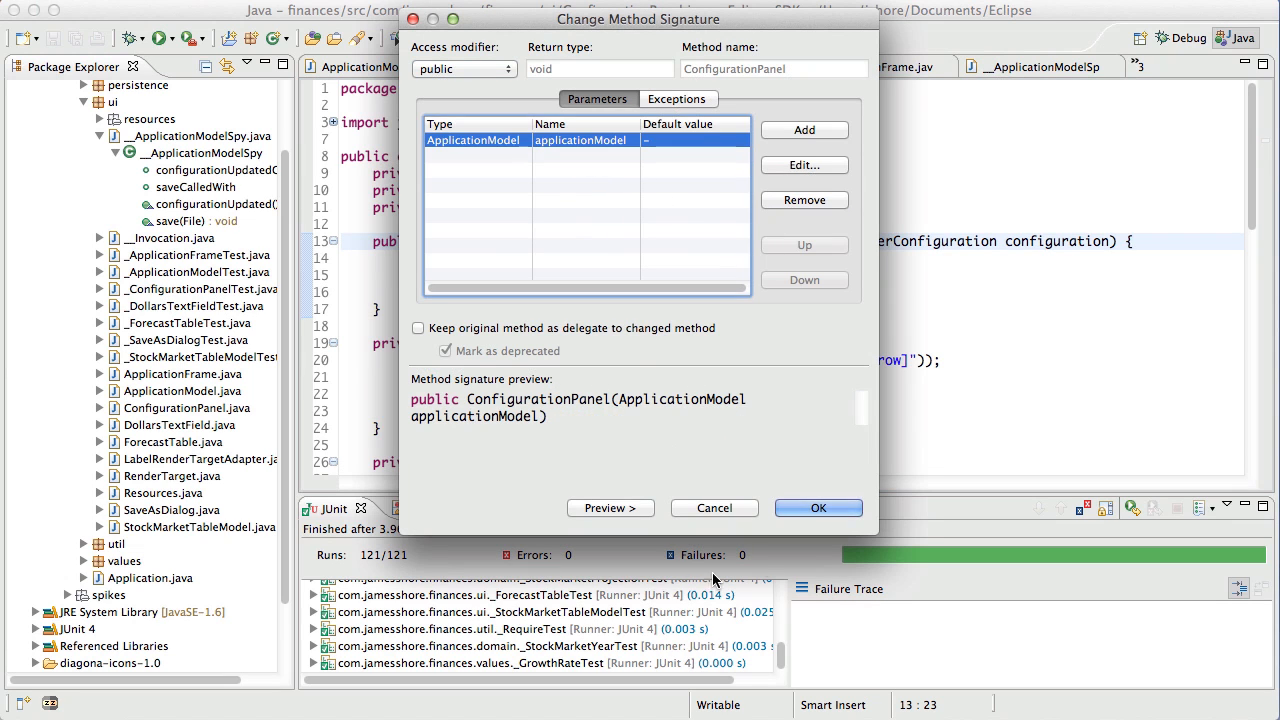
click(818, 508)
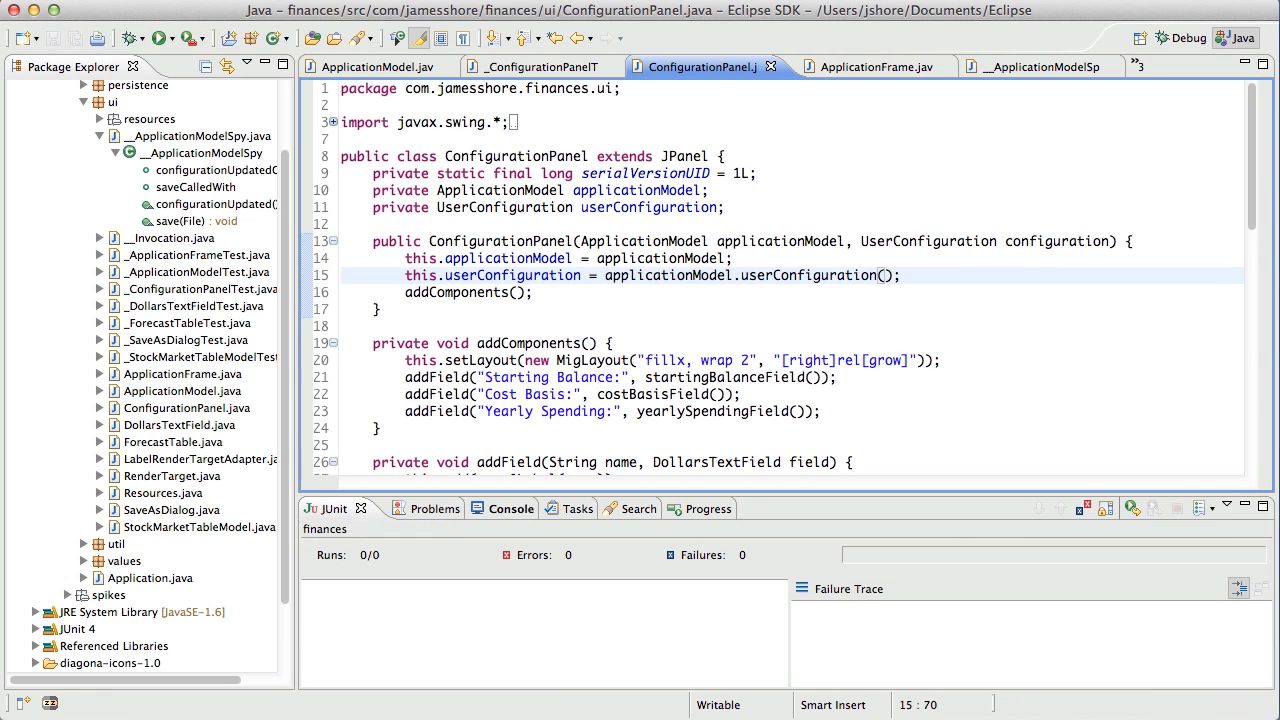
click(158, 38)
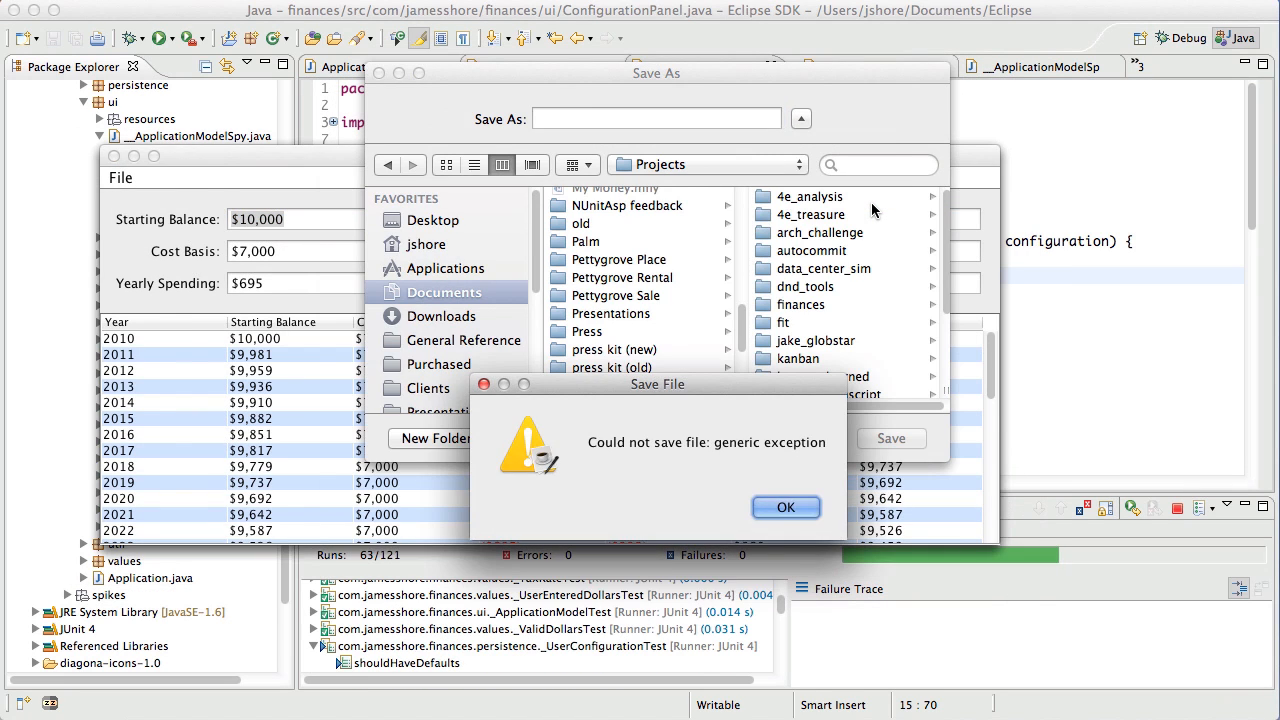
- Remove the UserConfiguration parameter so the constructor reads applicationModel.userConfiguration(); 121 tests pass
click(786, 507)
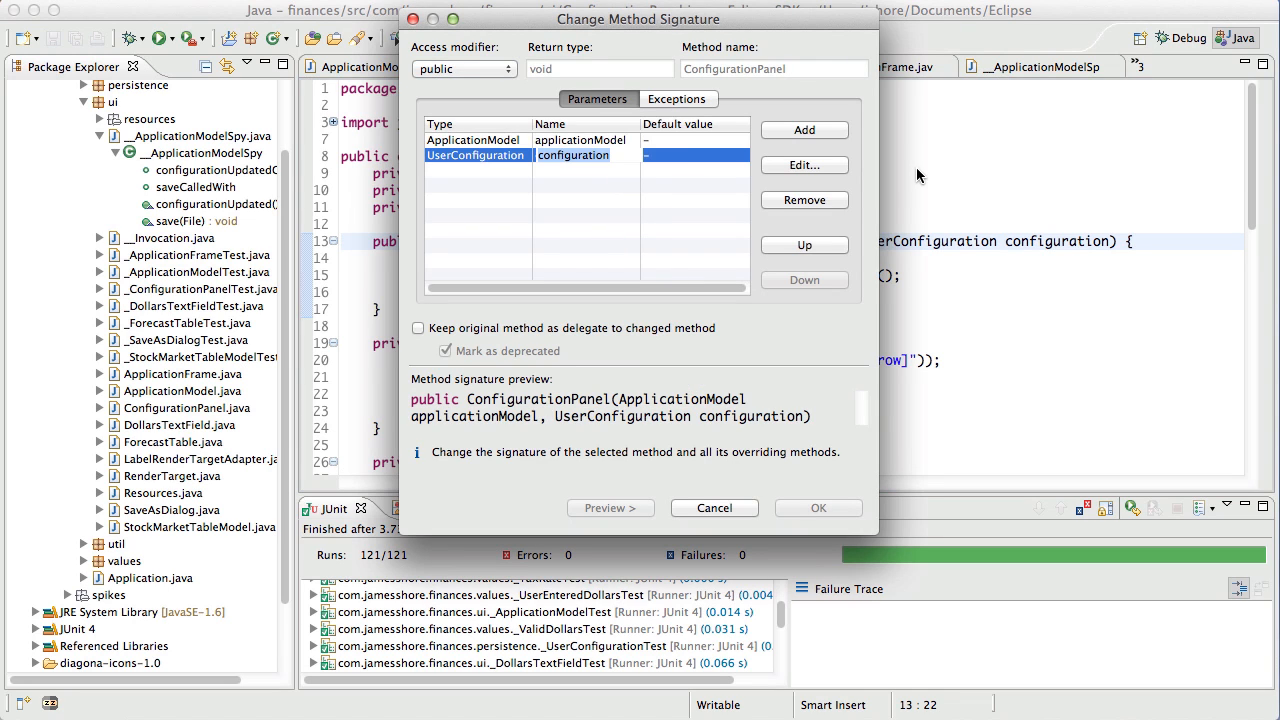
click(804, 199)
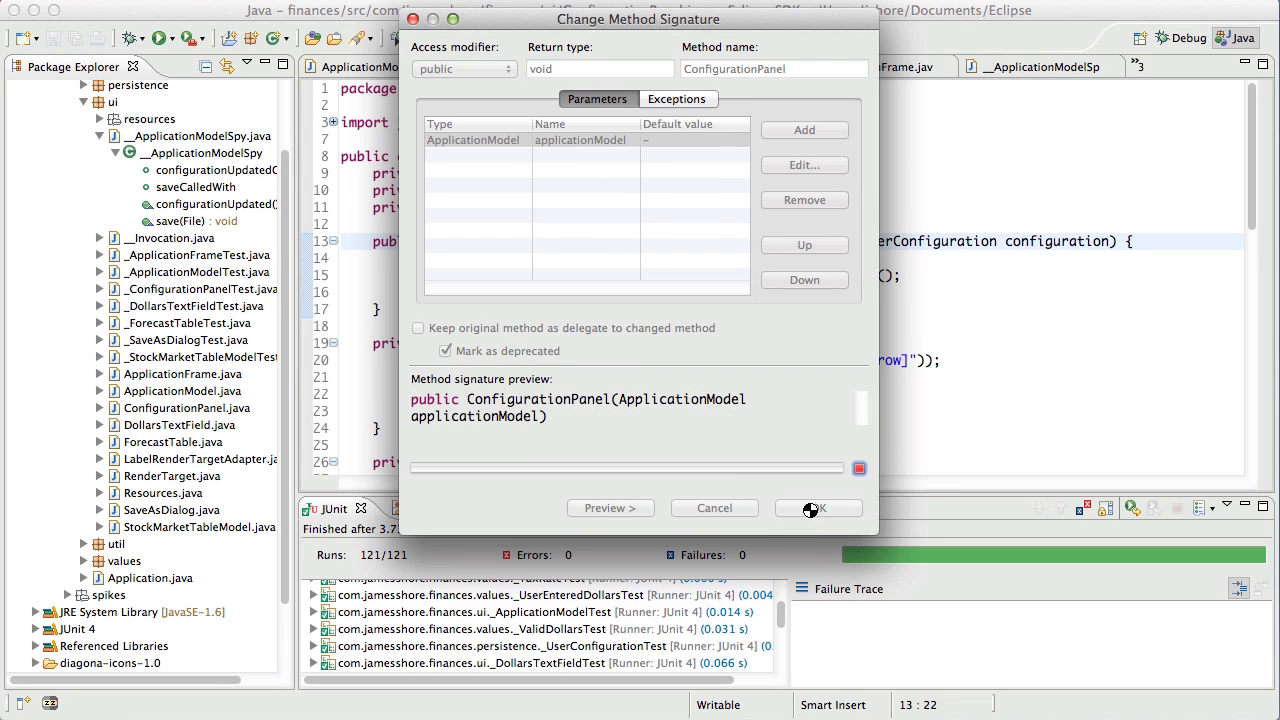
click(817, 507)
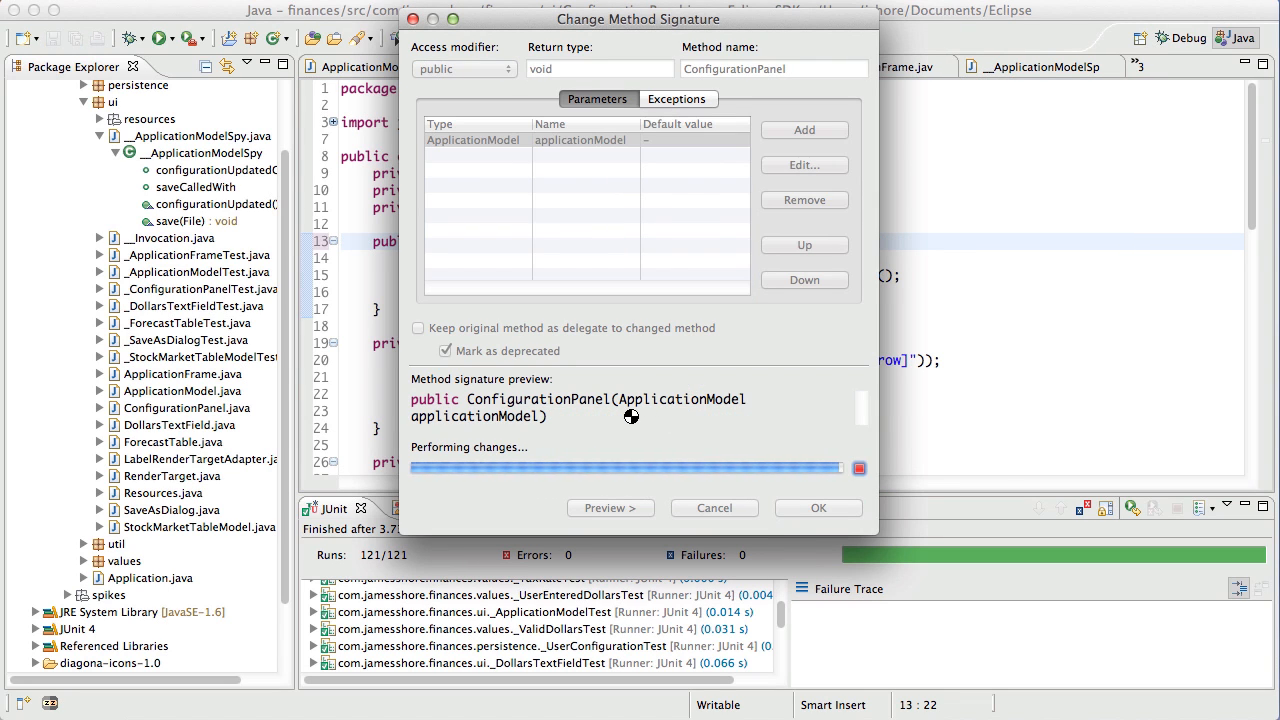
click(817, 508)
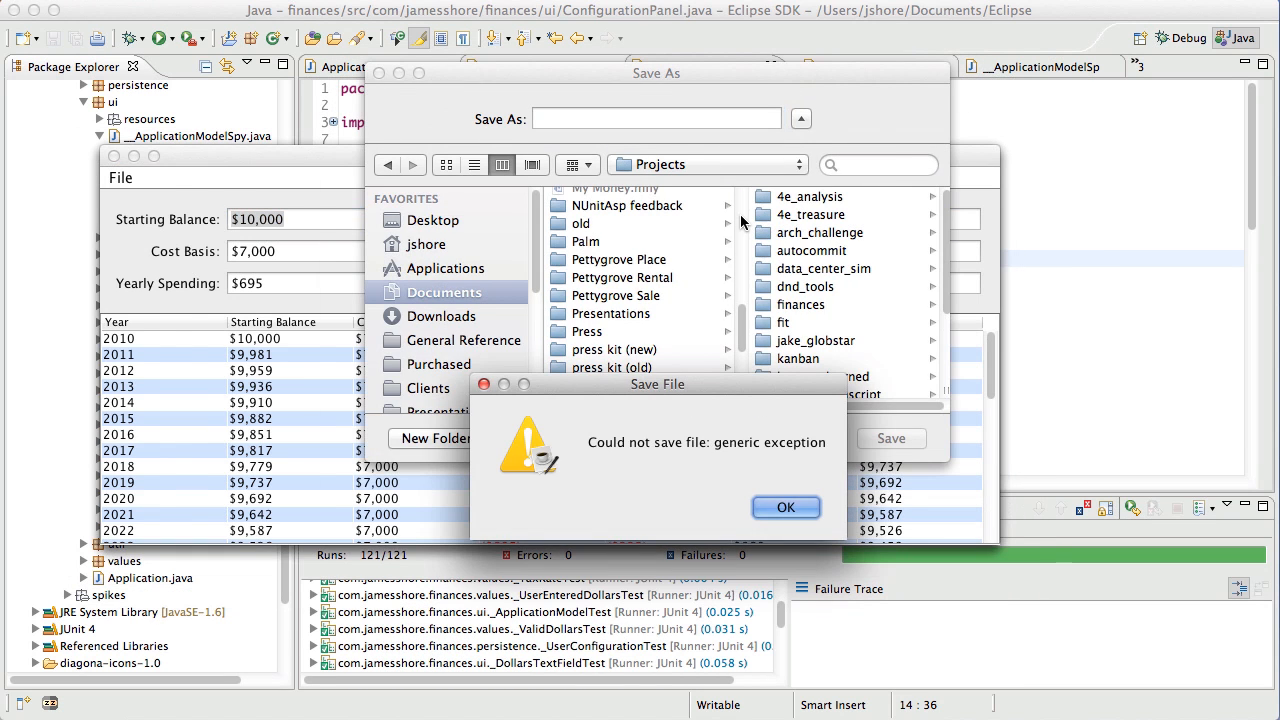
click(786, 507)
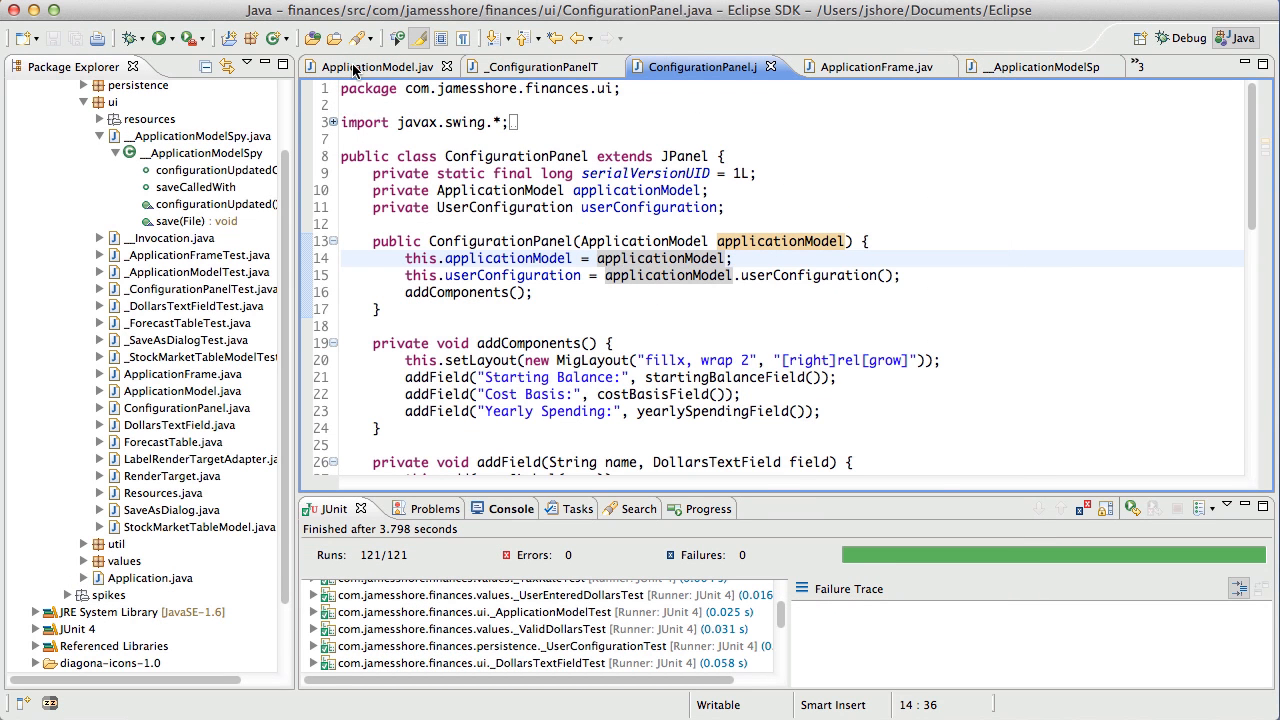
- Review the three references to ApplicationModel(UserConfiguration) and have ApplicationFrame.newWindow call new ApplicationModel()
click(378, 66)
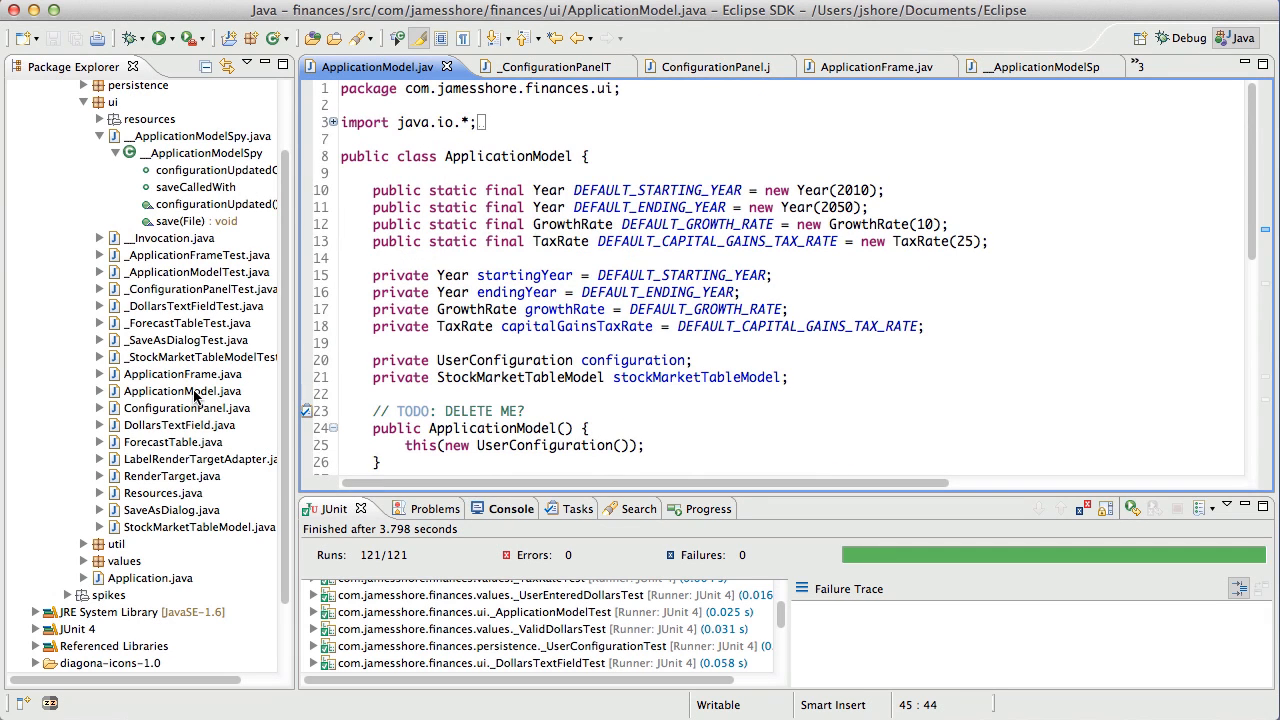
click(857, 66)
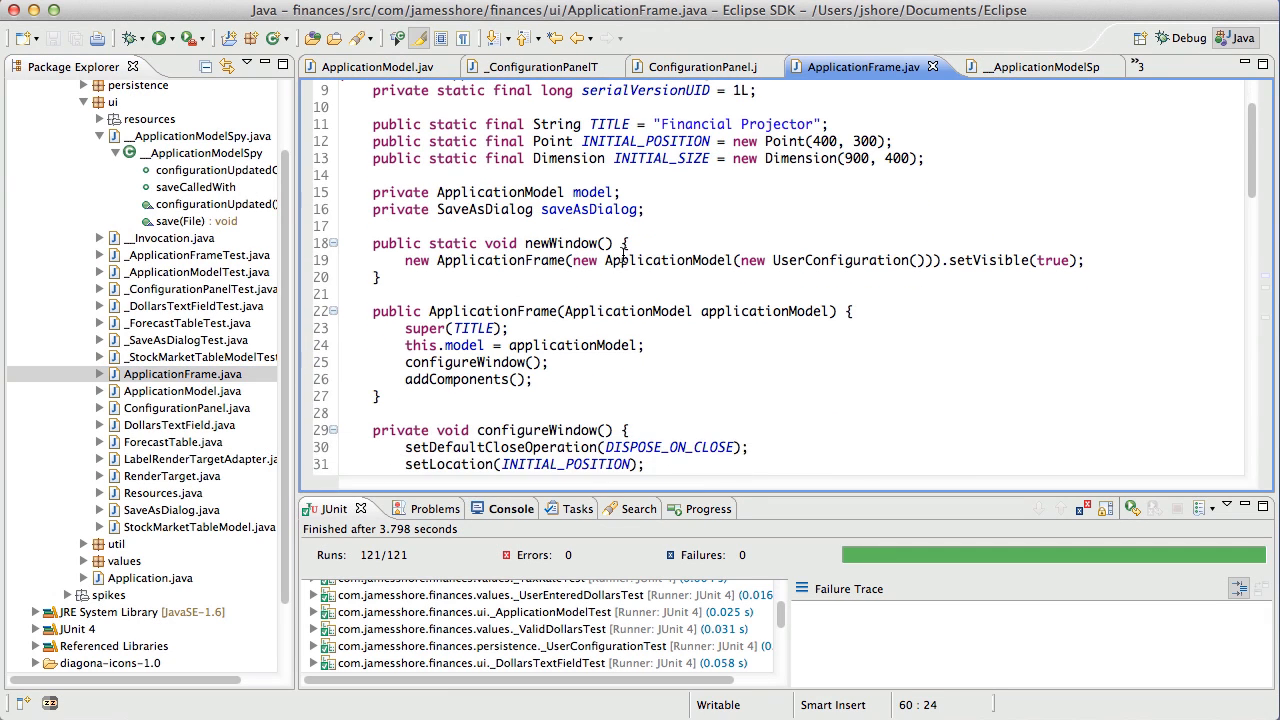
mouse_move(595, 261)
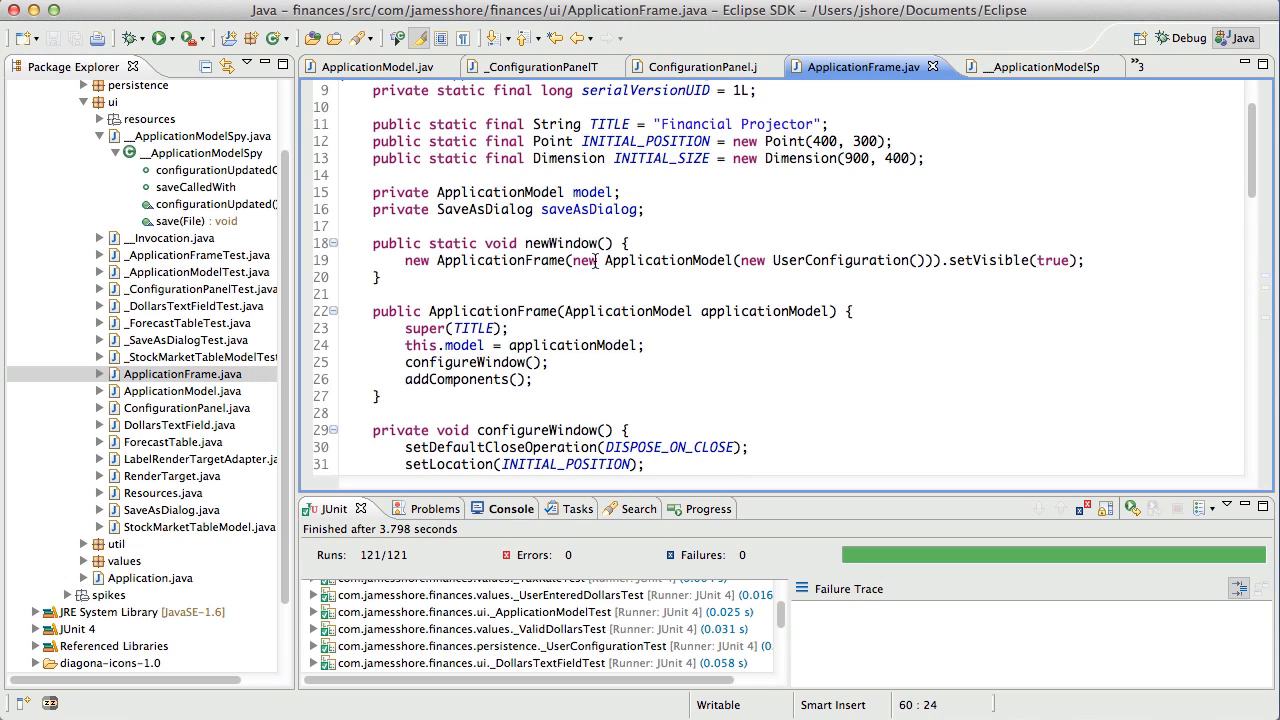
mouse_move(755, 260)
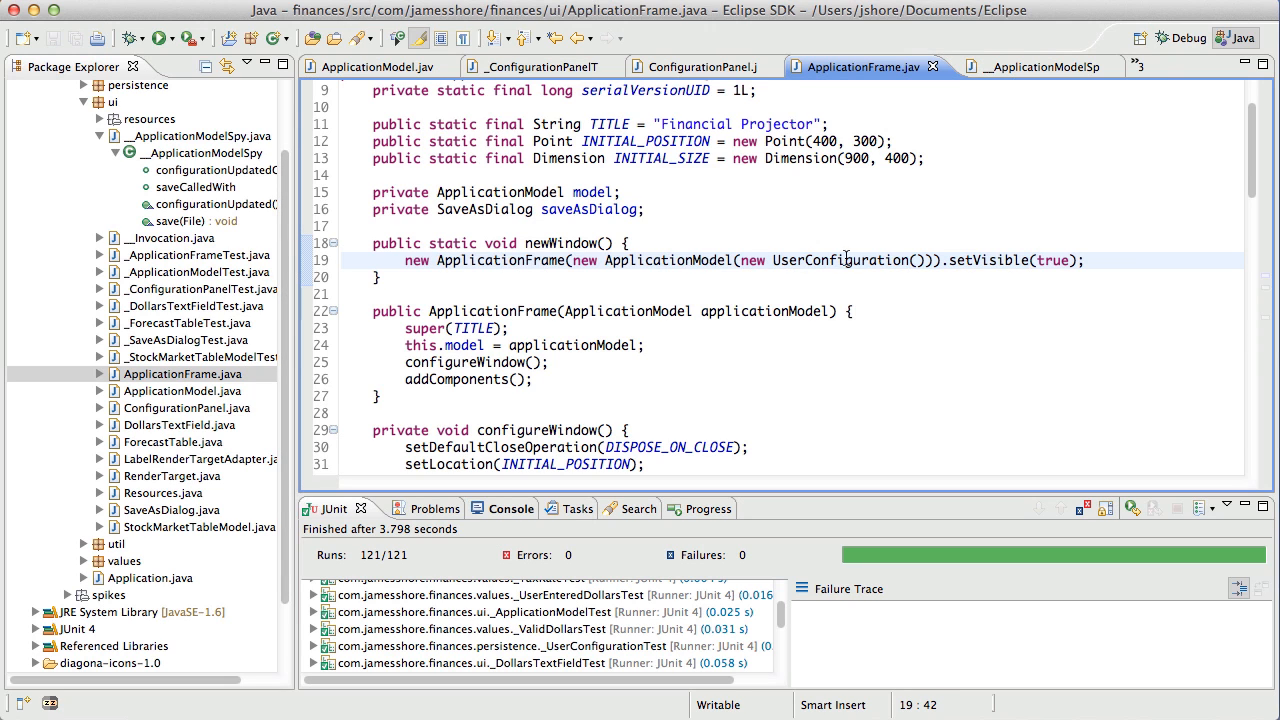
click(377, 66)
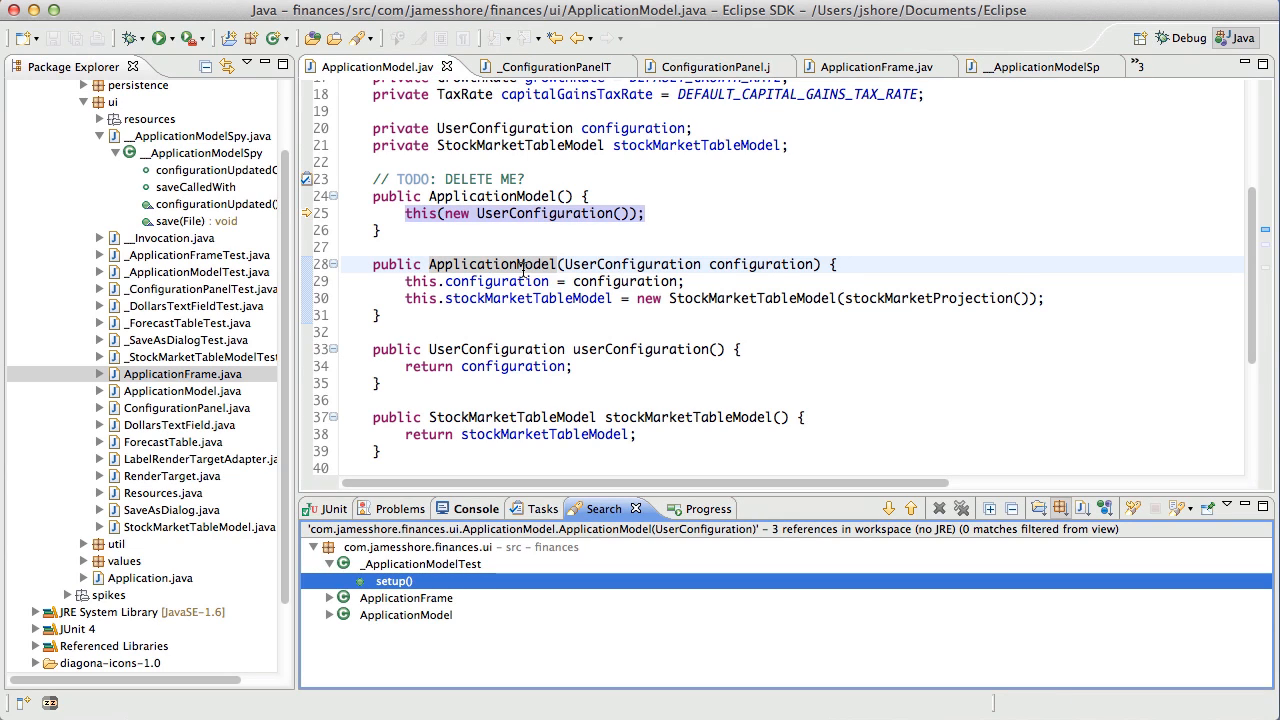
mouse_move(528, 264)
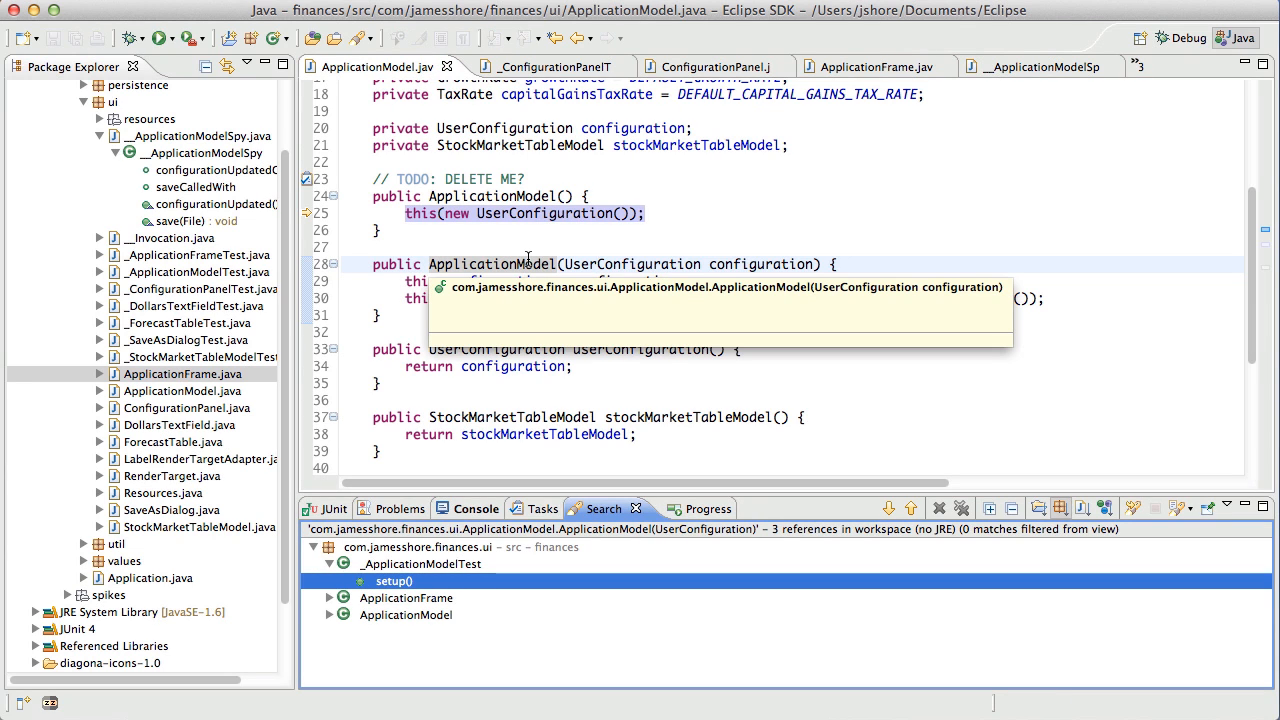
mouse_move(510, 353)
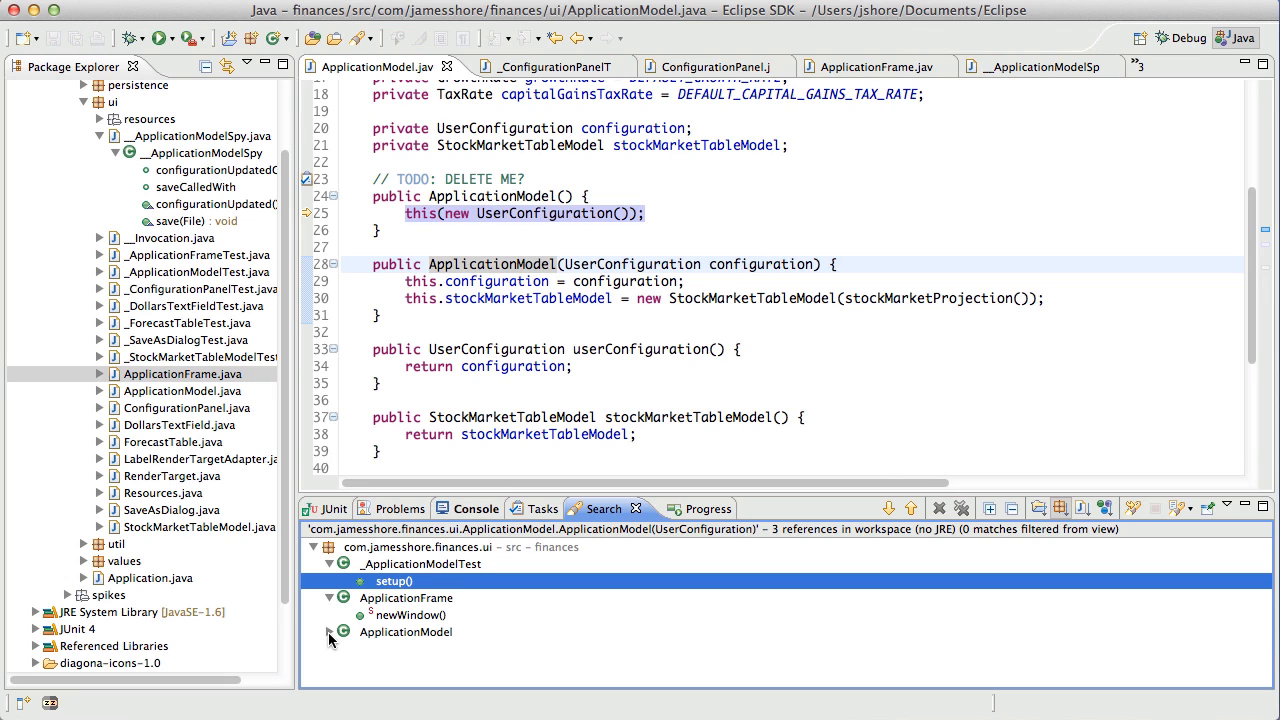
click(329, 631)
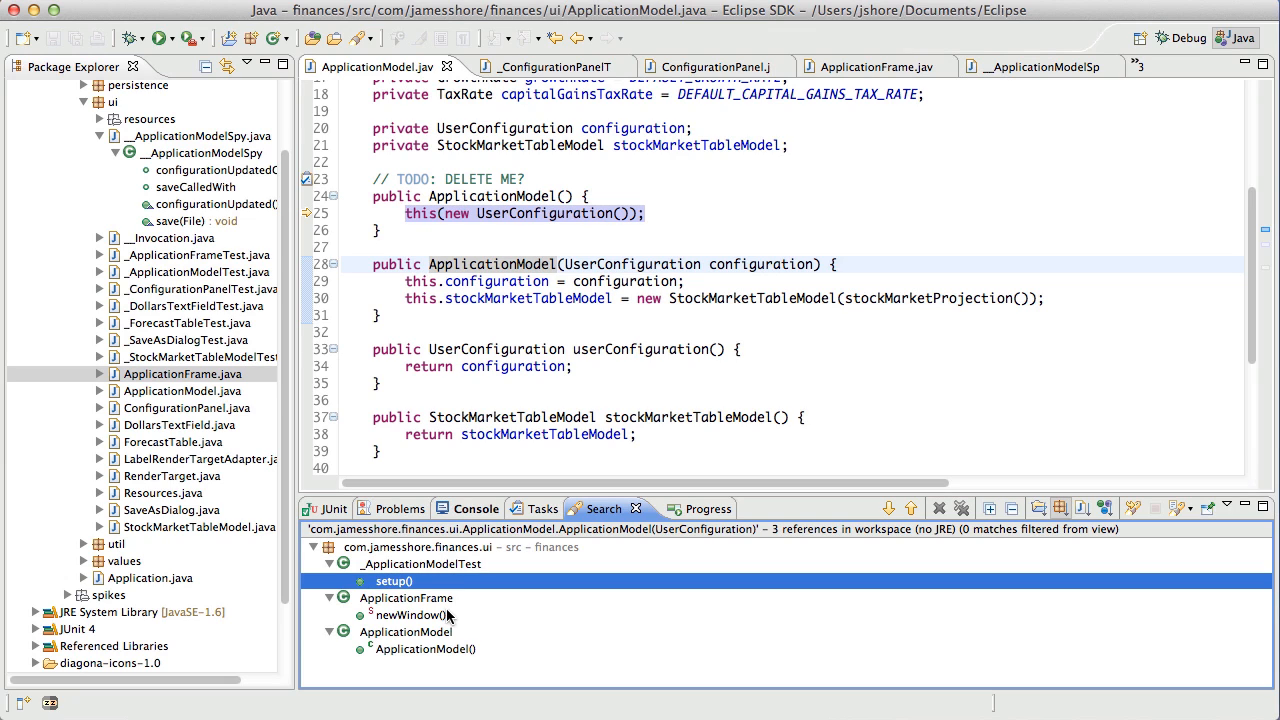
mouse_move(445, 615)
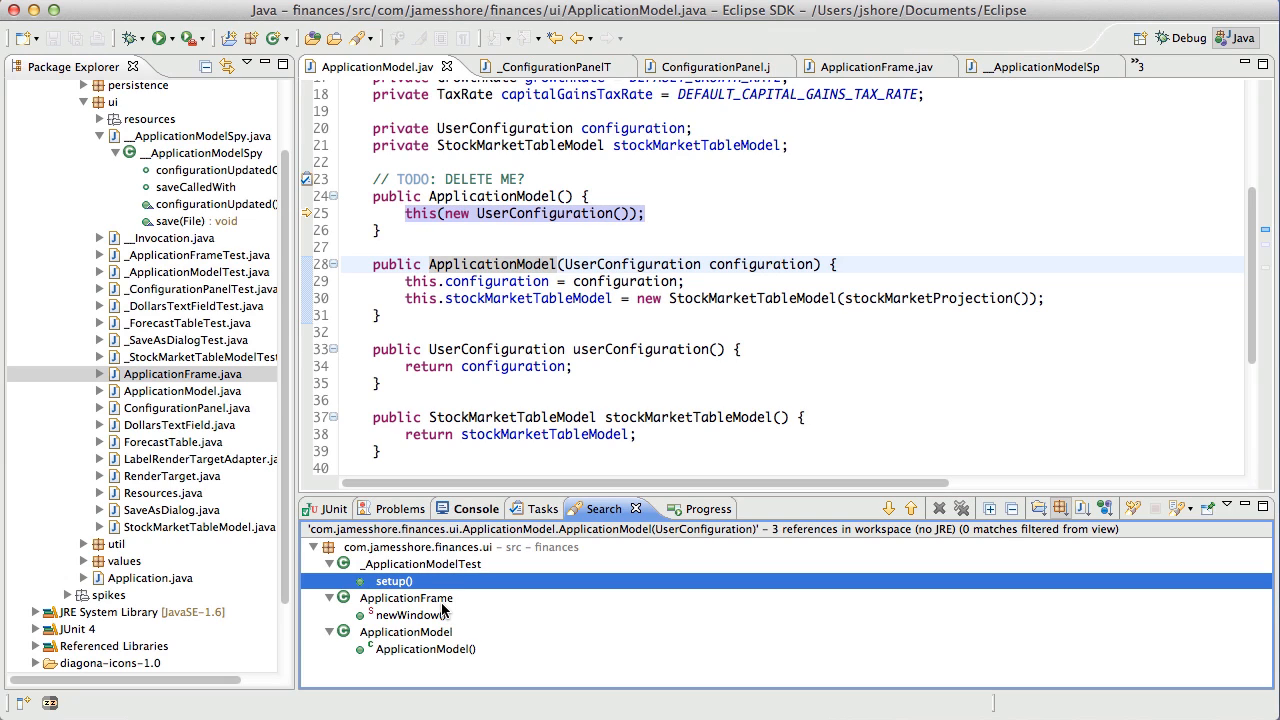
mouse_move(418, 630)
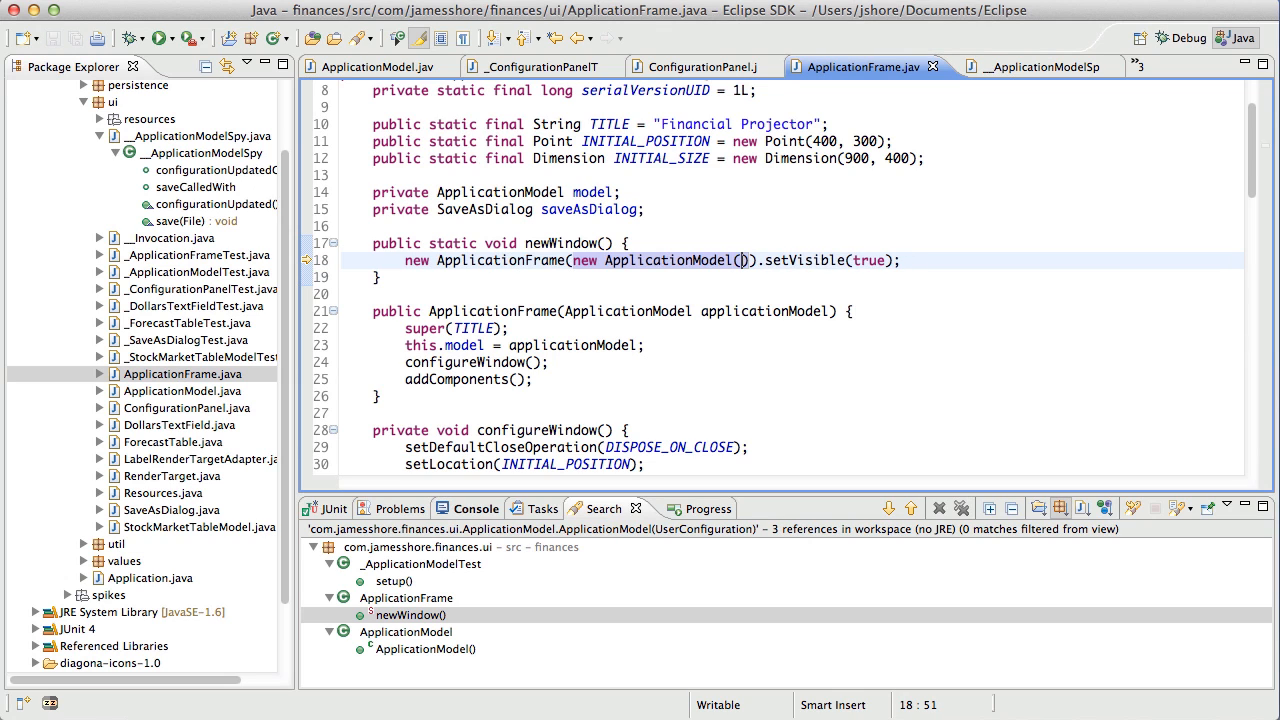
- Rerun the 121 tests, then launch the Financial Projector from the terminal with ./run.sh
click(159, 38)
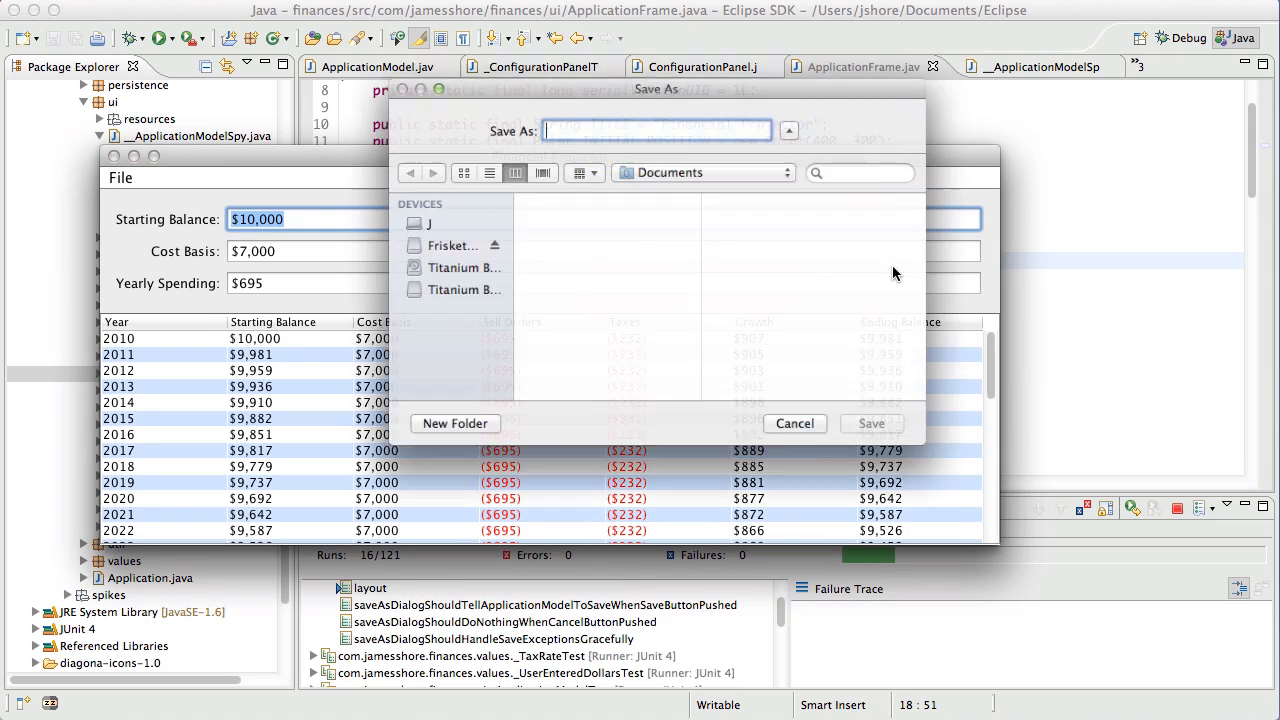
click(794, 423)
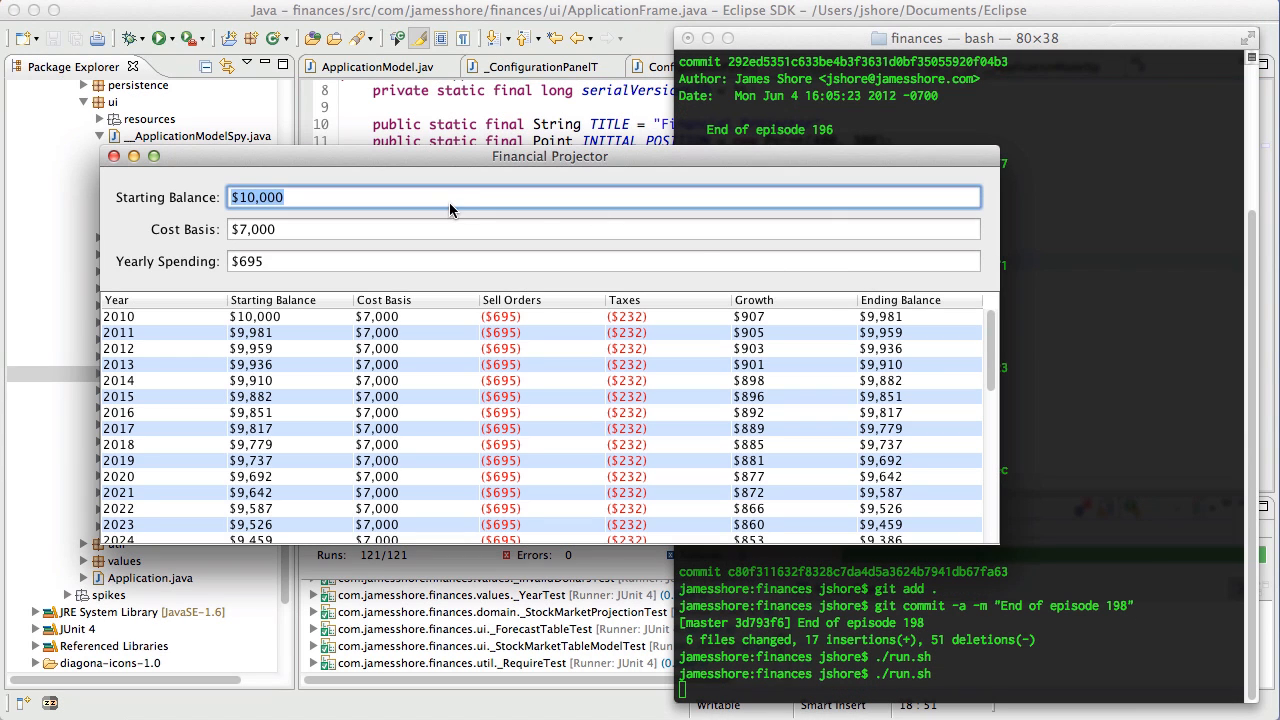
text(x)
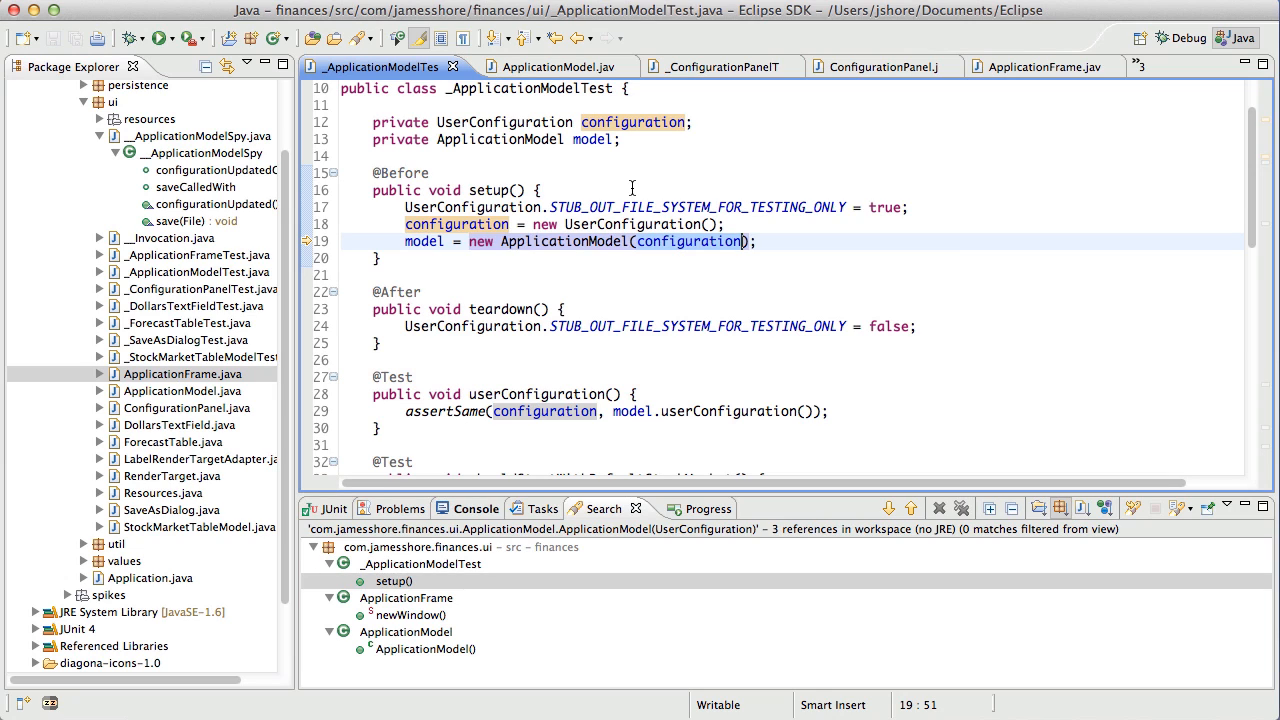
mouse_move(572, 428)
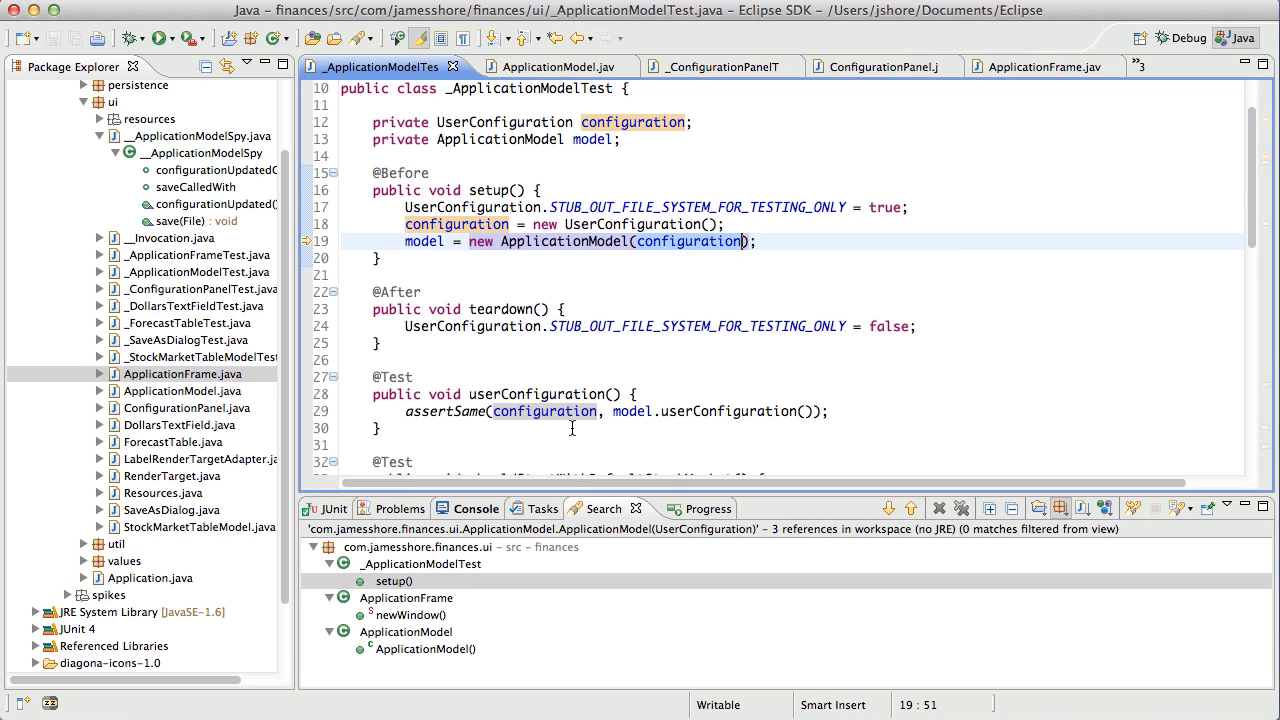
mouse_move(543, 411)
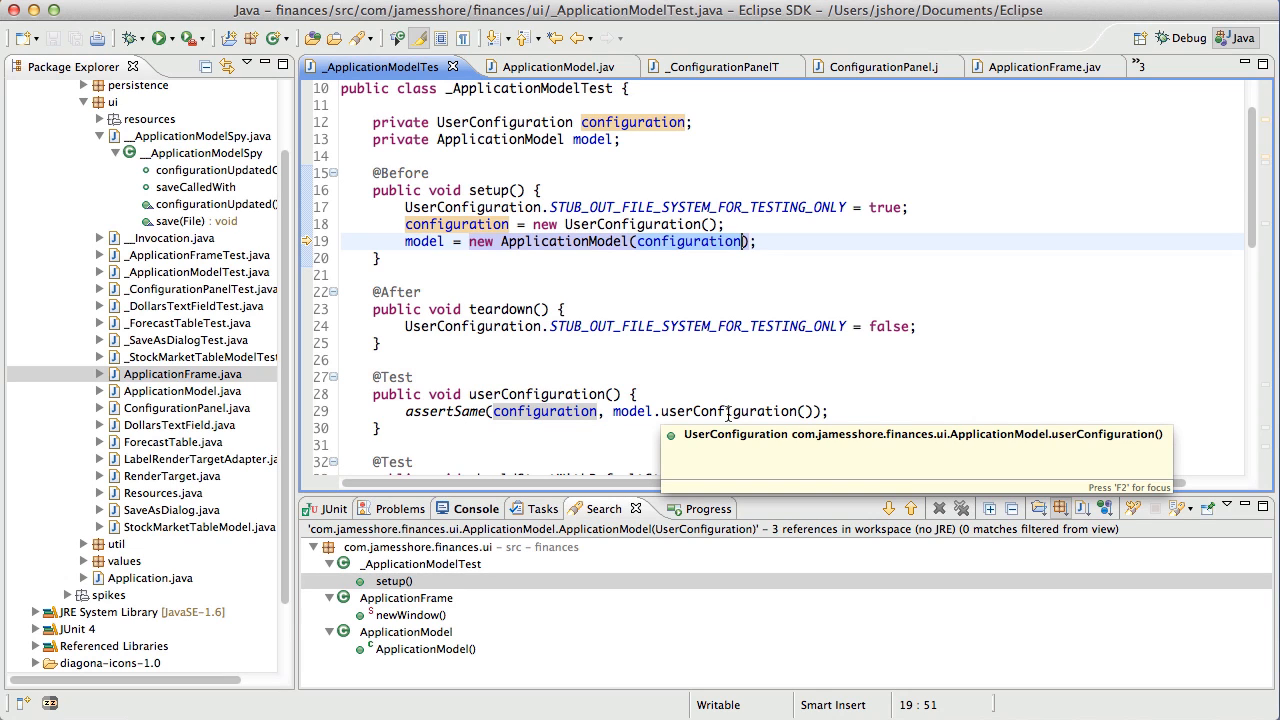
- Scroll through _ApplicationModelTest and check the ApplicationModel constructor it relies on
scroll(down, 3)
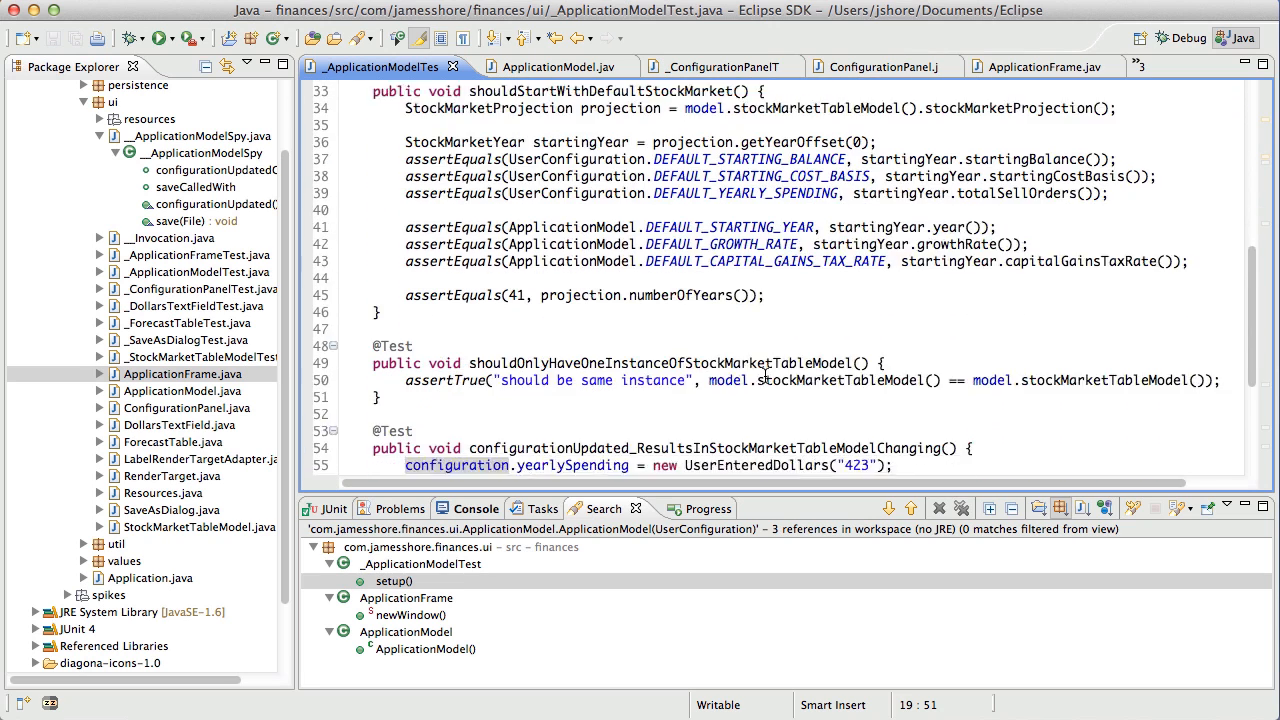
scroll(down, 3)
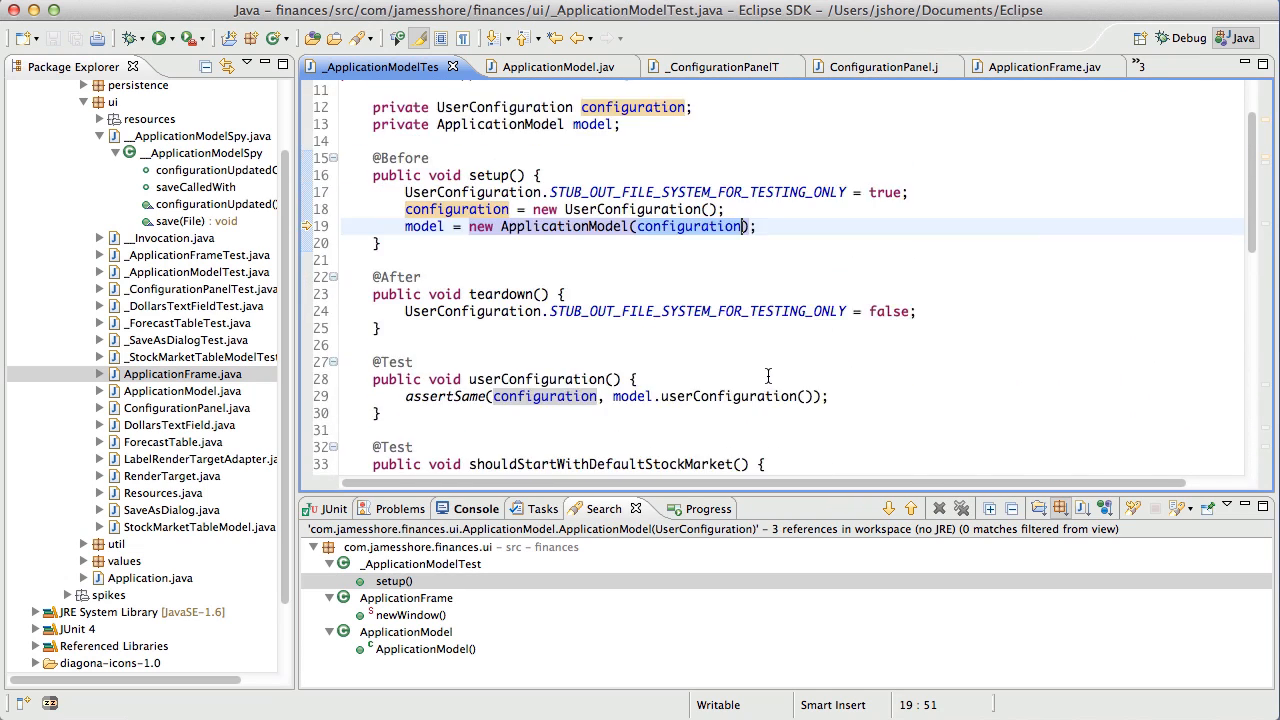
scroll(down, 3)
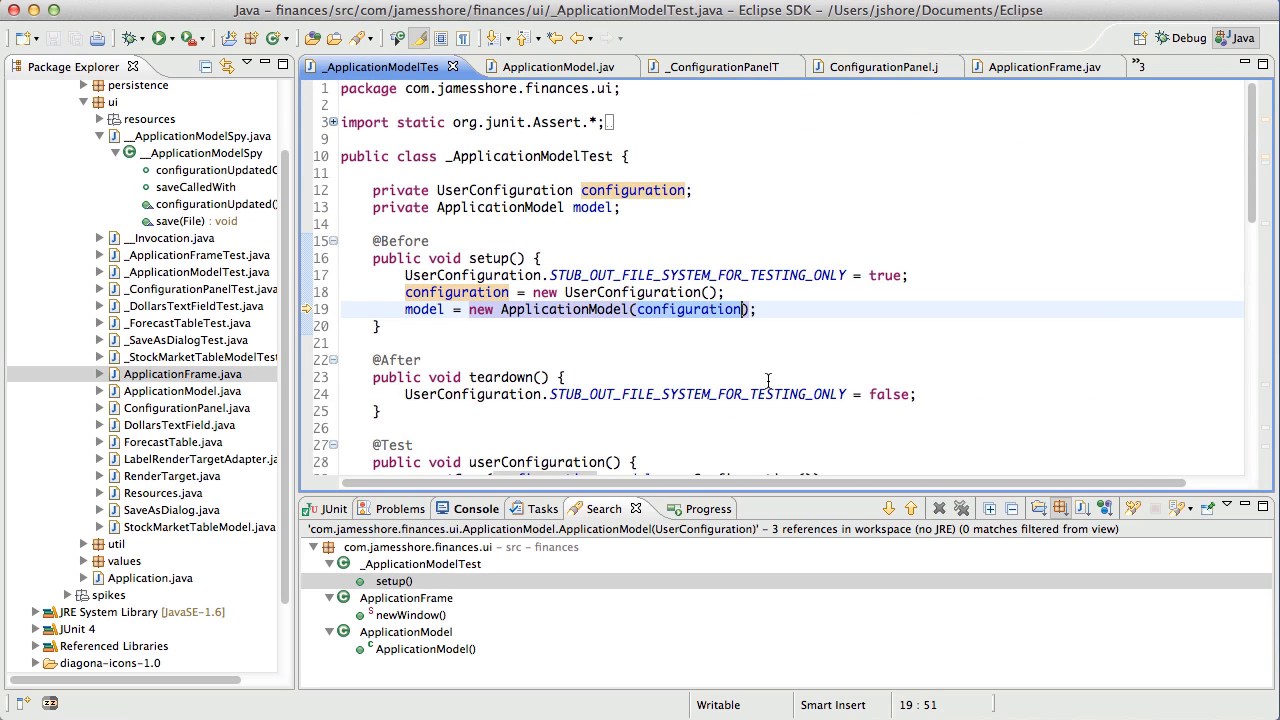
scroll(down, 3)
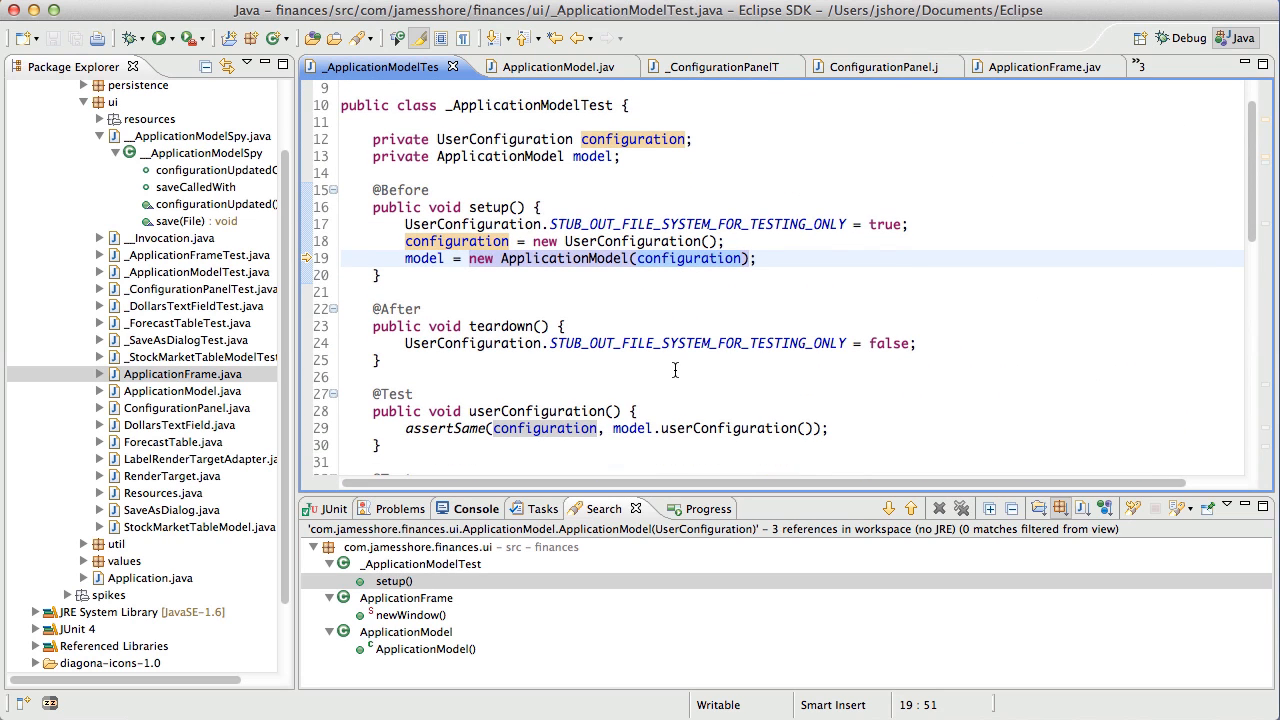
click(545, 66)
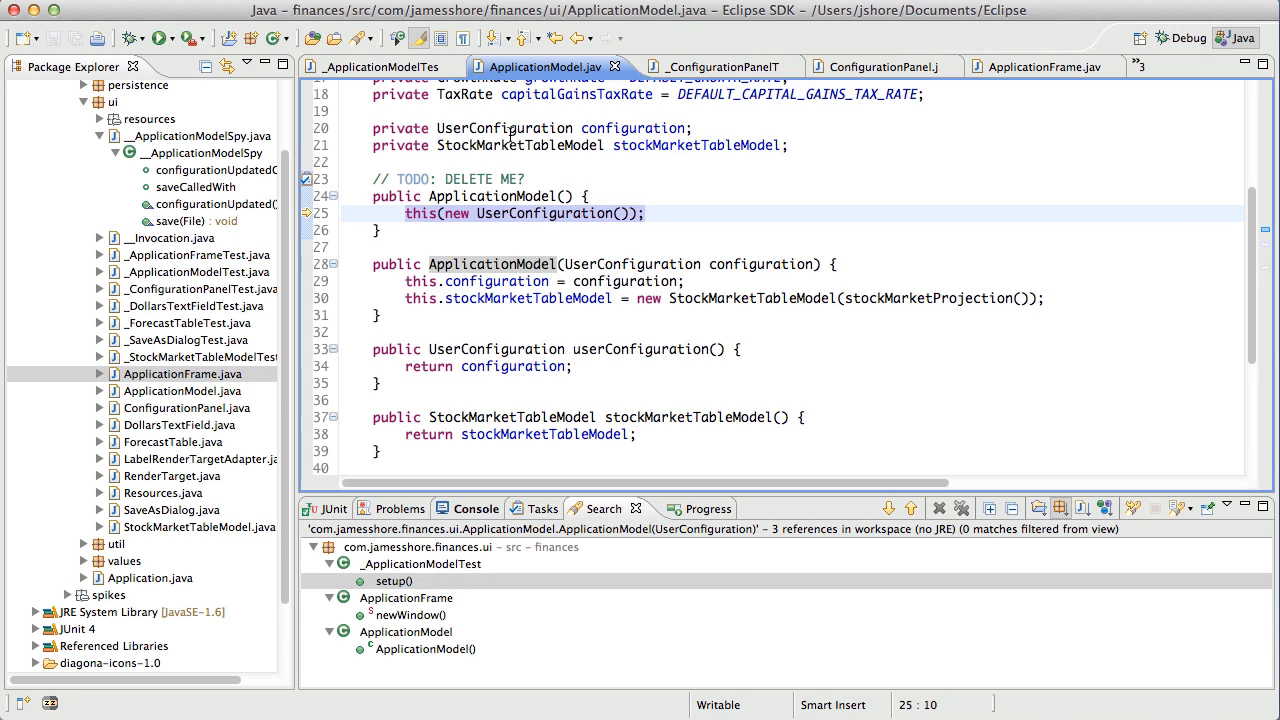
click(380, 66)
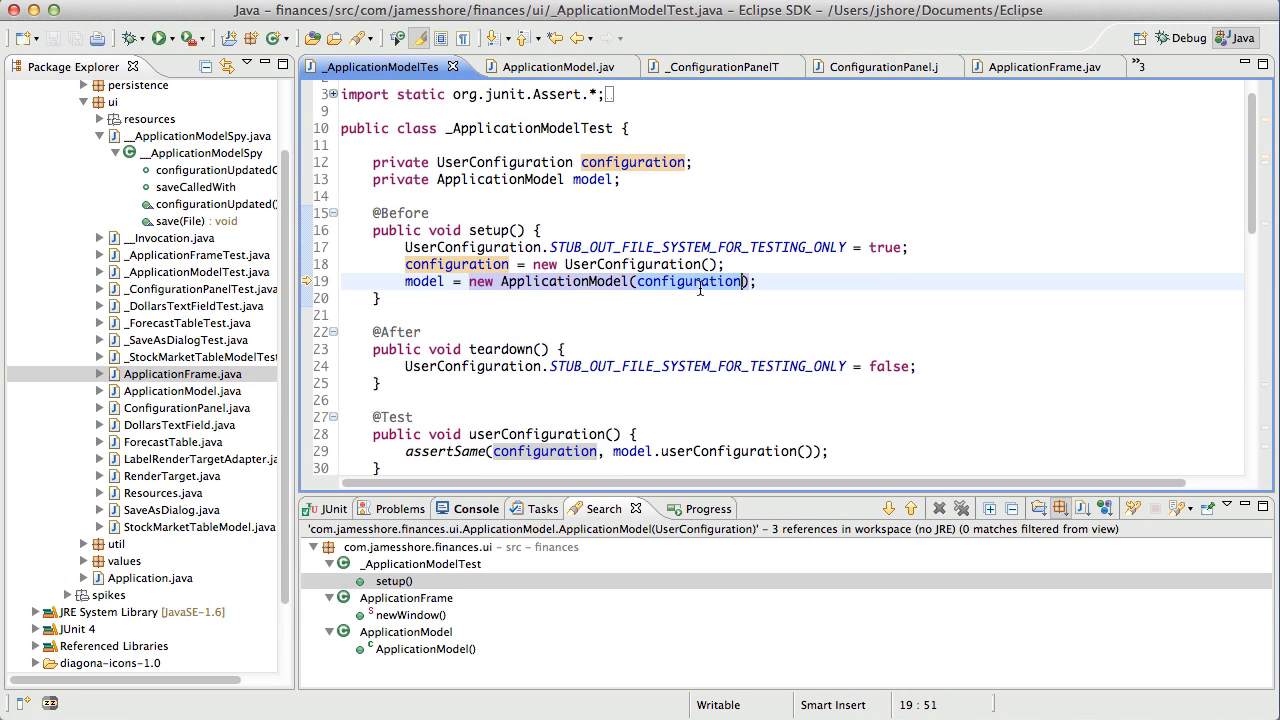
mouse_move(917, 270)
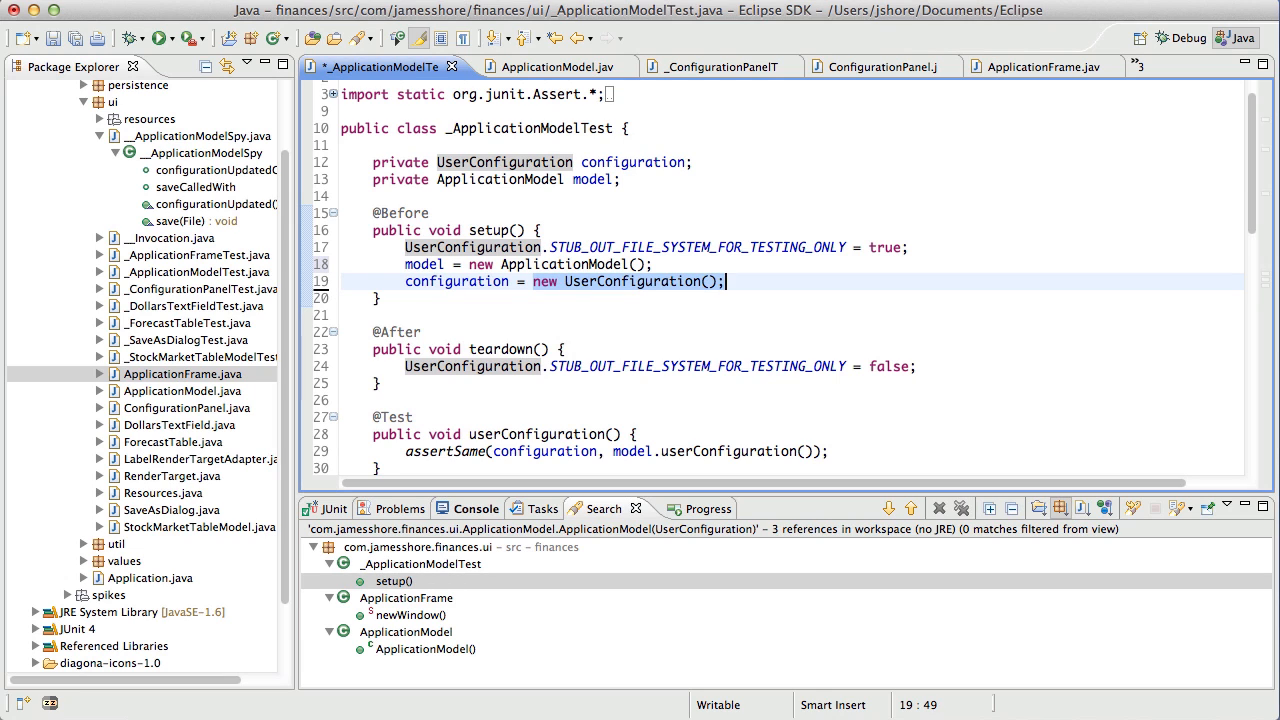
- Change setup to model = new ApplicationModel(); configuration = model.userConfiguration(), locating every 'configuration' use
text(model.u)
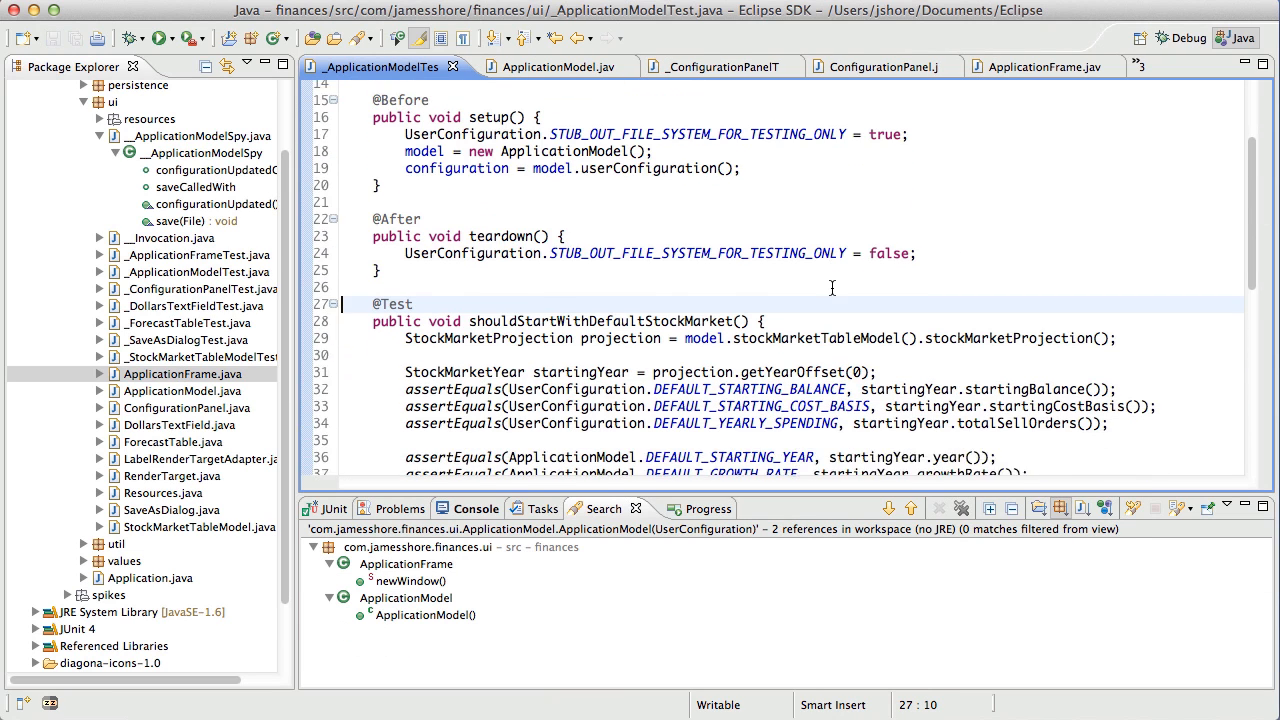
key(cmd+f)
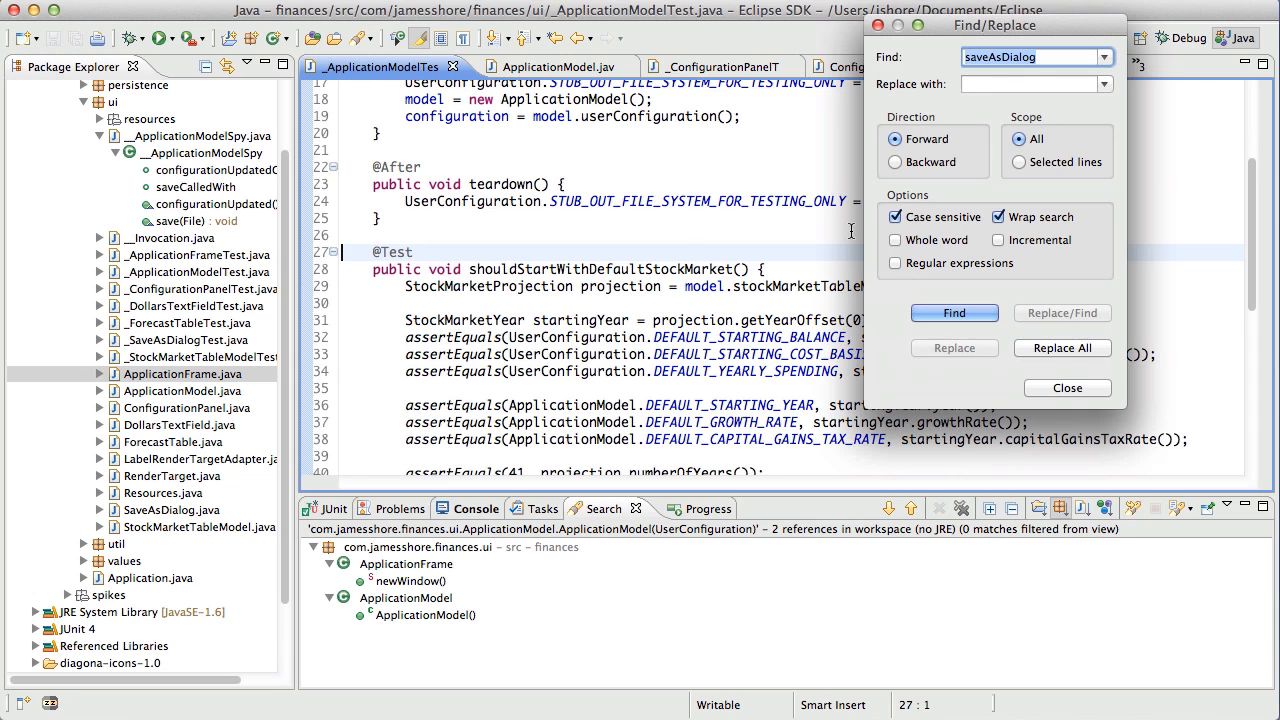
text(configuration)
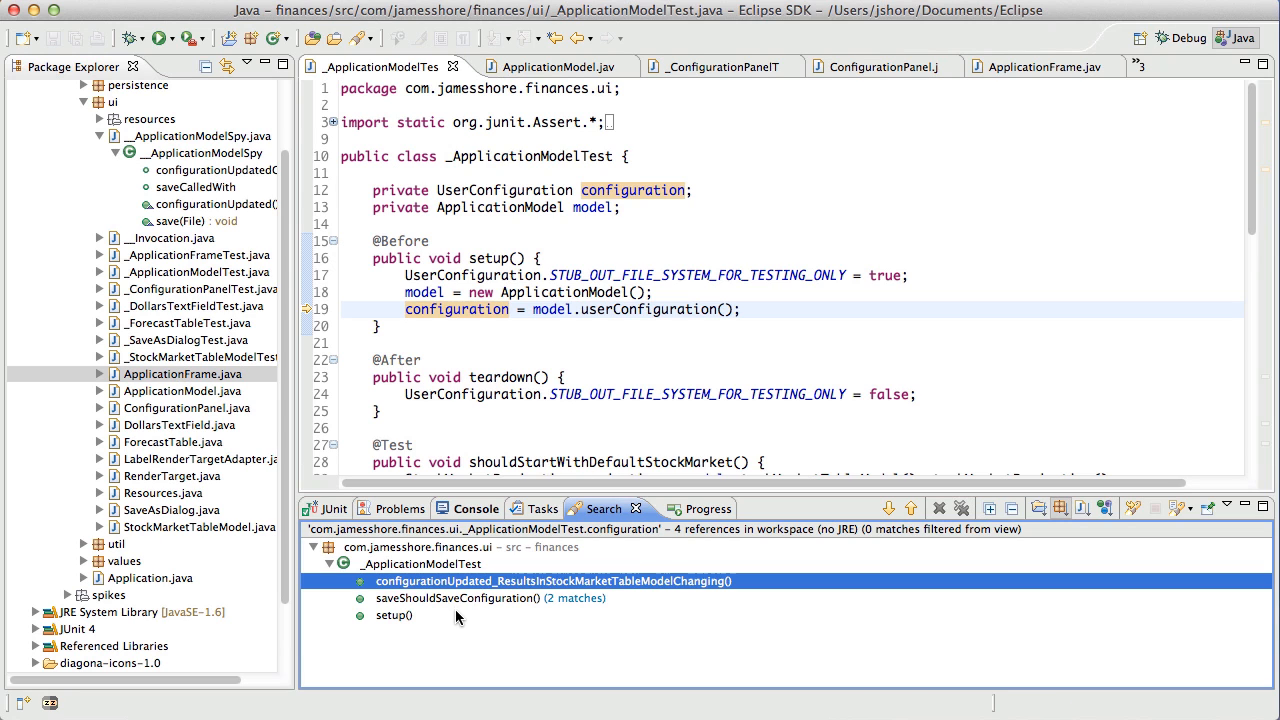
click(456, 597)
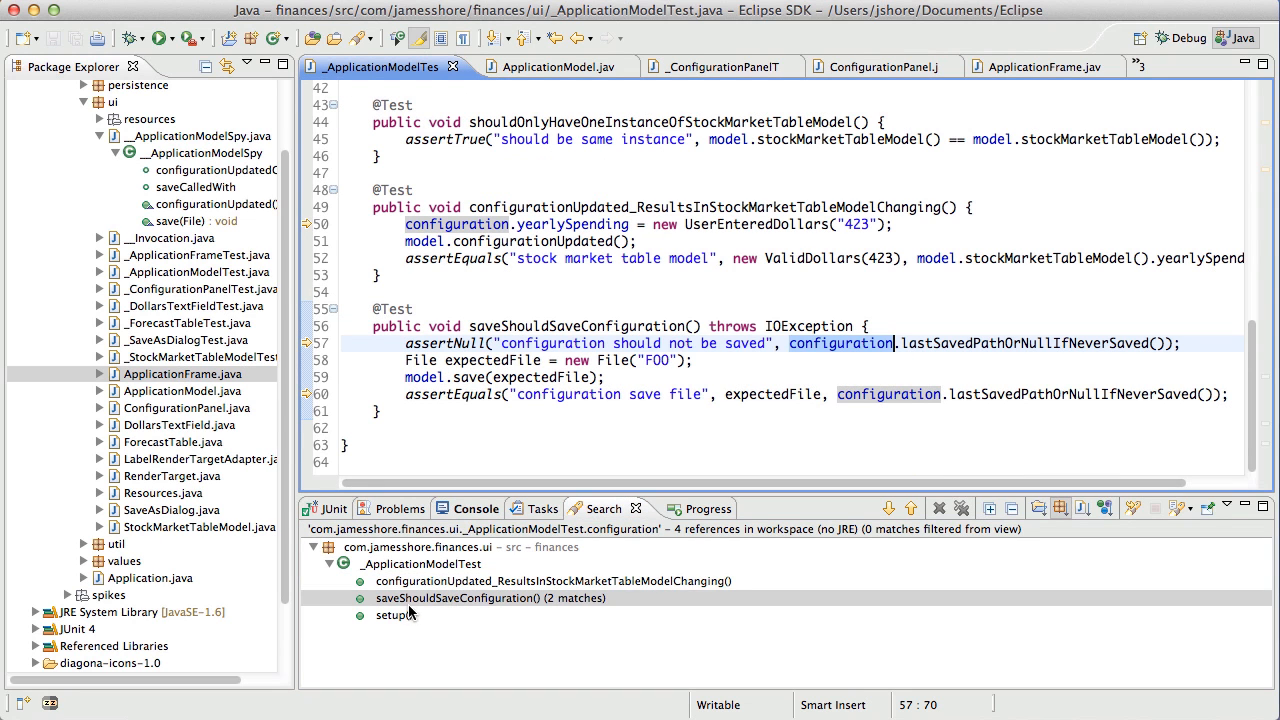
click(394, 615)
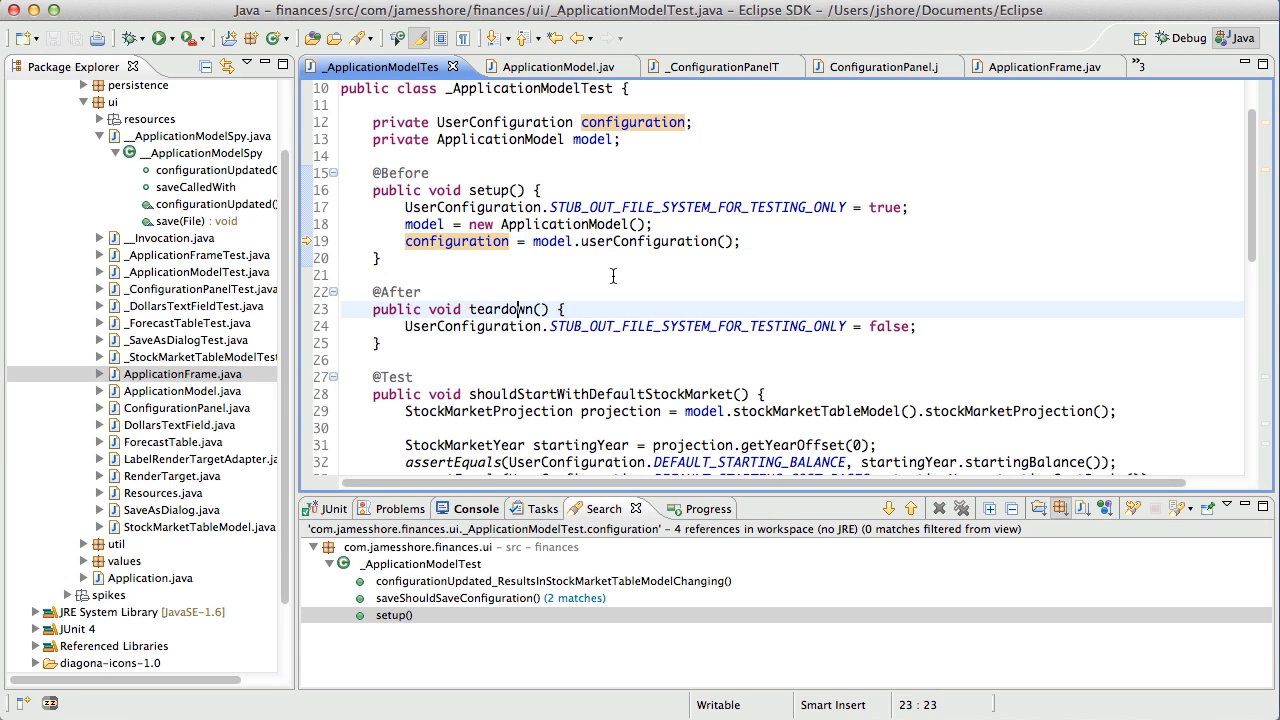
- Rerun the suite with 120 tests passing and move to ApplicationModel.java for the inline
double_click(505, 309)
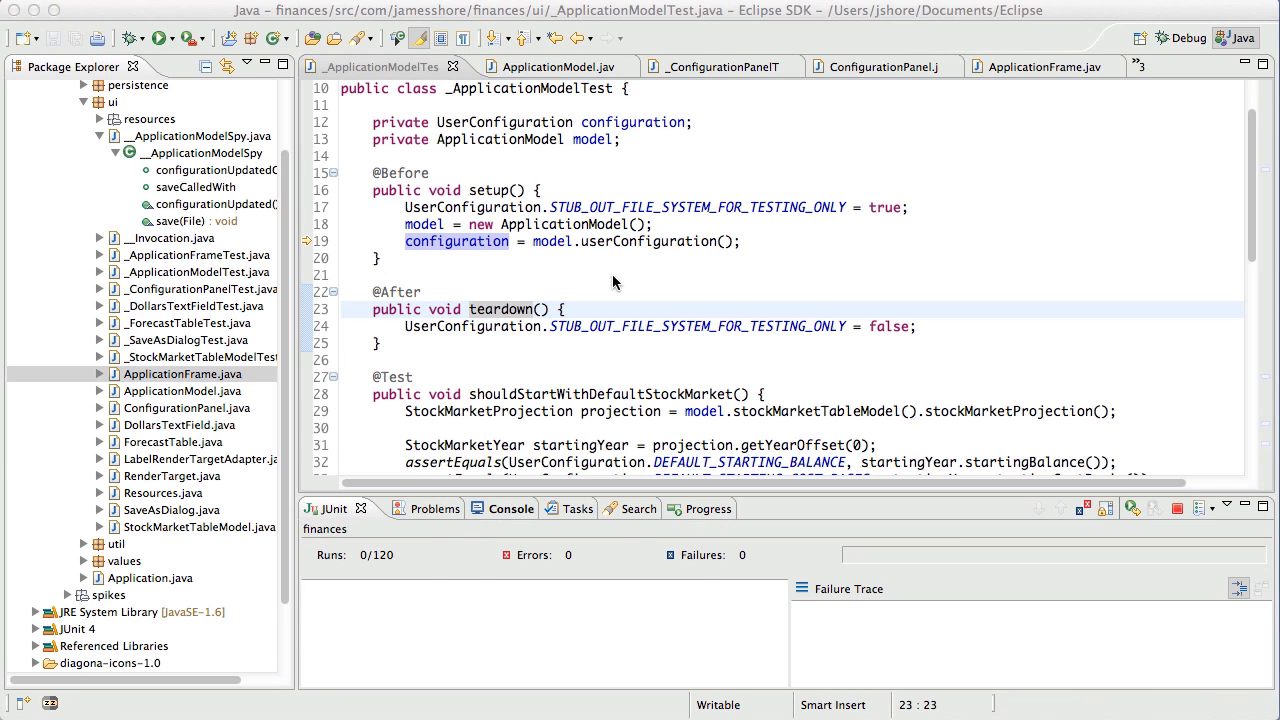
click(159, 38)
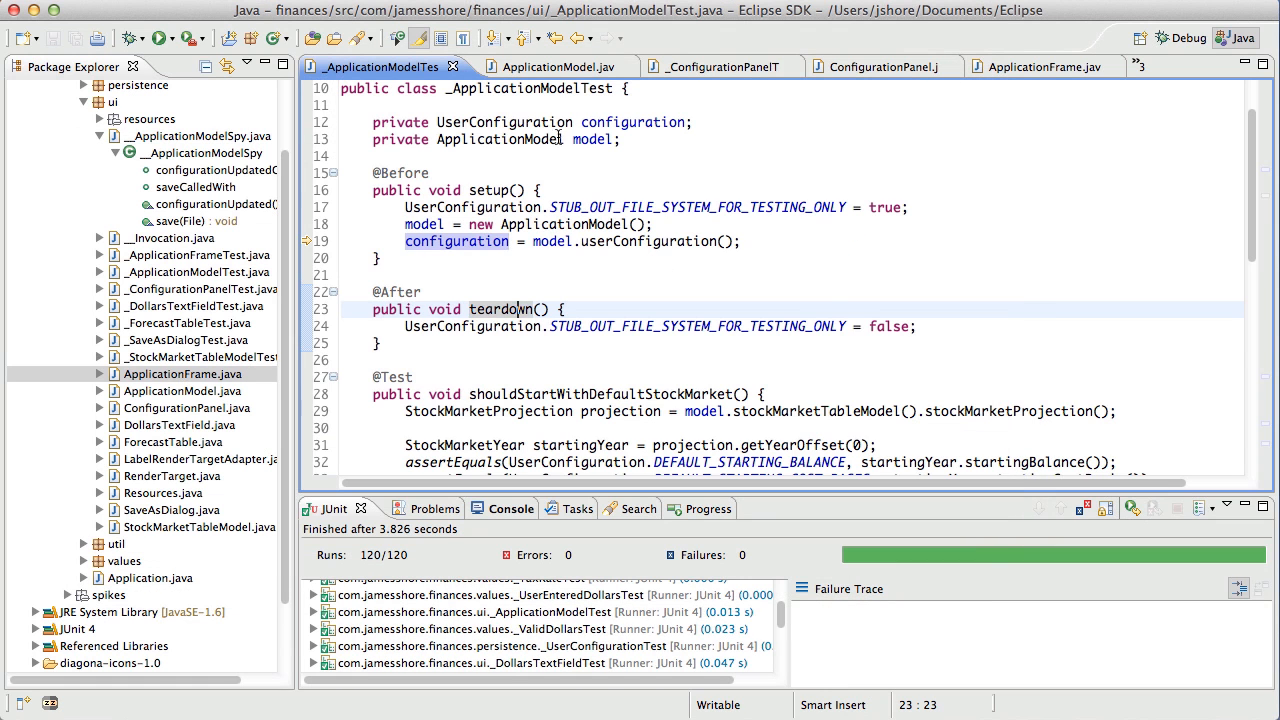
click(548, 66)
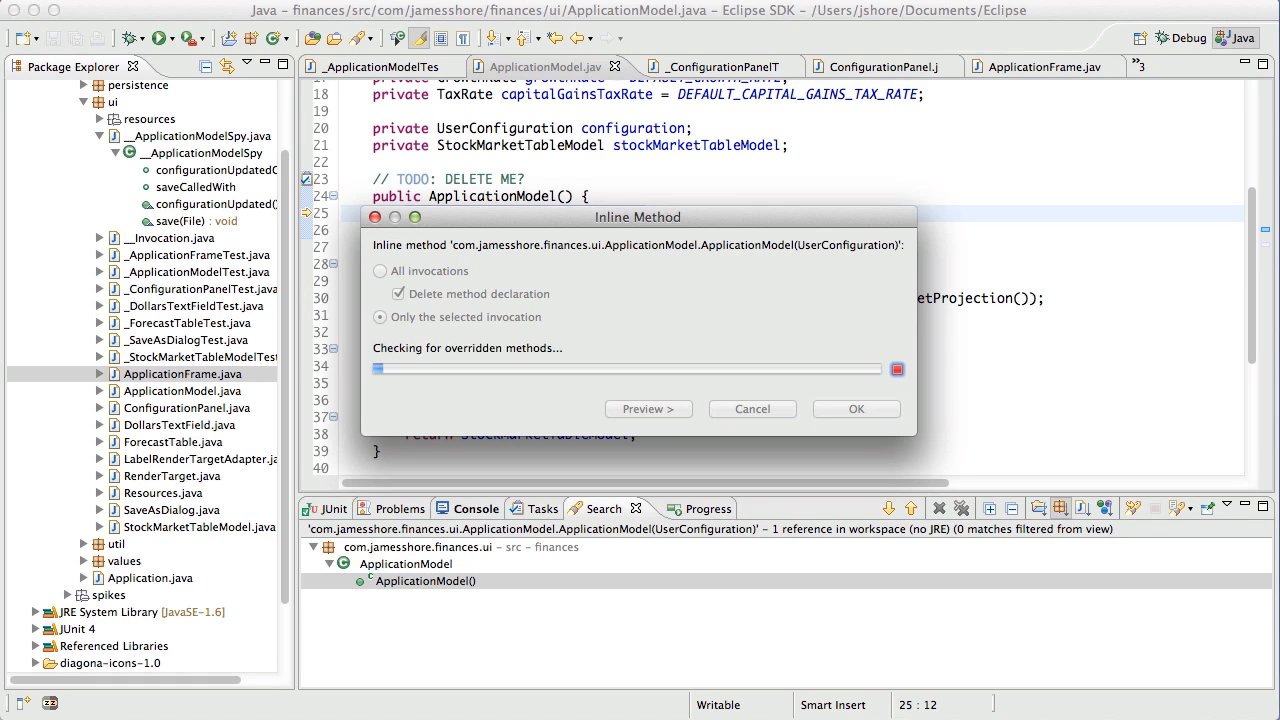
- Inline the UserConfiguration constructor into the no-argument ApplicationModel constructor; 120 tests pass
click(855, 409)
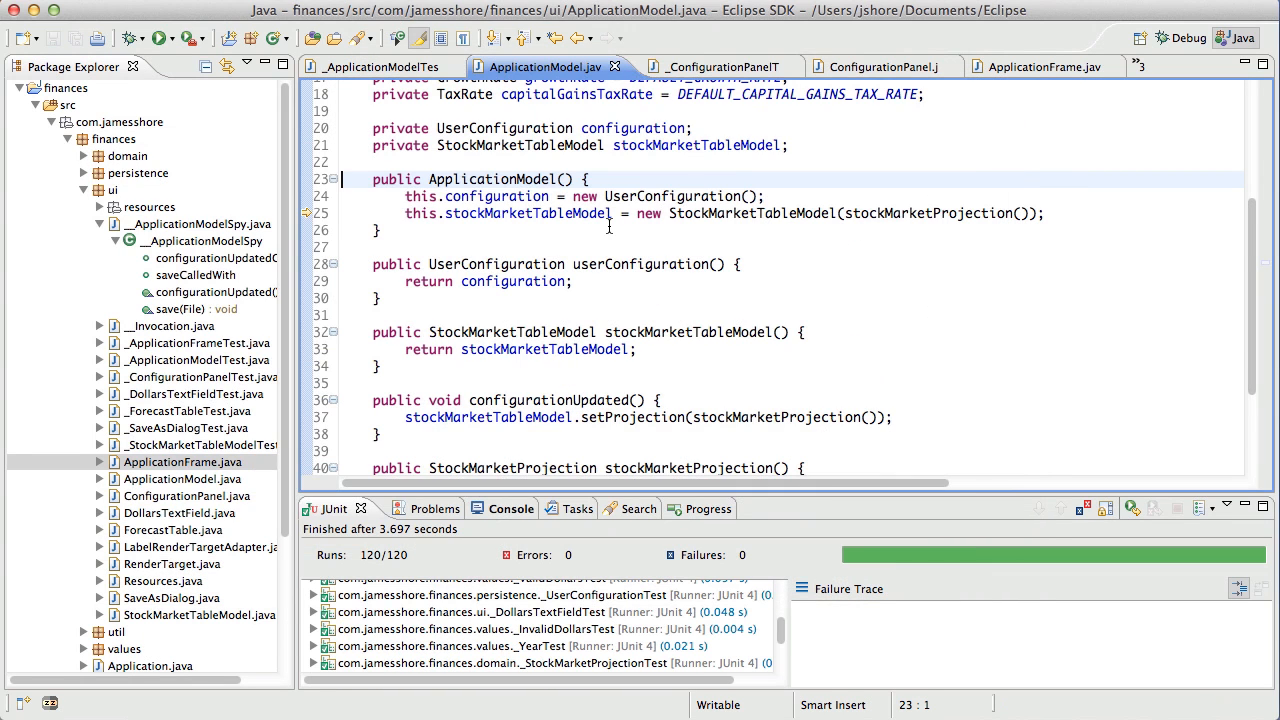
- Read through ConfigurationPanel.java down to its field listeners
click(870, 66)
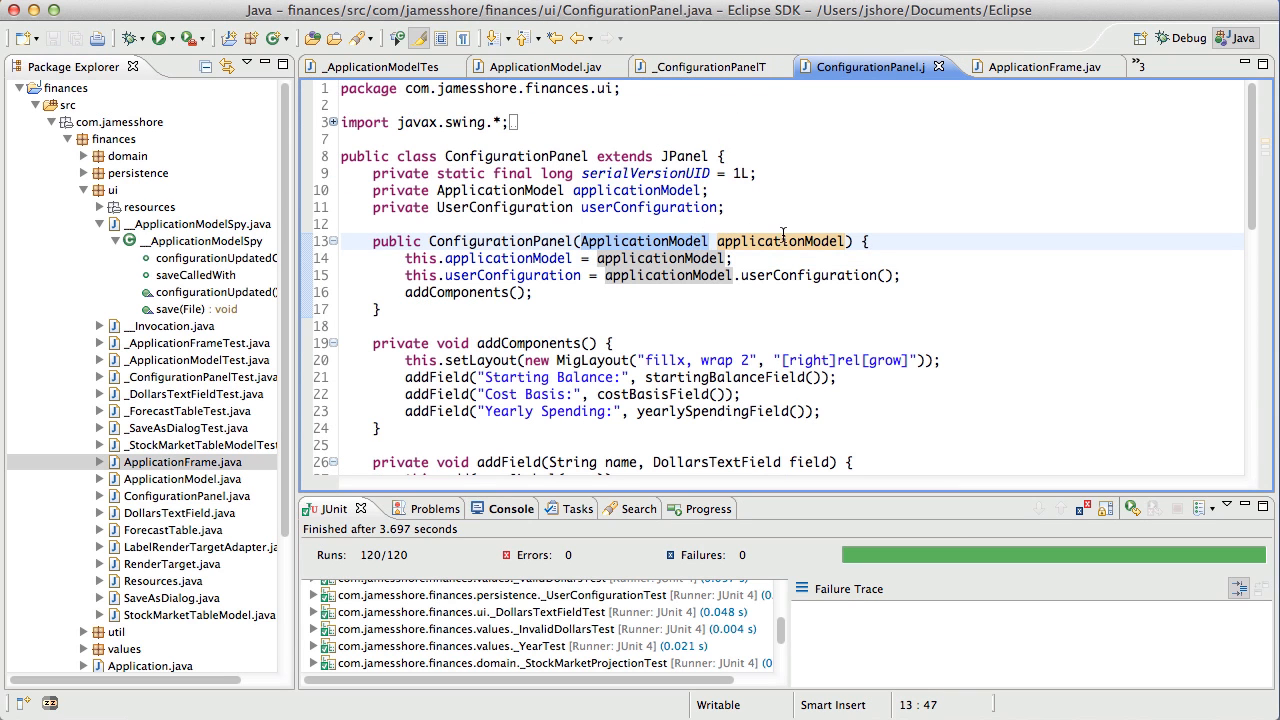
scroll(down, 3)
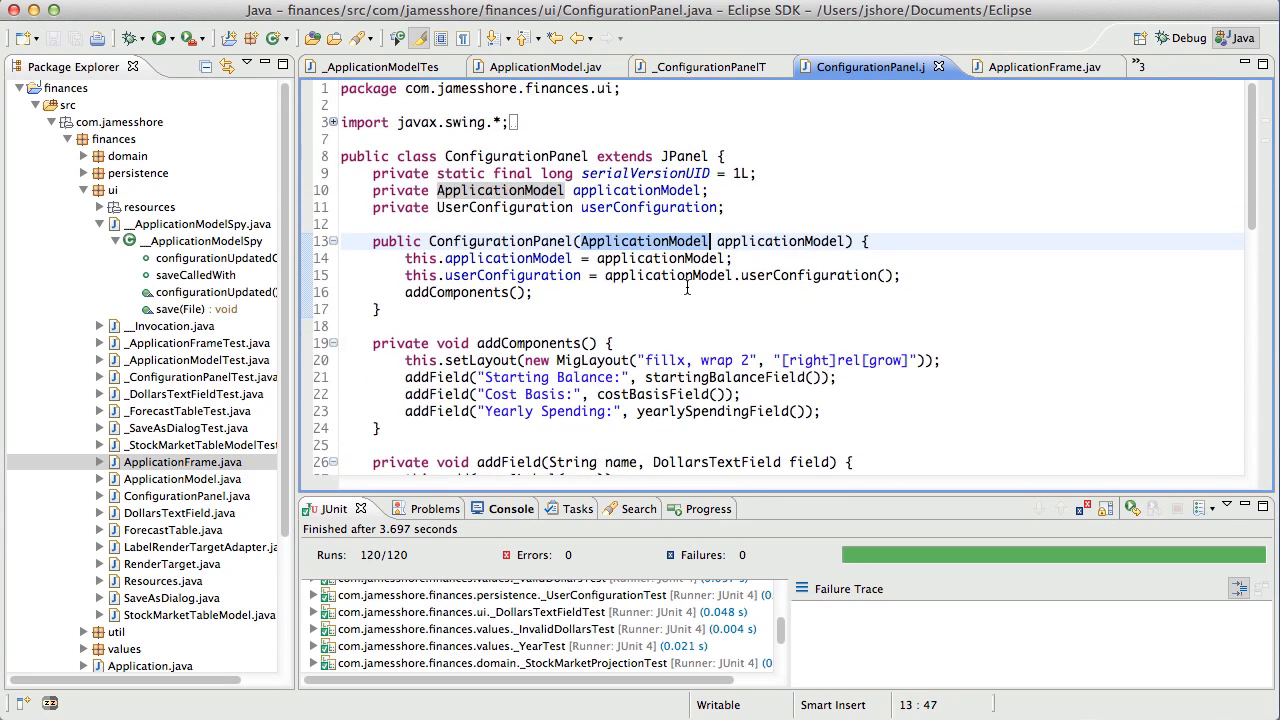
scroll(down, 3)
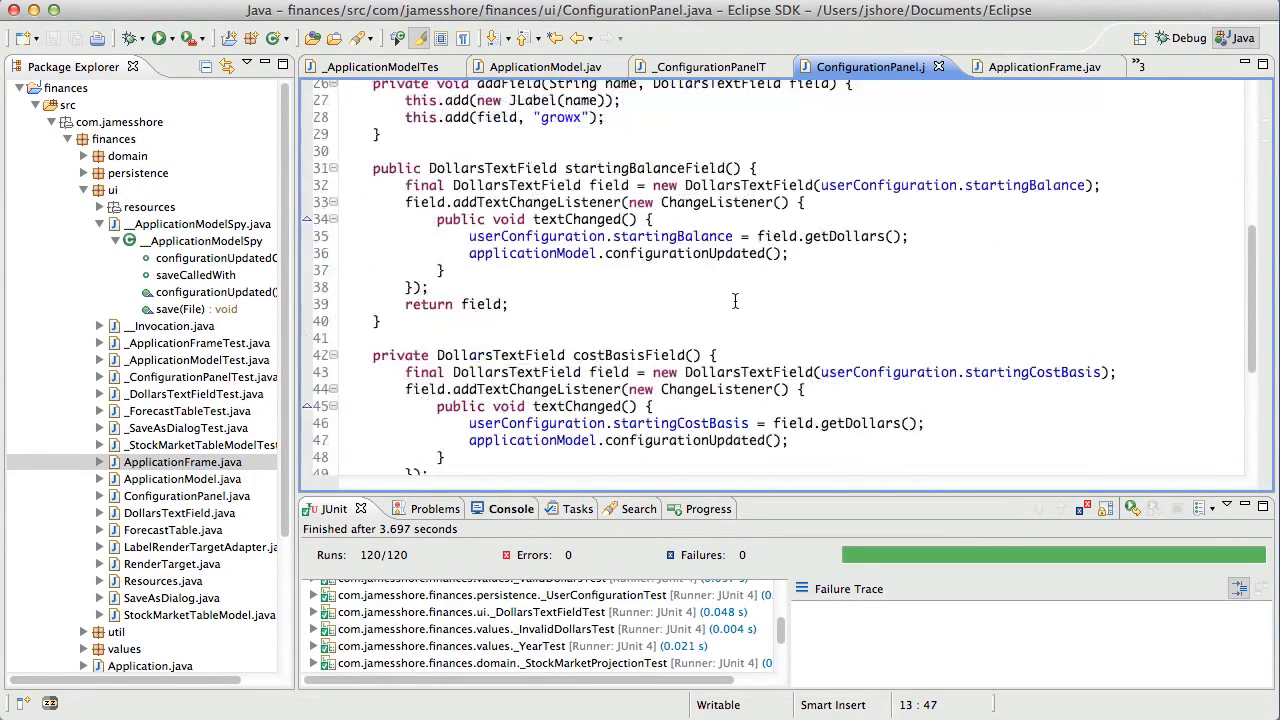
scroll(down, 3)
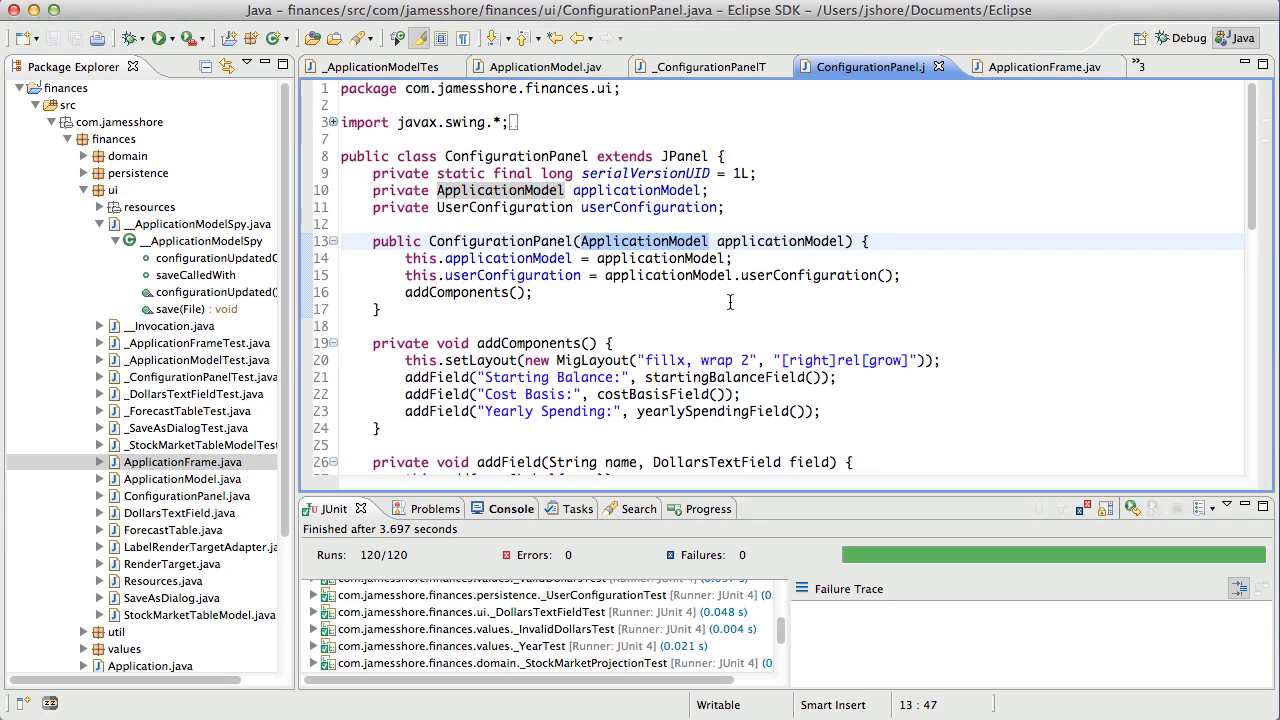
scroll(down, 3)
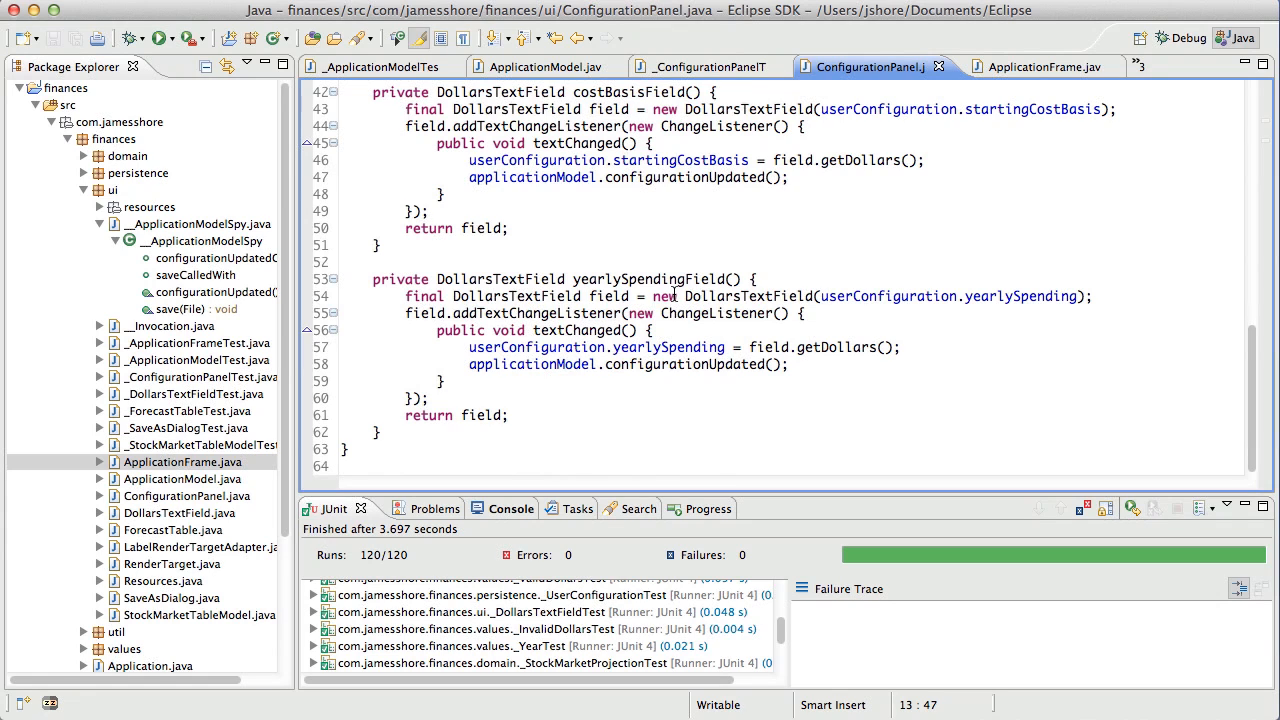
mouse_move(704, 344)
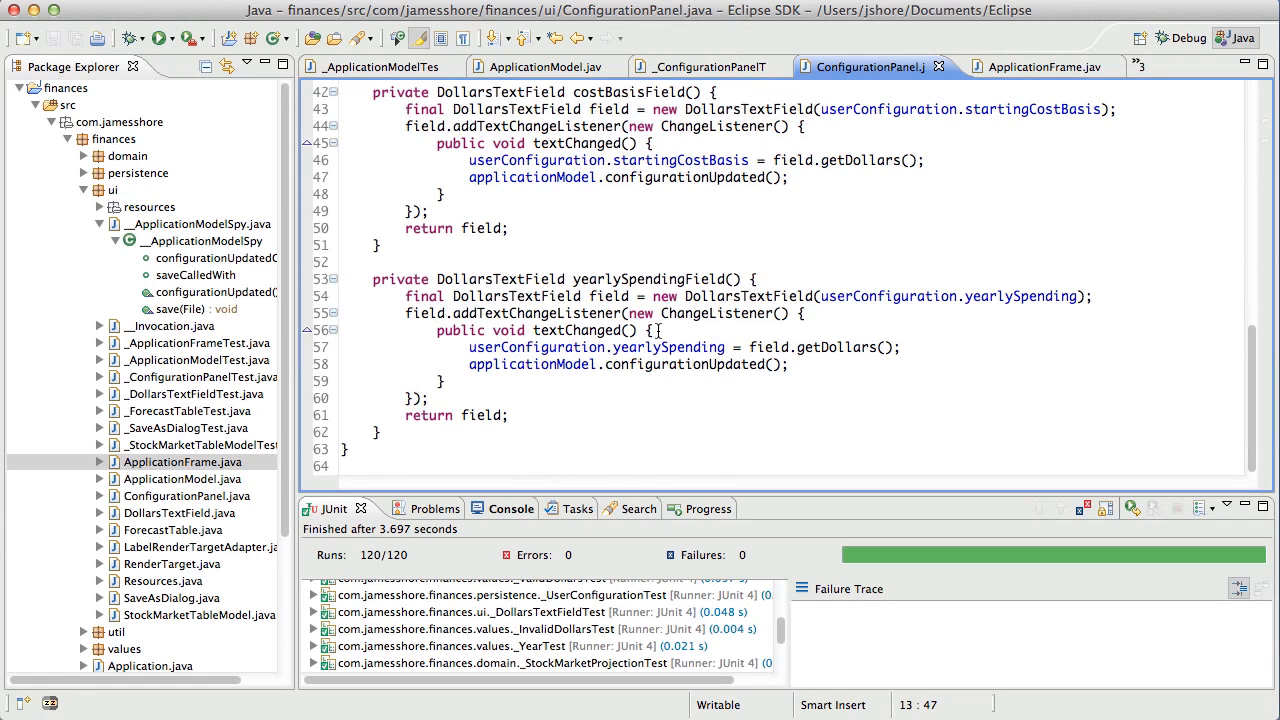
- Trace how yearlySpendingField updates userConfiguration and calls configurationUpdated(), and where applicationModel is used
click(580, 347)
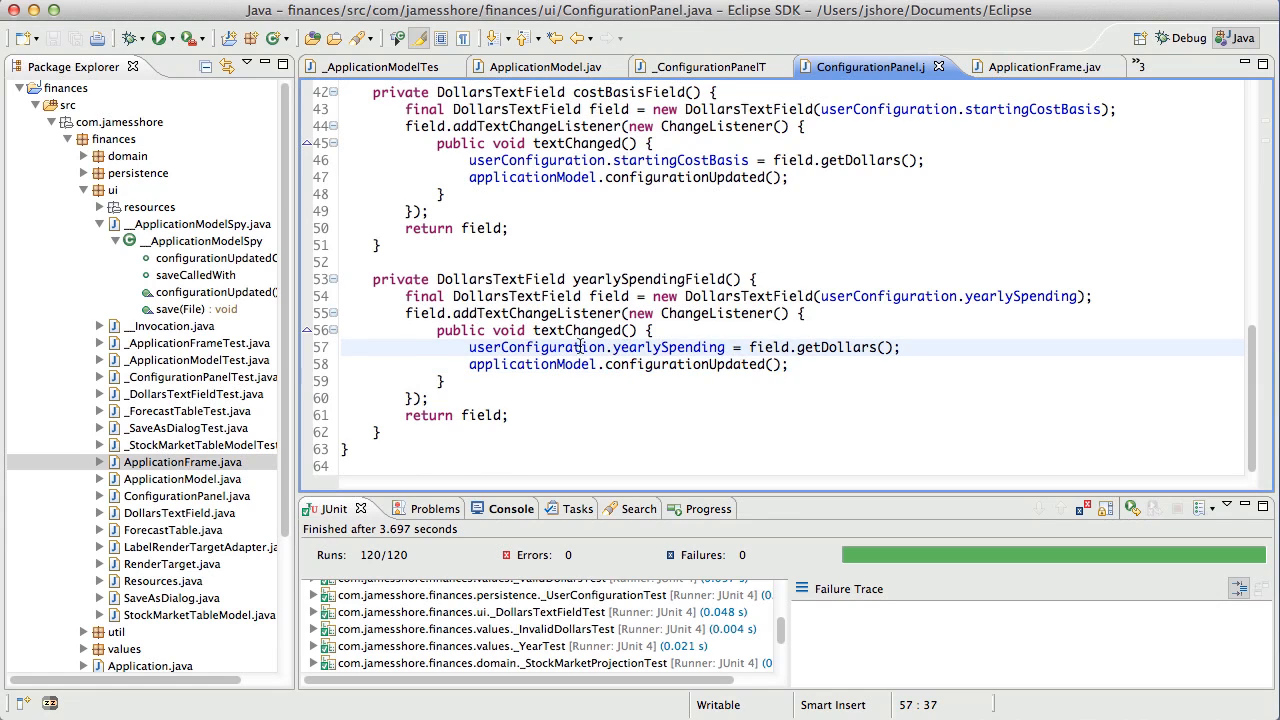
double_click(668, 347)
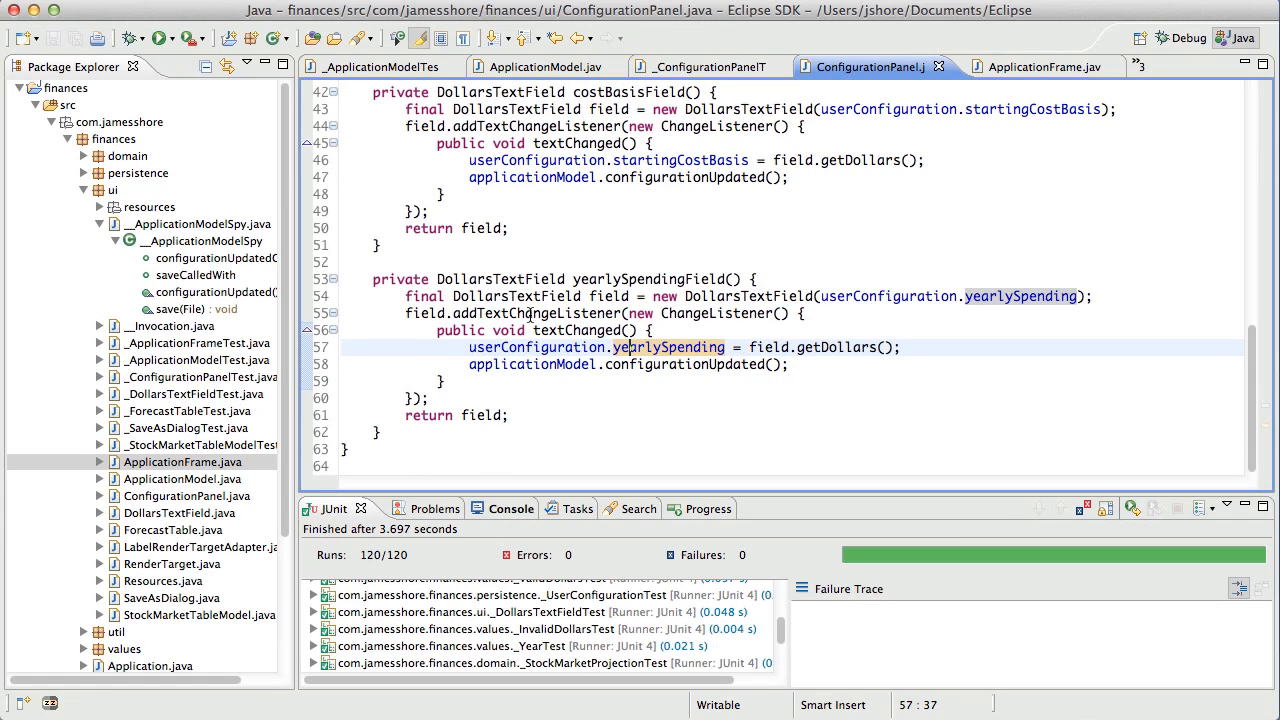
mouse_move(620, 296)
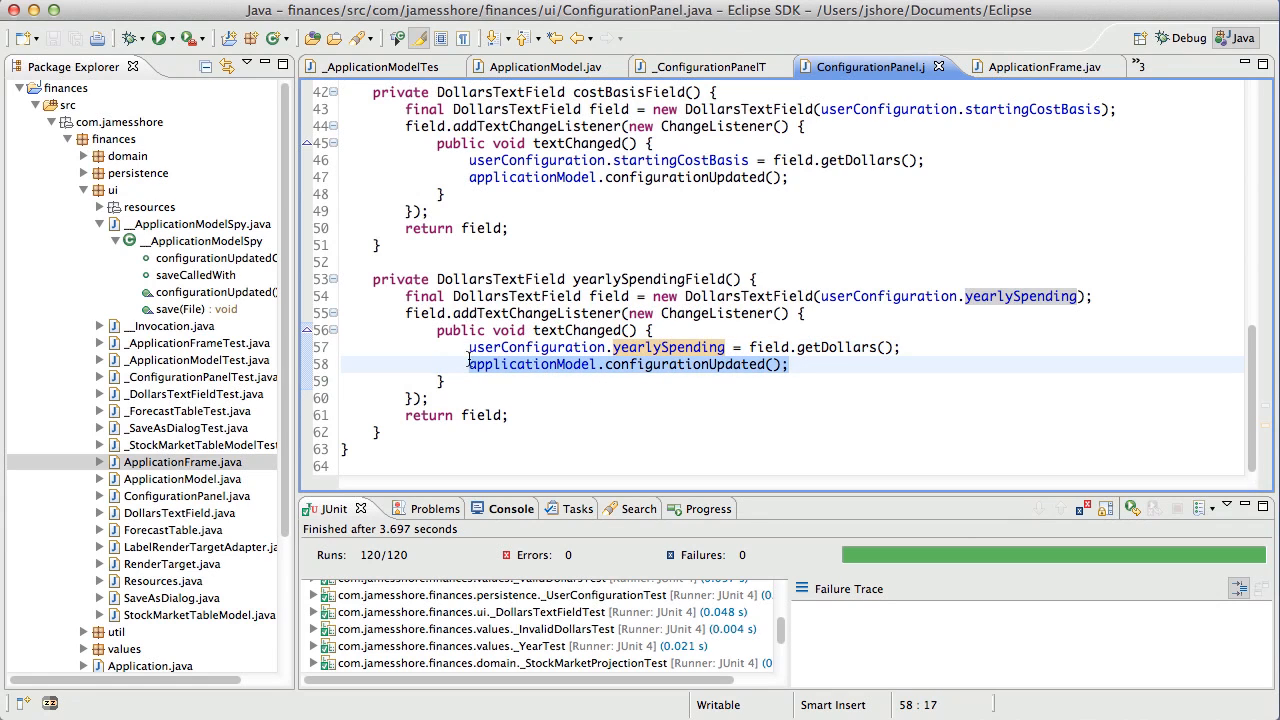
click(502, 364)
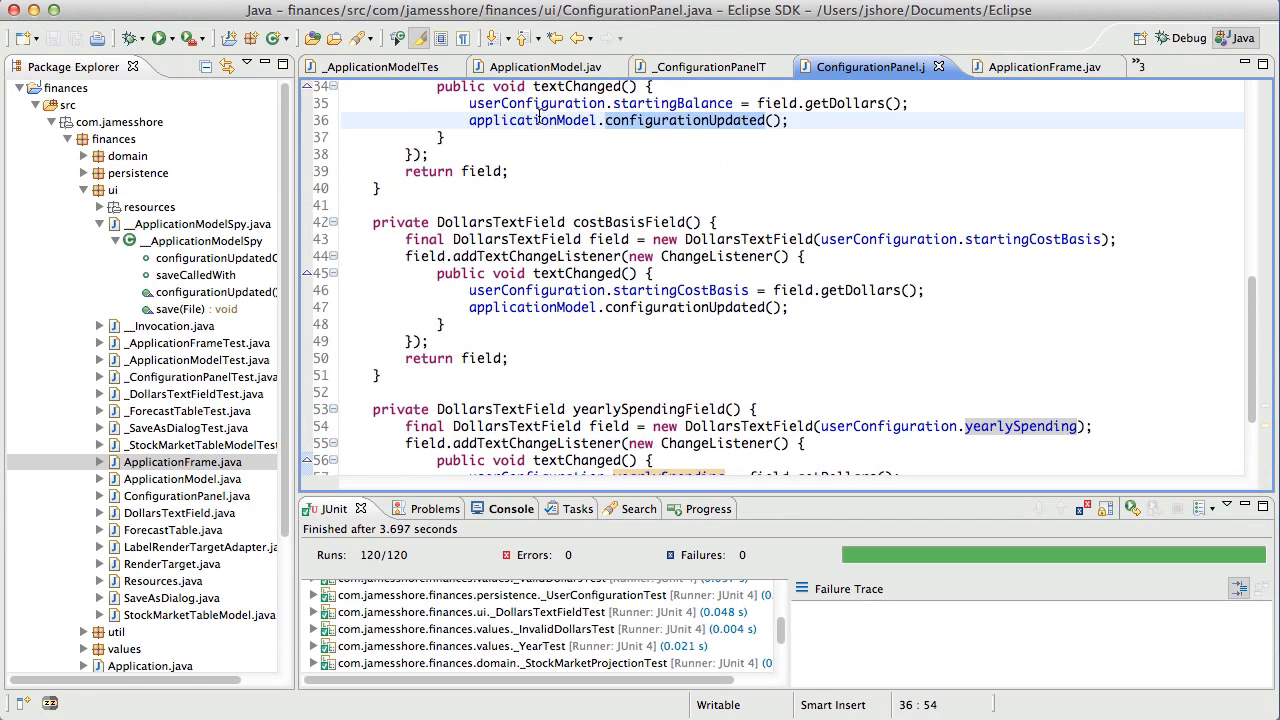
double_click(533, 120)
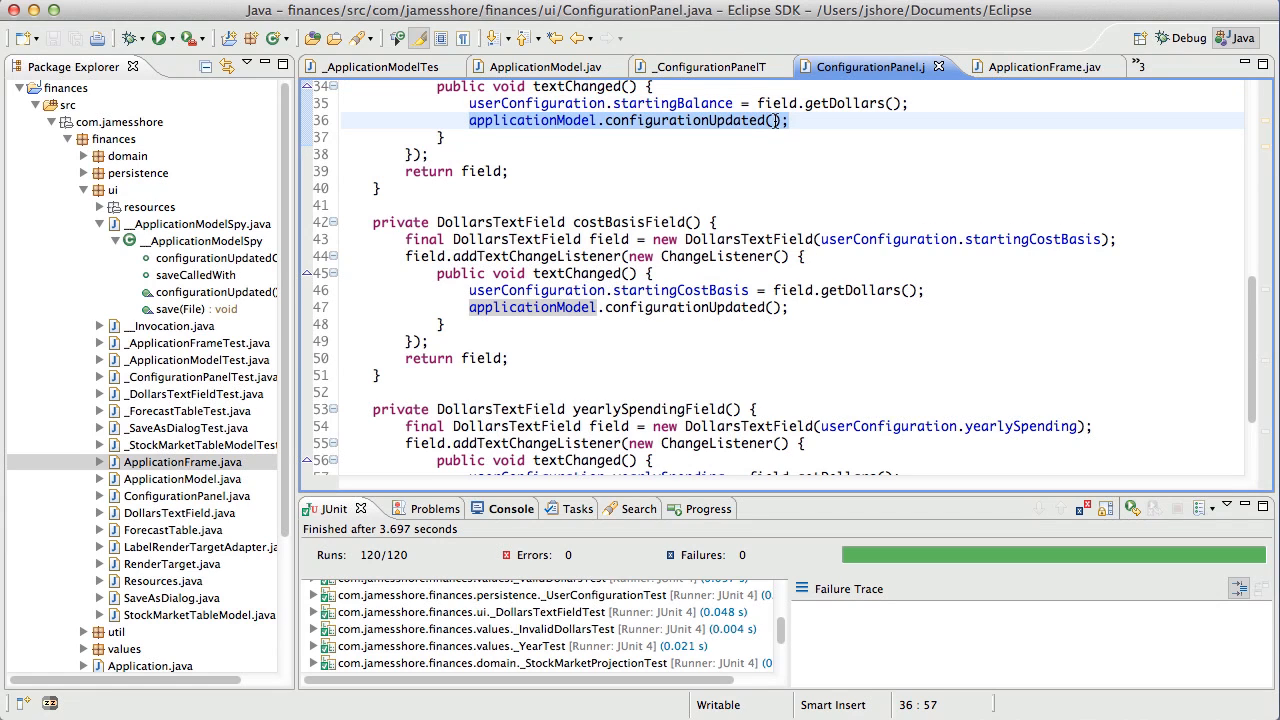
mouse_move(775, 120)
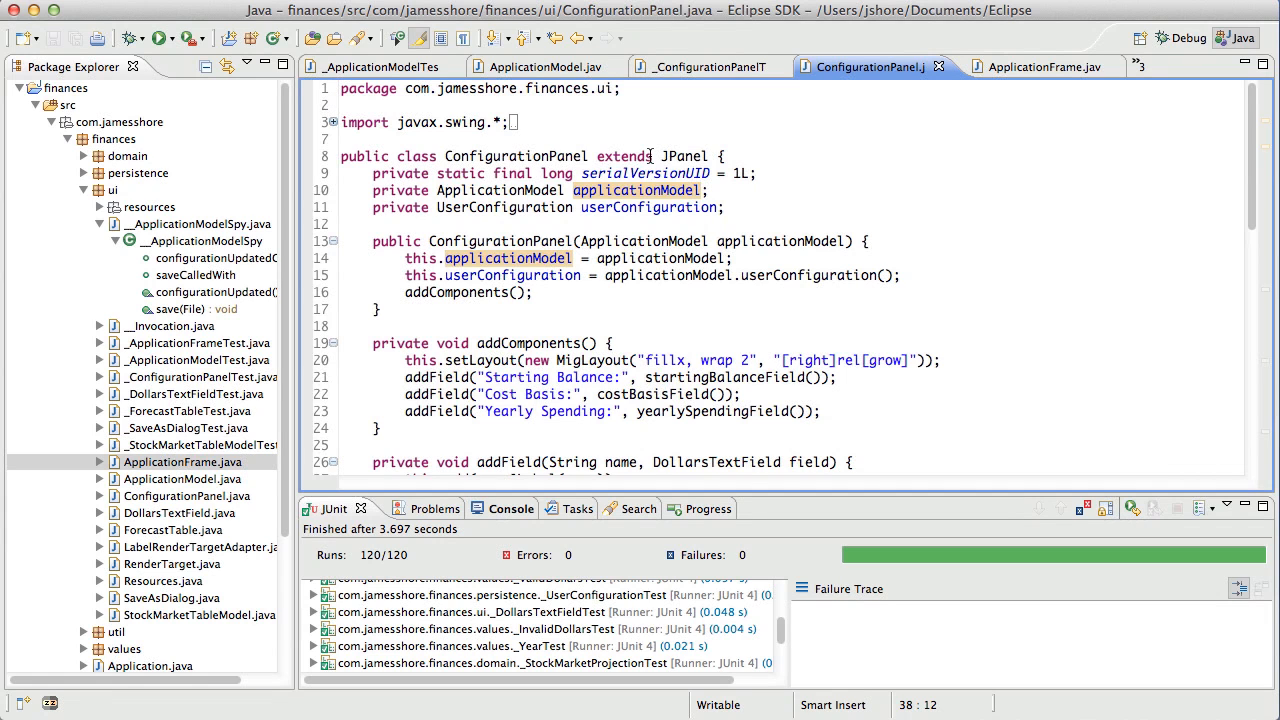
scroll(down, 3)
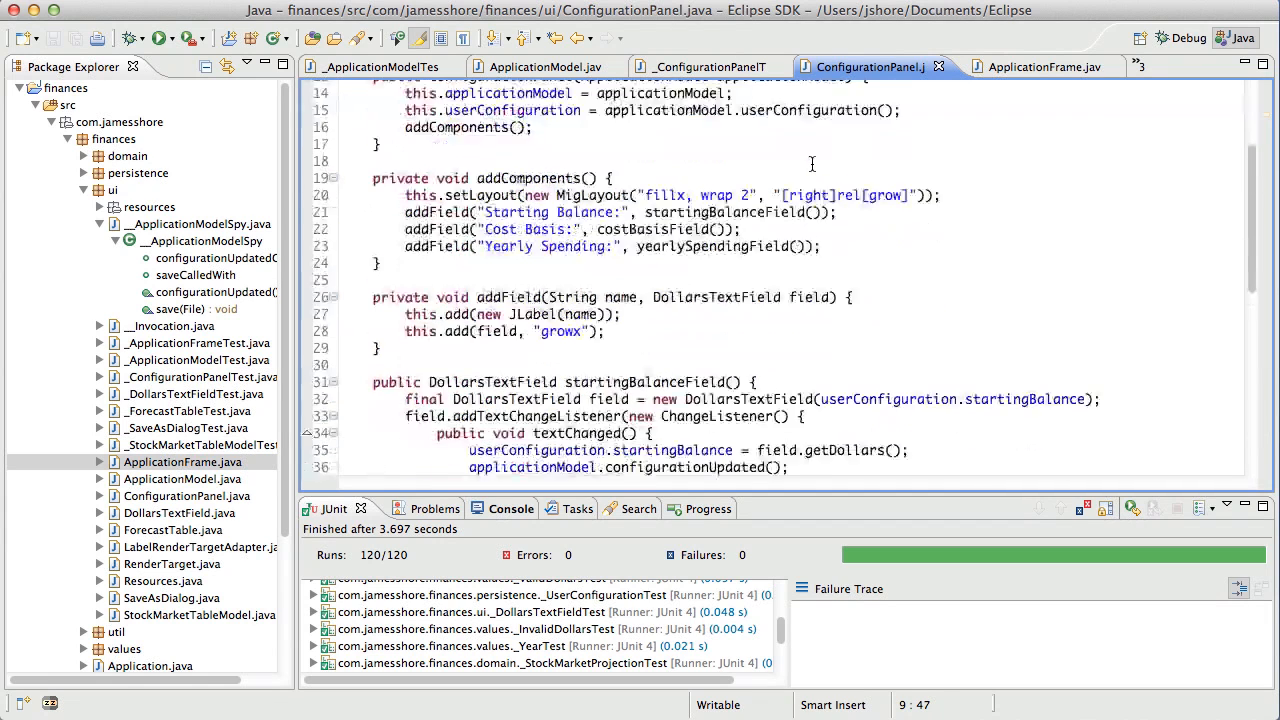
scroll(down, 3)
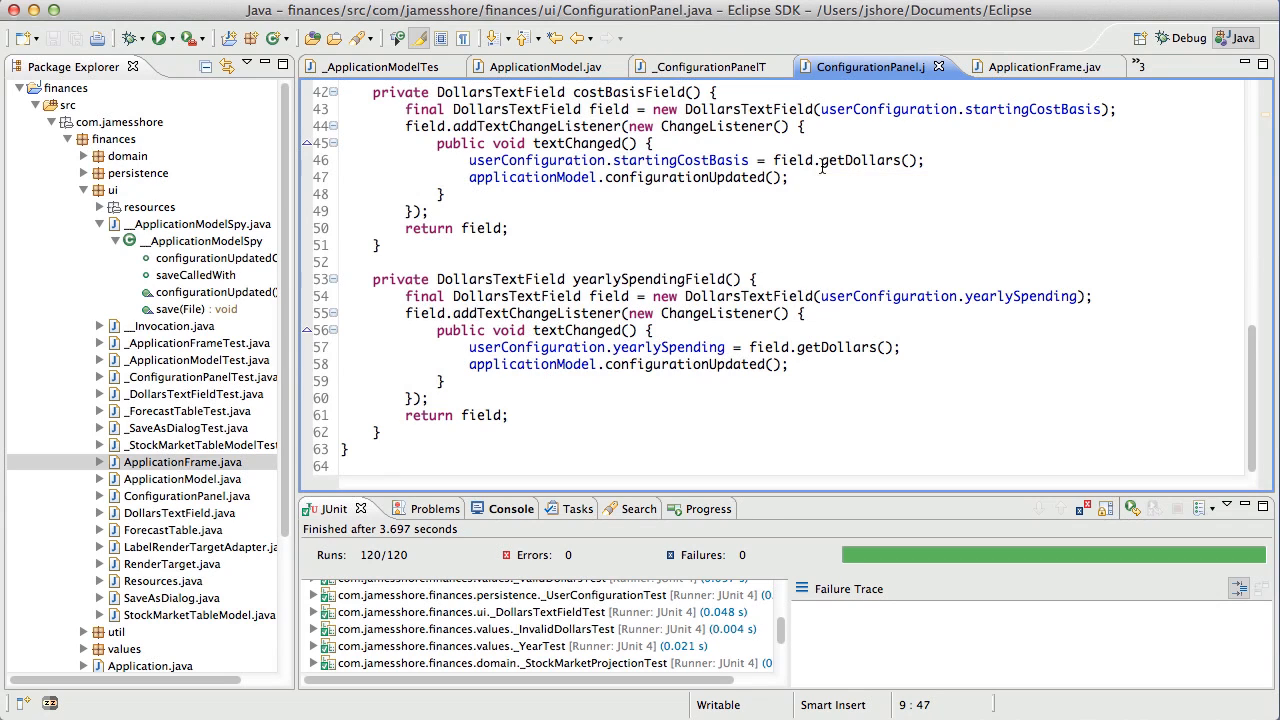
- Rerun the JUnit suite, confirming 120 of 120 tests pass with no failures
click(159, 38)
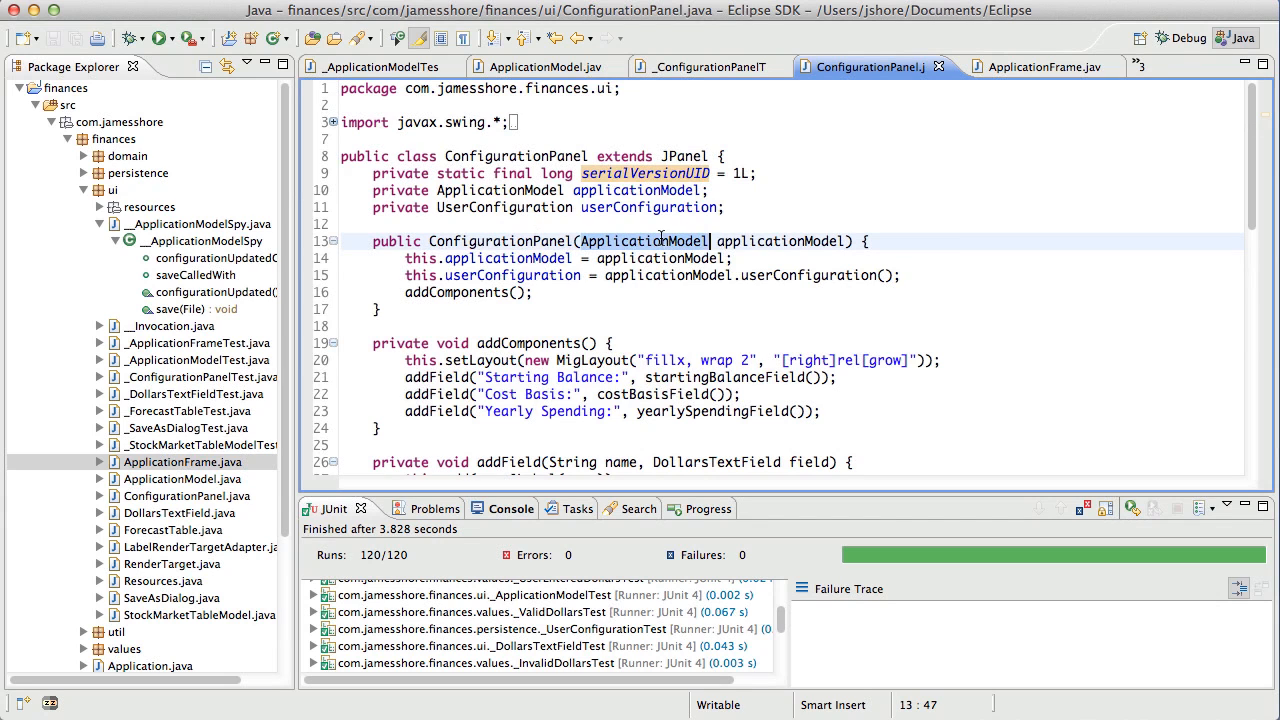
scroll(down, 3)
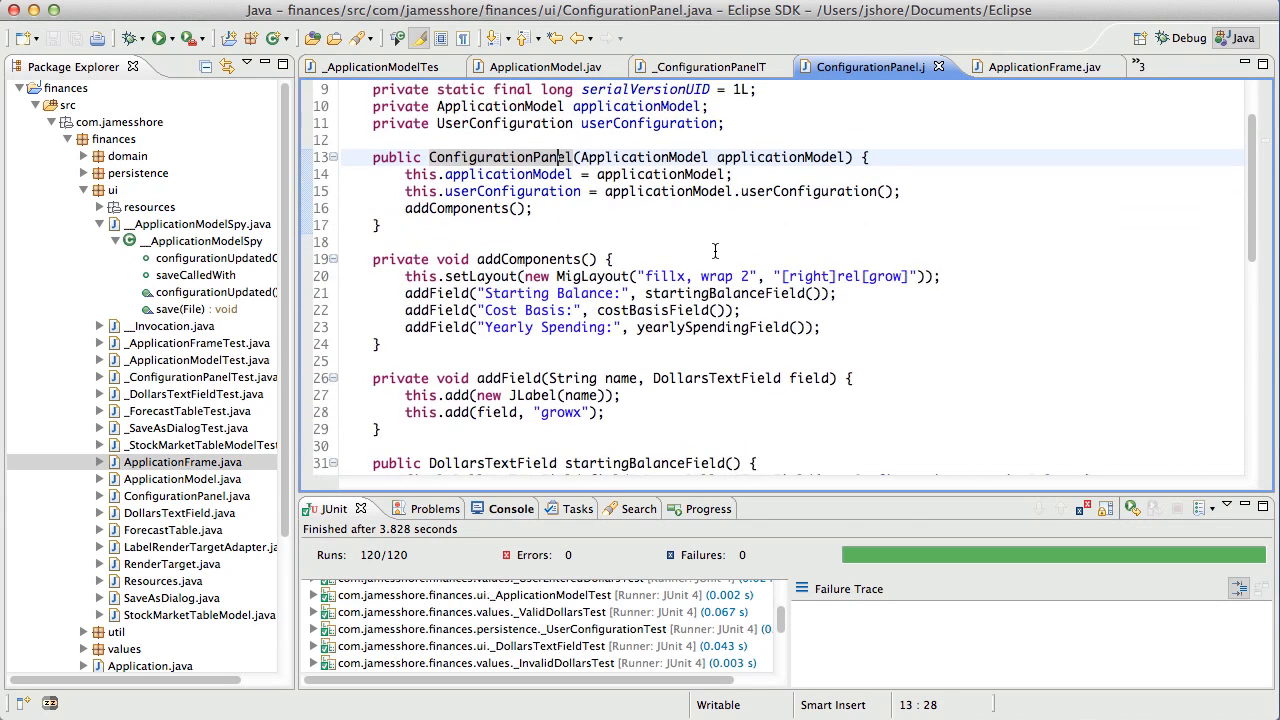
scroll(down, 3)
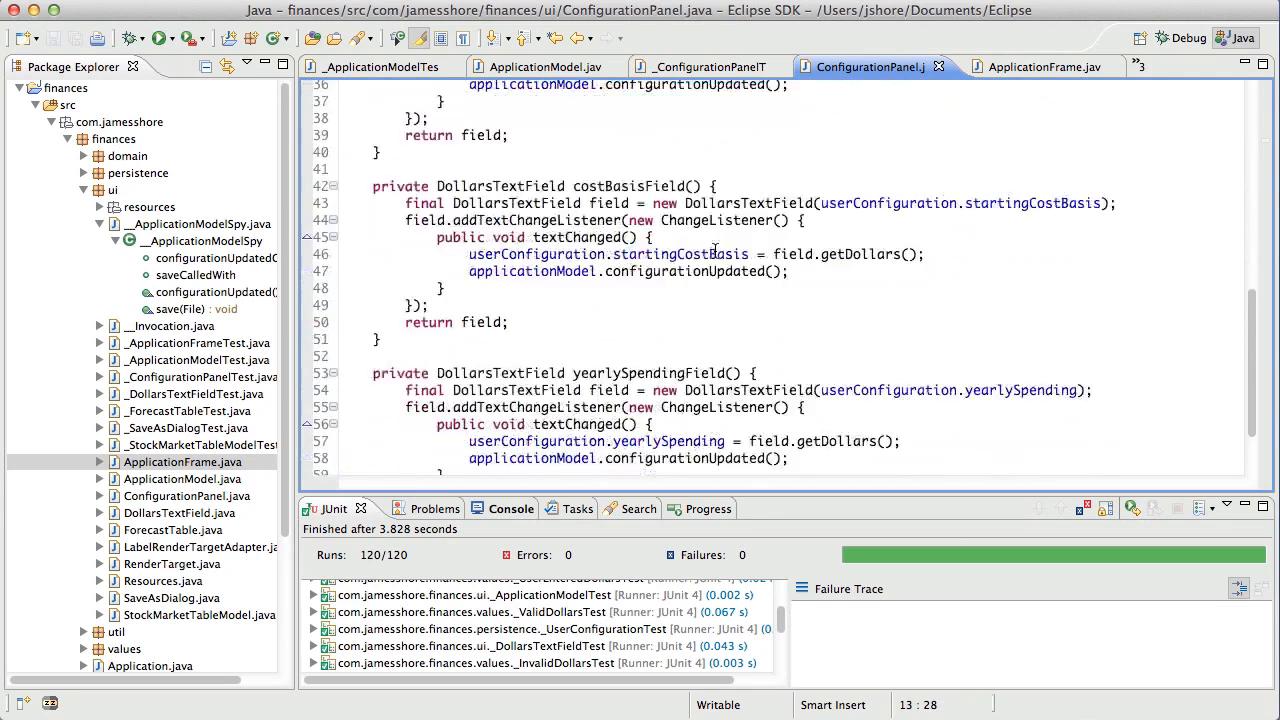
scroll(down, 3)
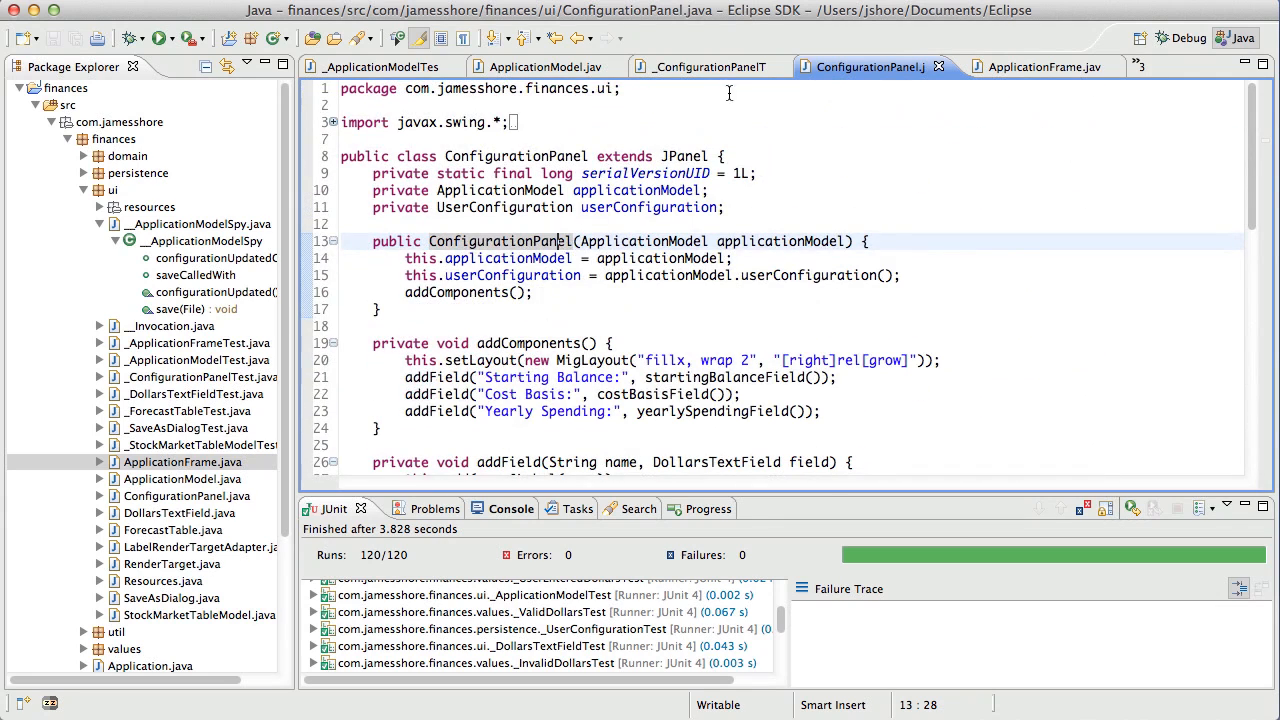
- Review the yearly-spending field-update test in _ConfigurationPanelTest, then bring up _ApplicationModelTest
click(710, 66)
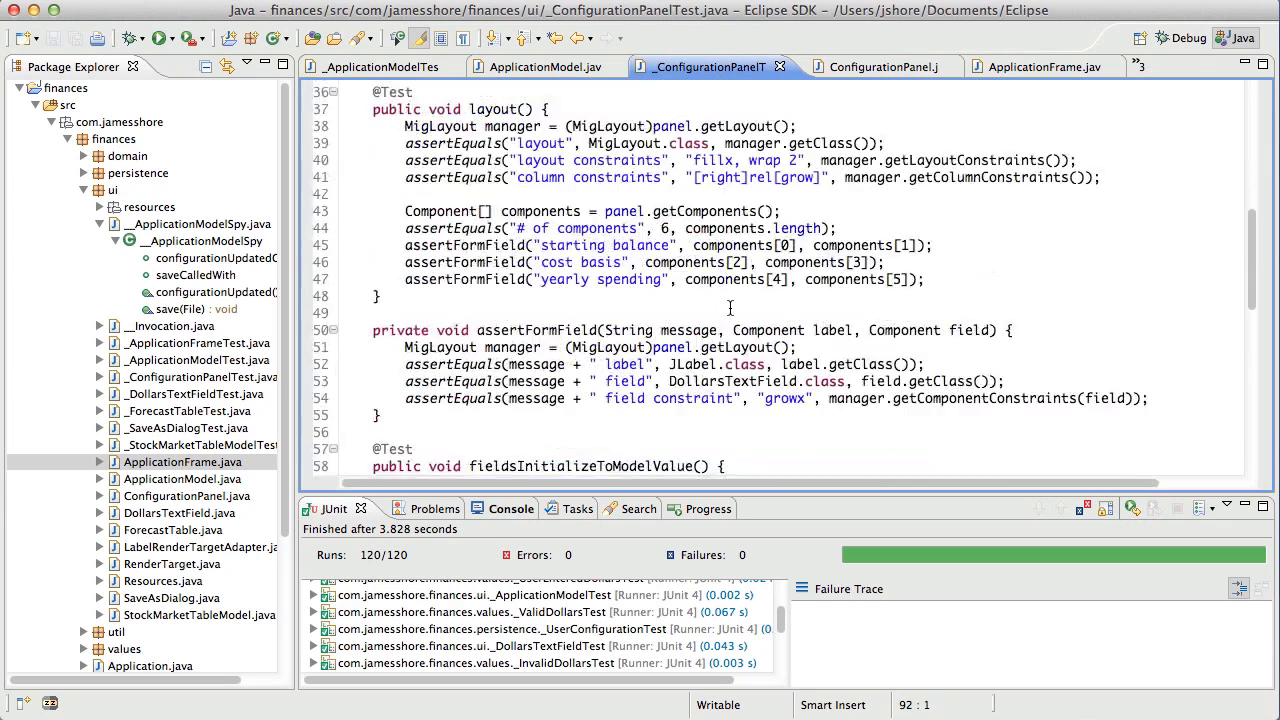
scroll(down, 3)
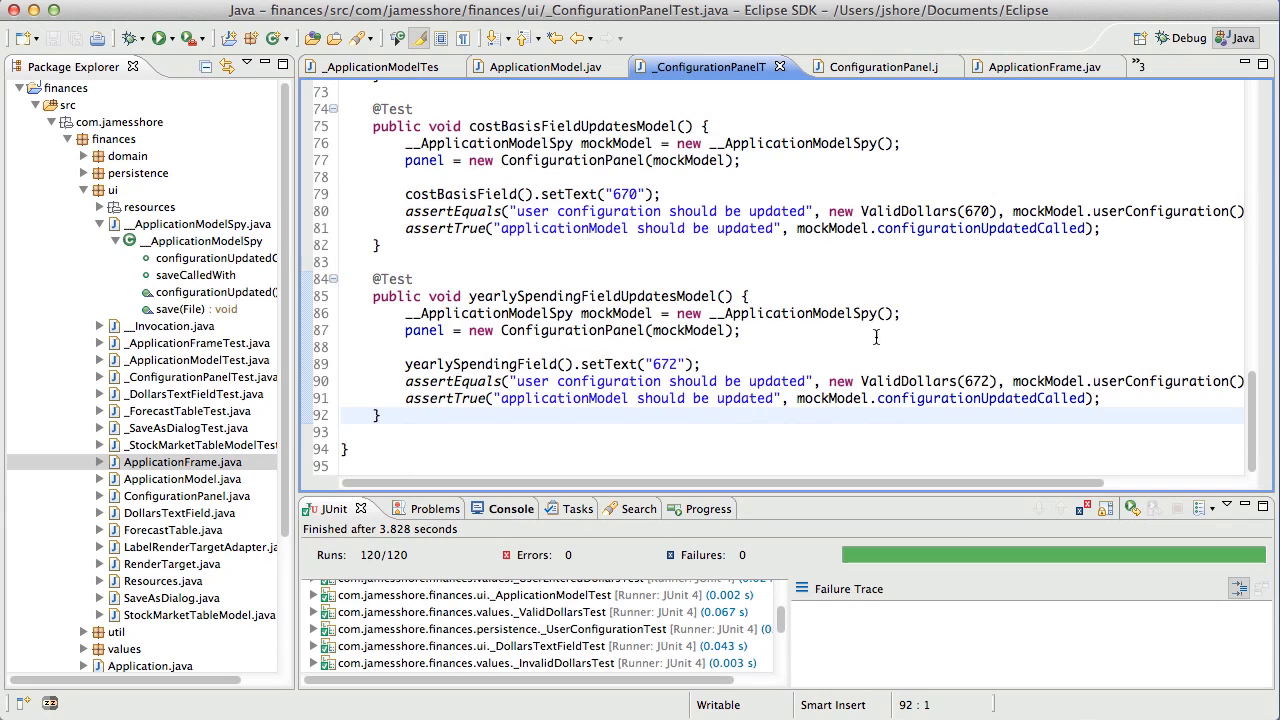
click(762, 398)
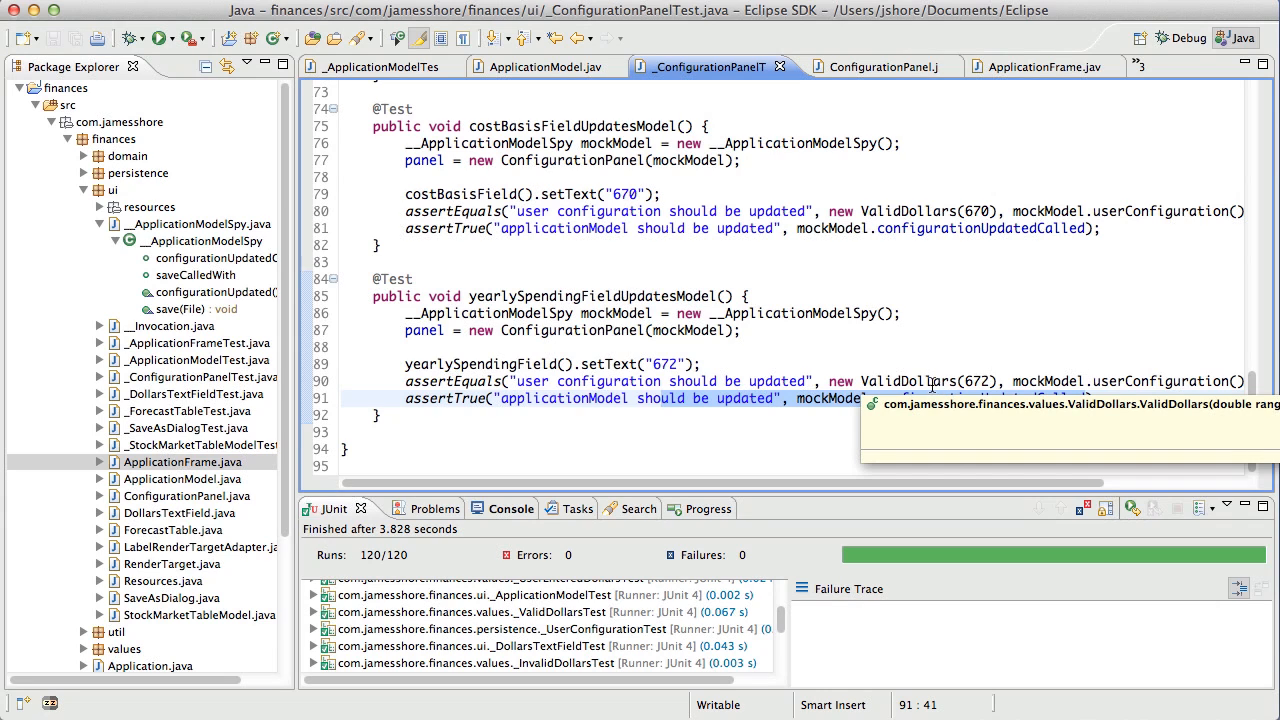
mouse_move(850, 398)
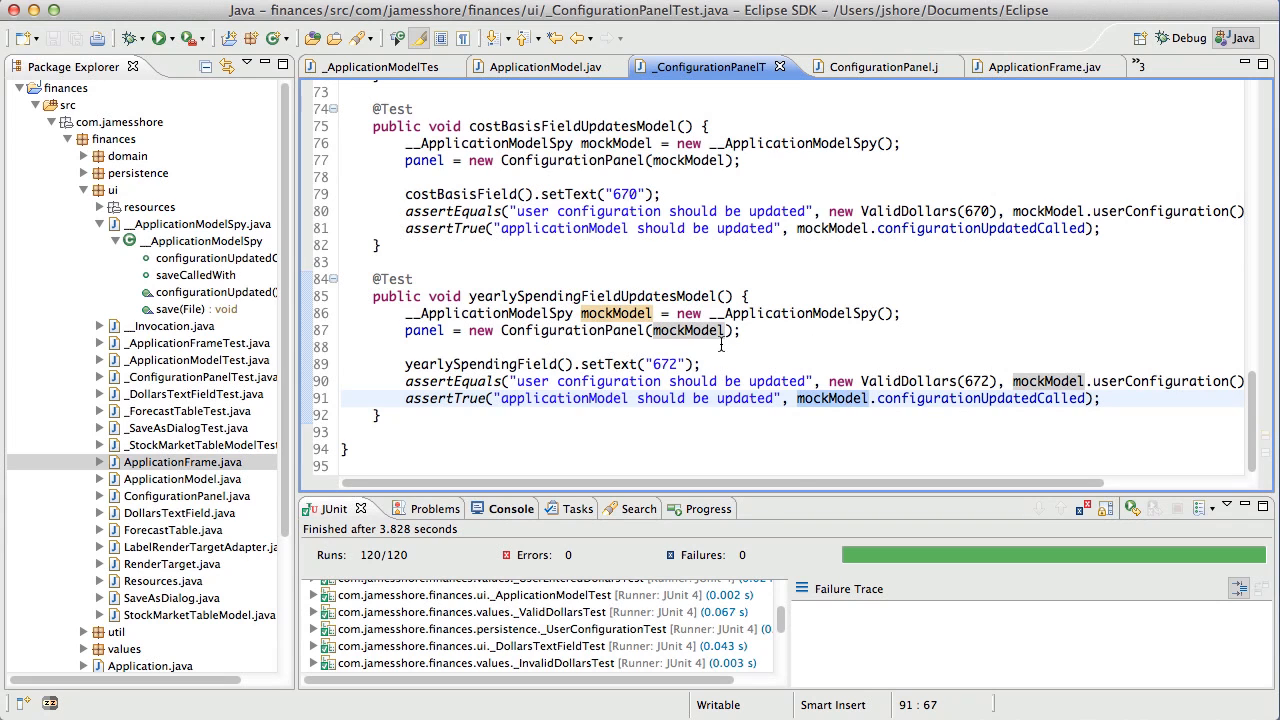
click(380, 66)
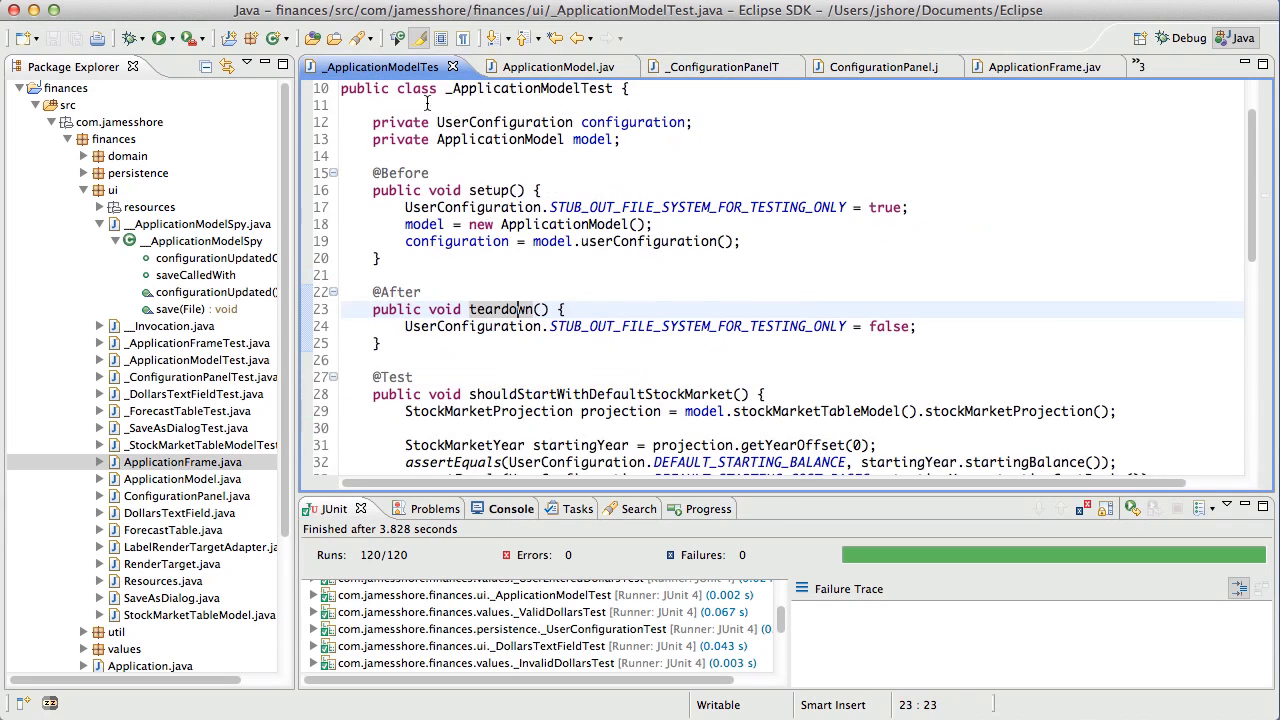
- Rename UserConfigurationTest's saveFile field to userConfiguration via the 'rename me' task, then jump to the 'Delete me?' TODO
click(544, 508)
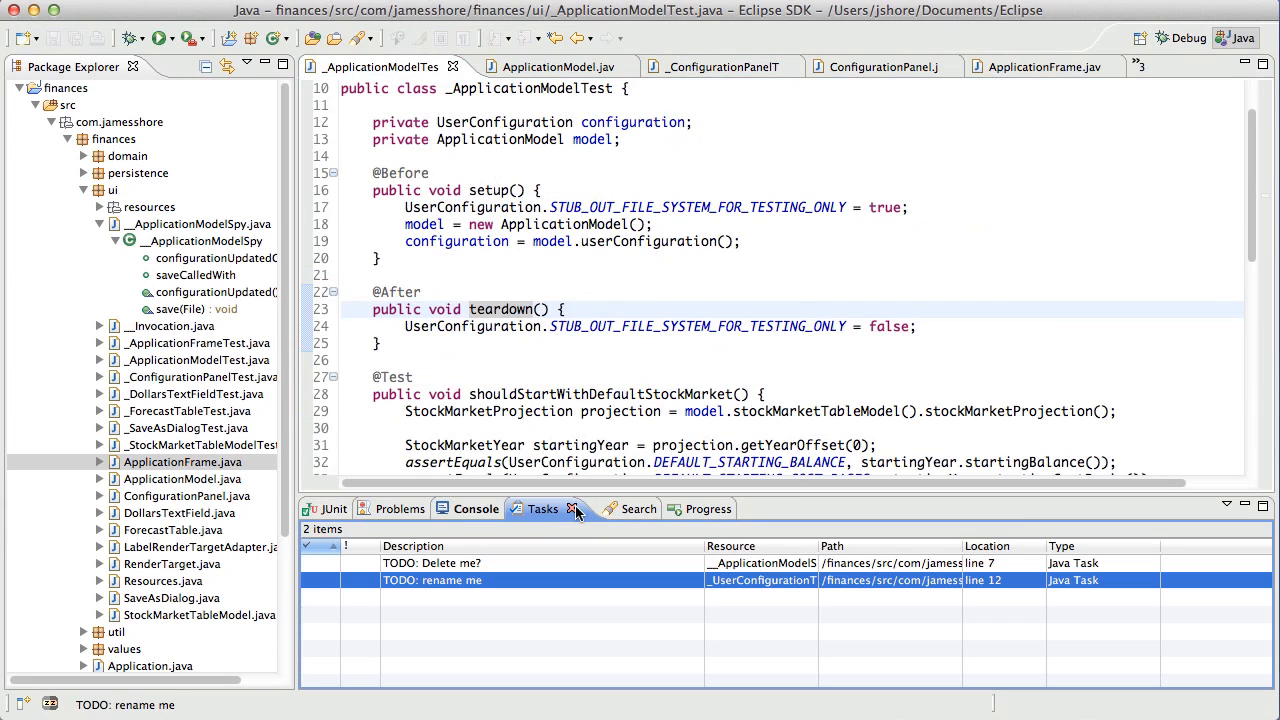
double_click(432, 580)
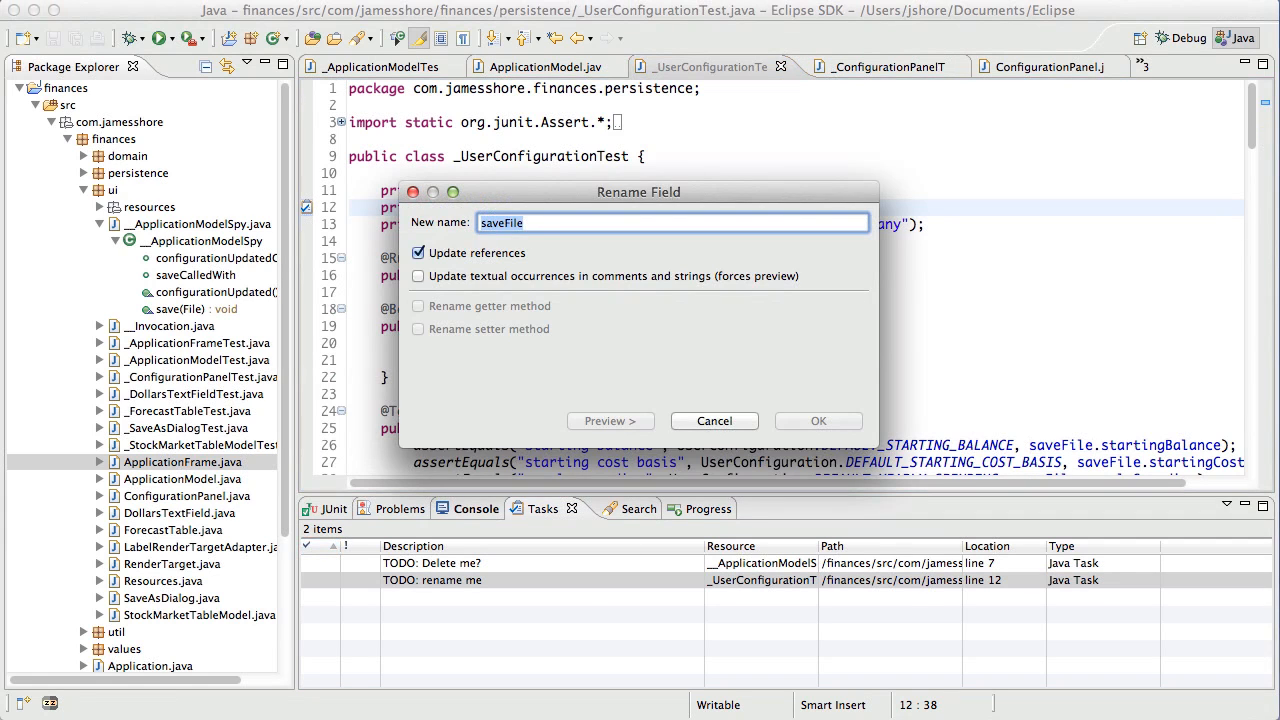
text(userConfiguration)
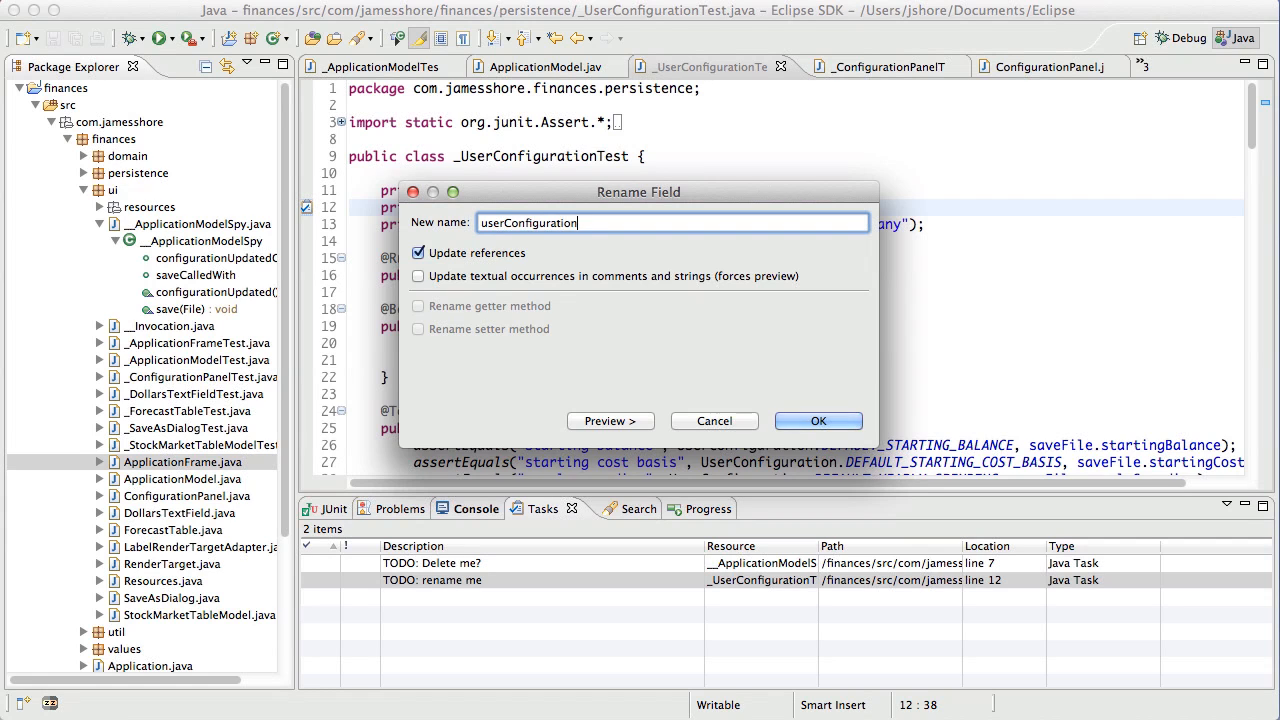
click(818, 420)
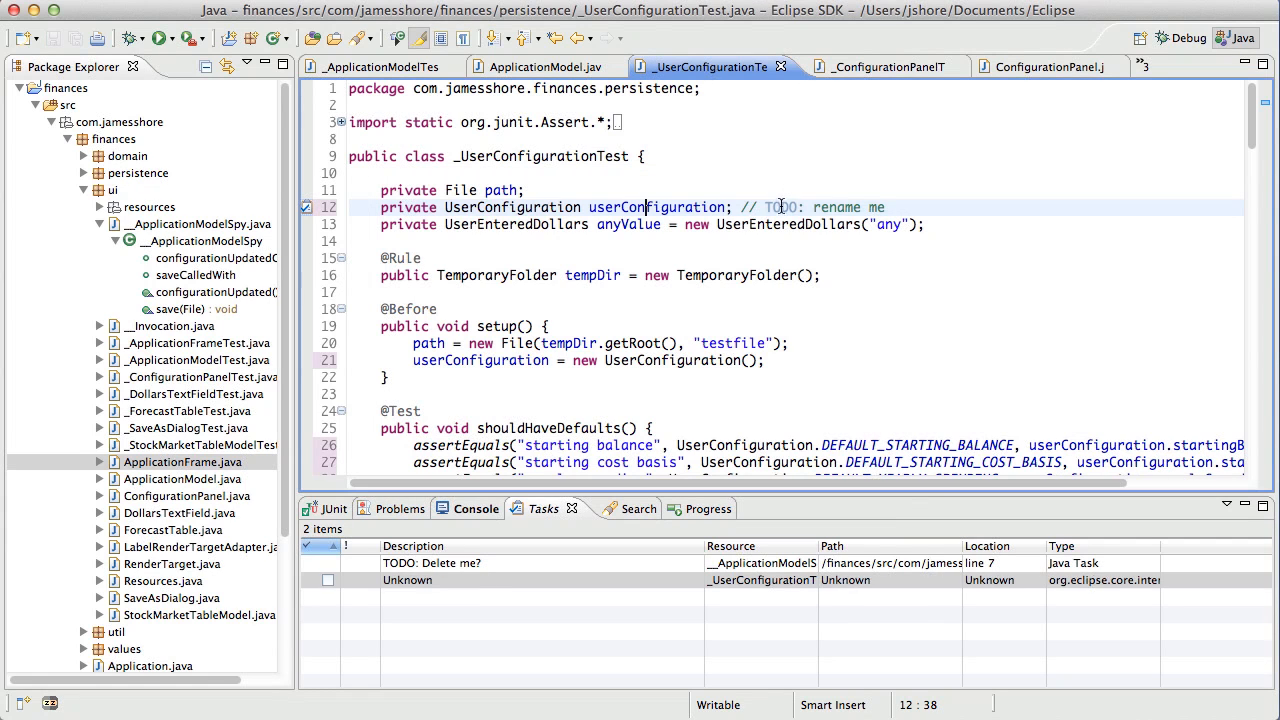
double_click(656, 207)
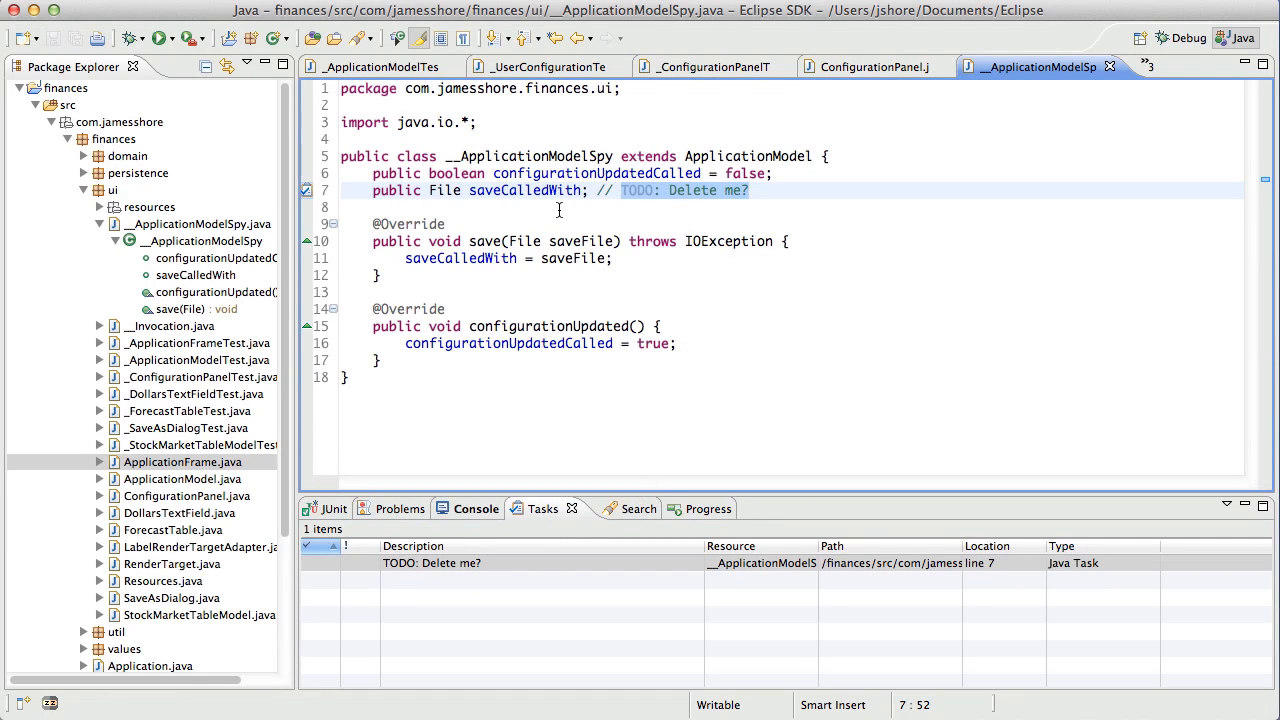
- Review scratchpad.txt noting 'Consider eliminating __ApplicationModelSpy entirely', then collapse the spy's members in the tree
double_click(525, 190)
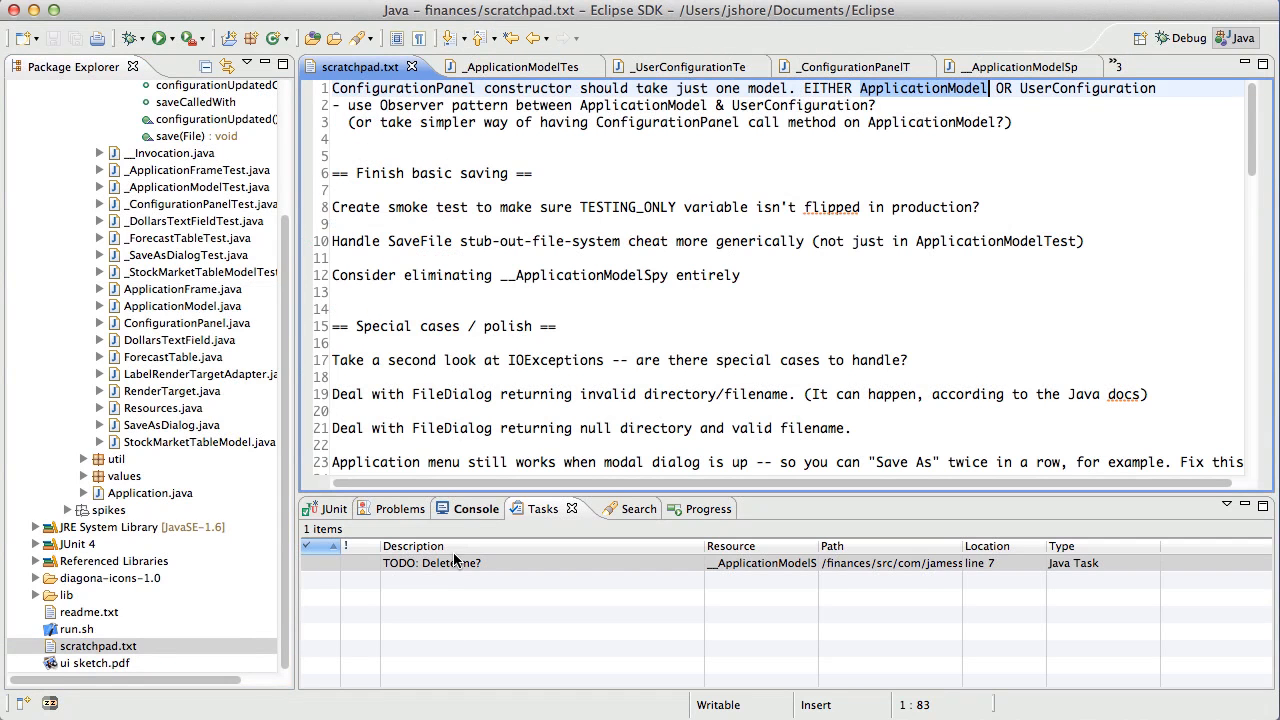
mouse_move(763, 247)
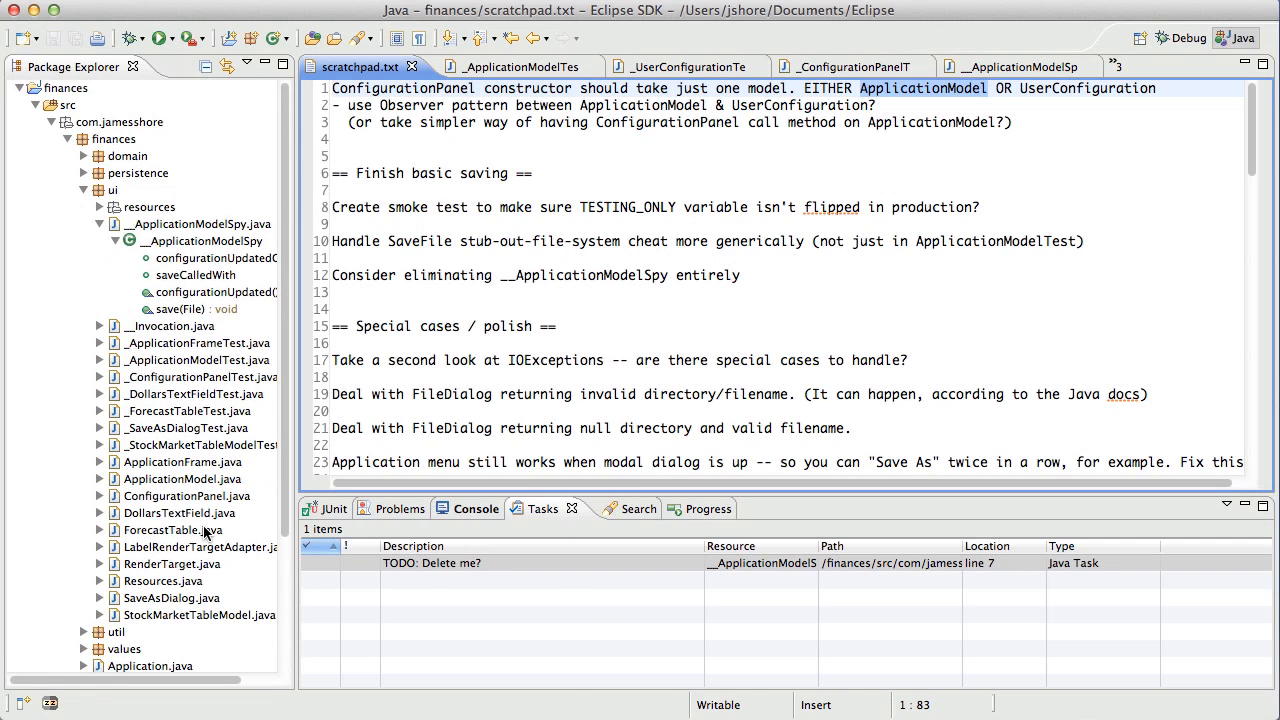
click(112, 241)
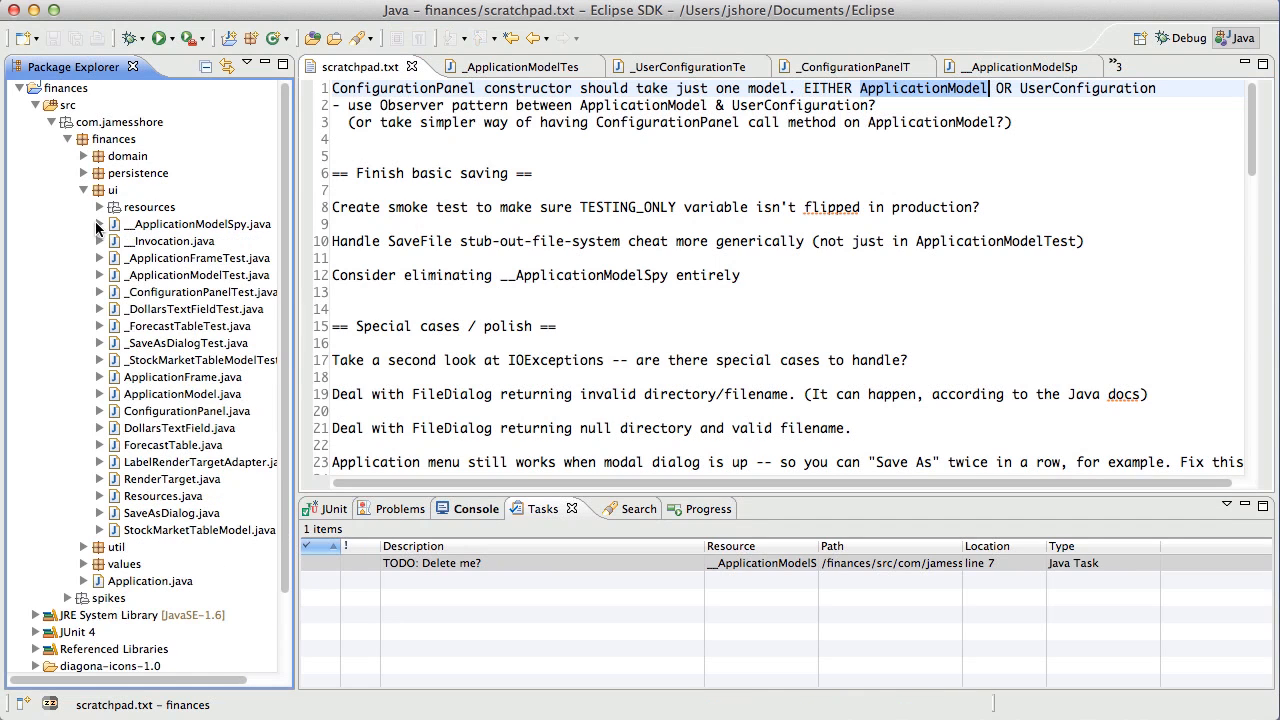
mouse_move(531, 590)
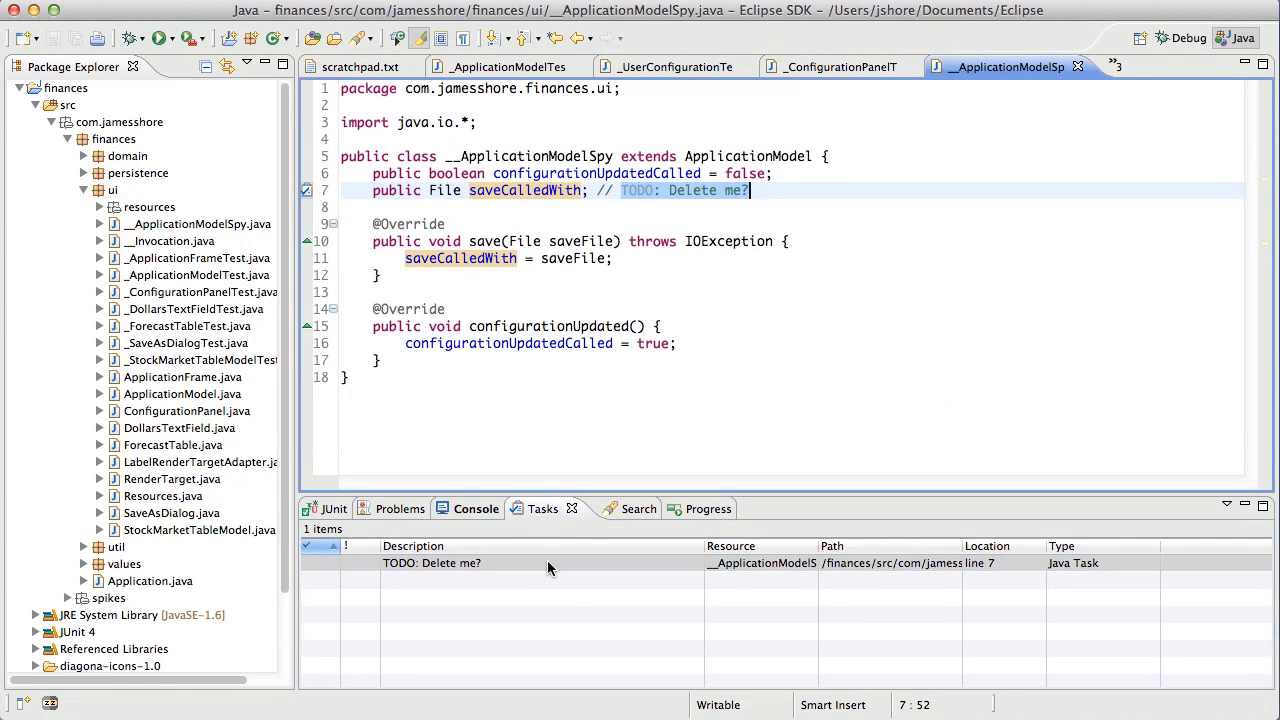
mouse_move(547, 573)
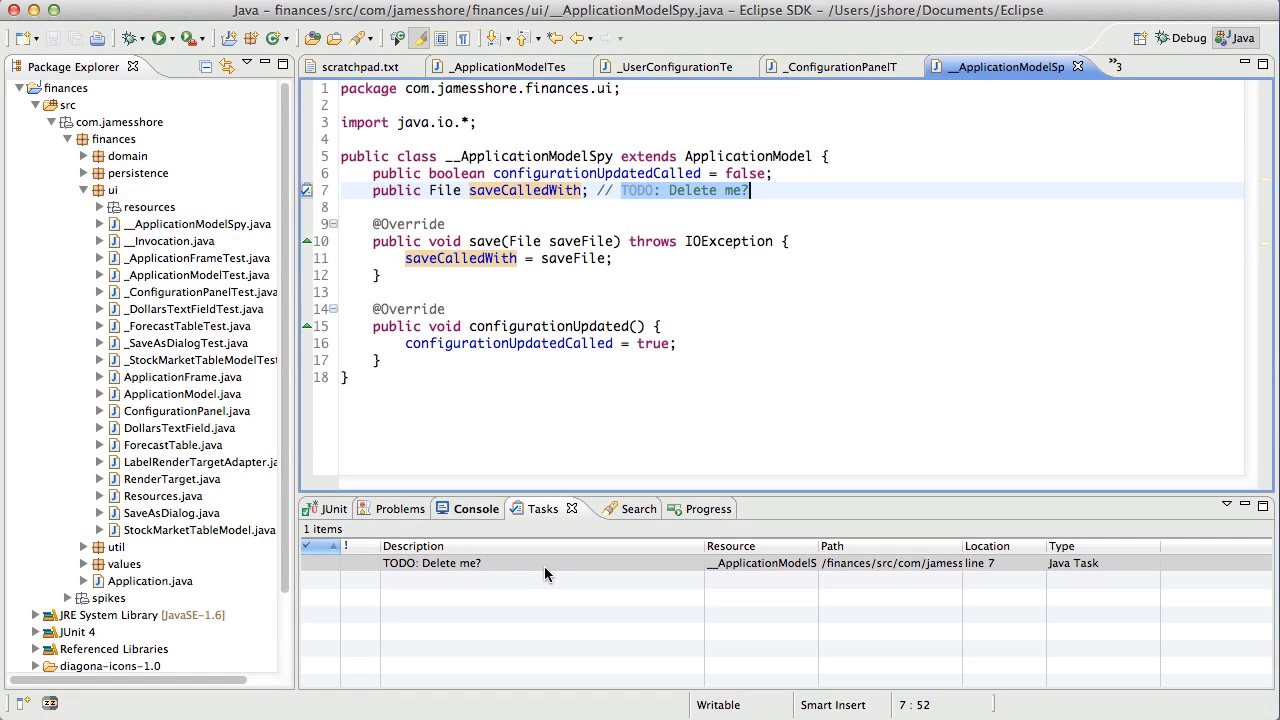